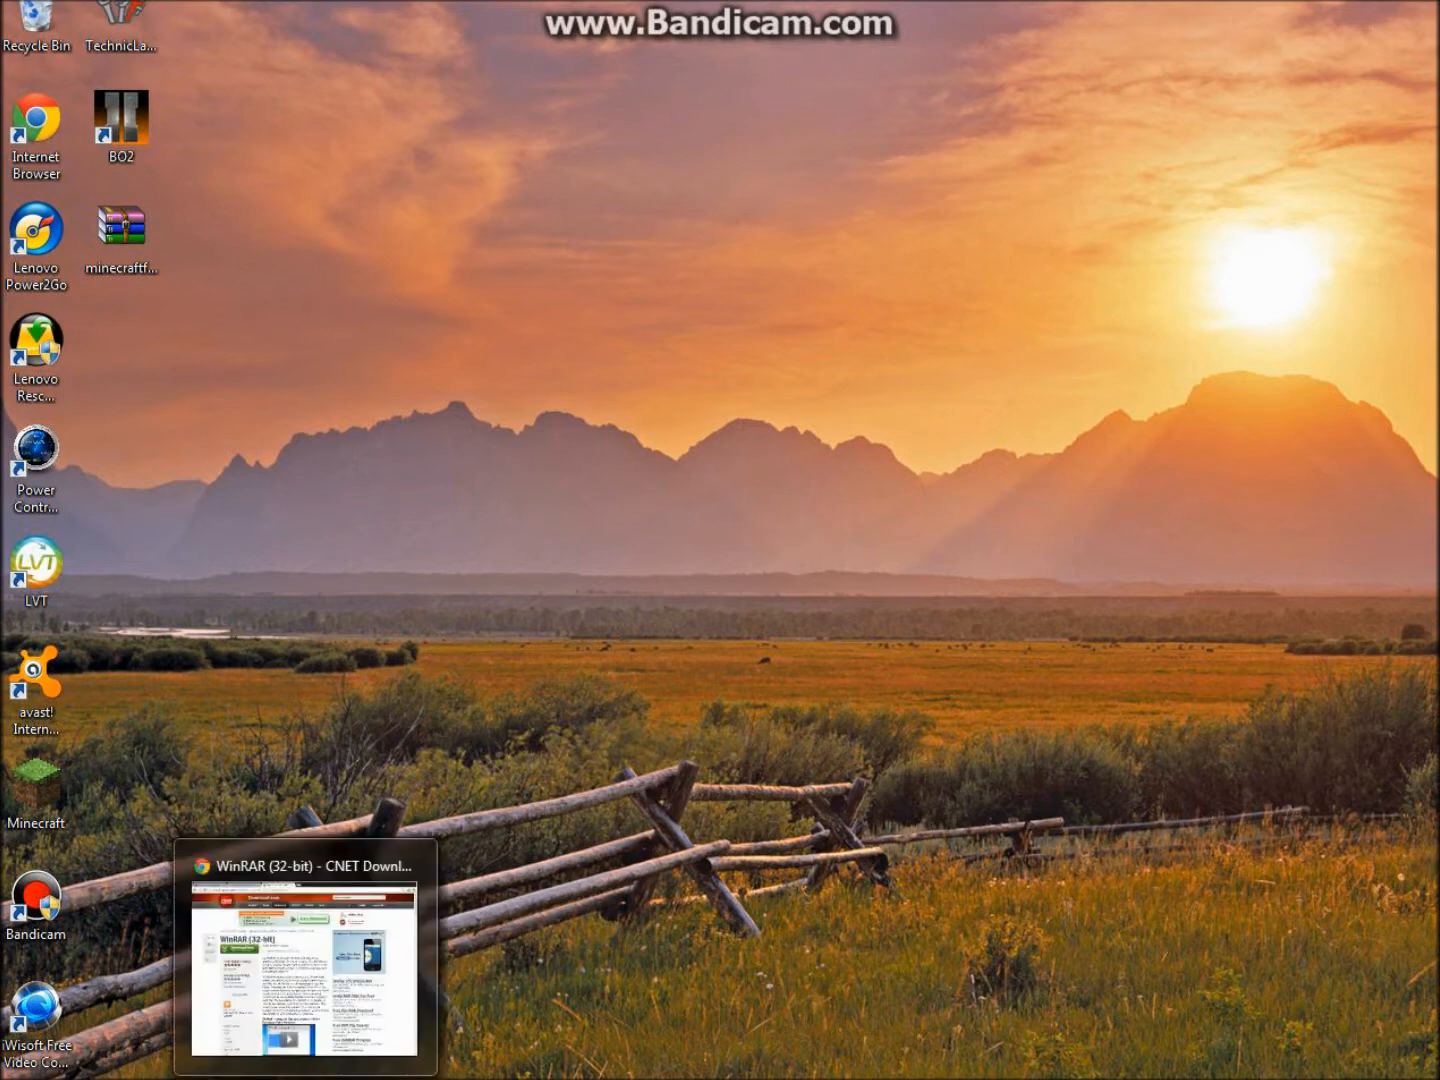
Restore the browser showing the WinRAR (32-bit) CNET Download page
left_click(308, 960)
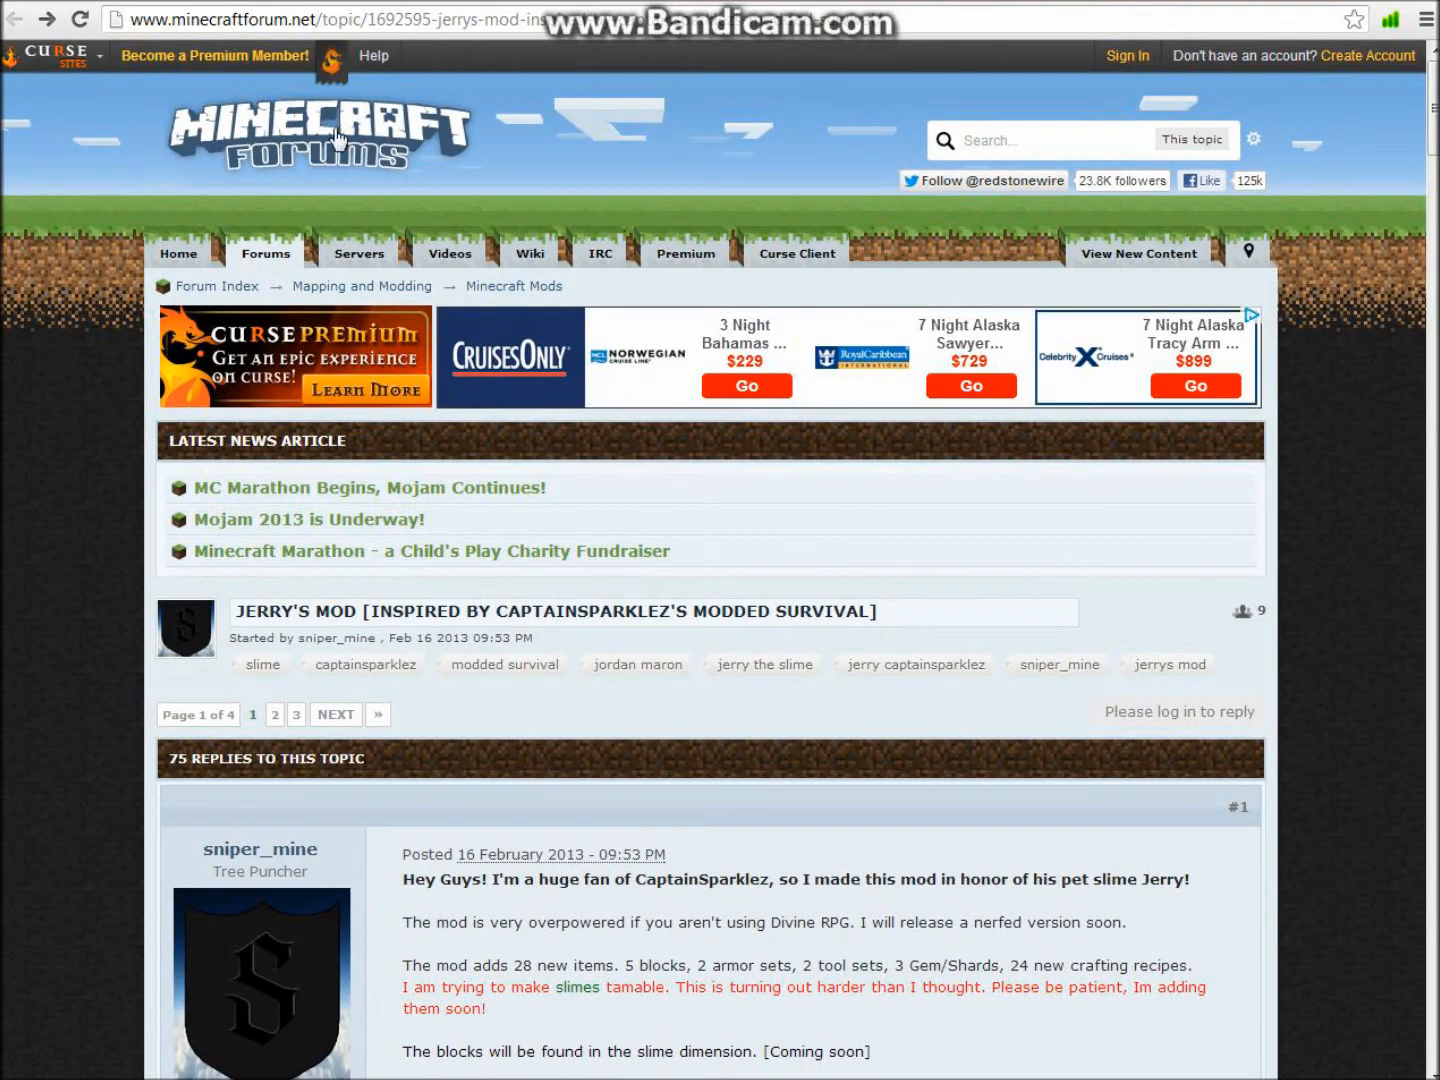
Download Jerry's Mod Old Version 1.1 from MediaFire and show JerrysMod 1.1.zip in its folder
scroll("down", 3)
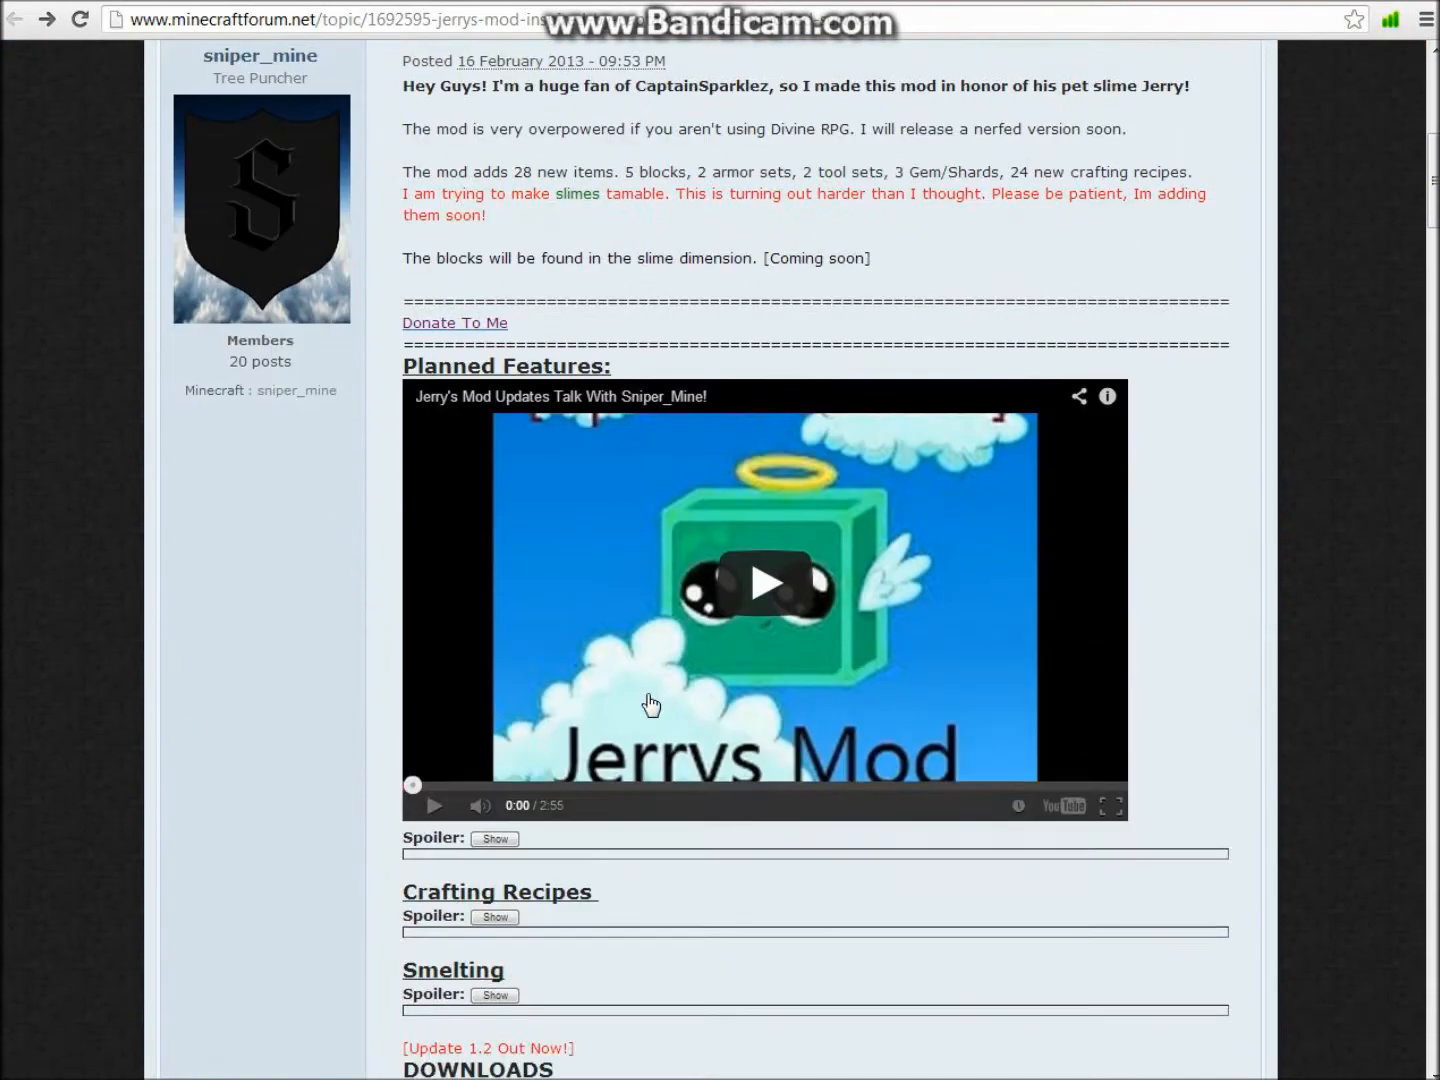
scroll("down", 3)
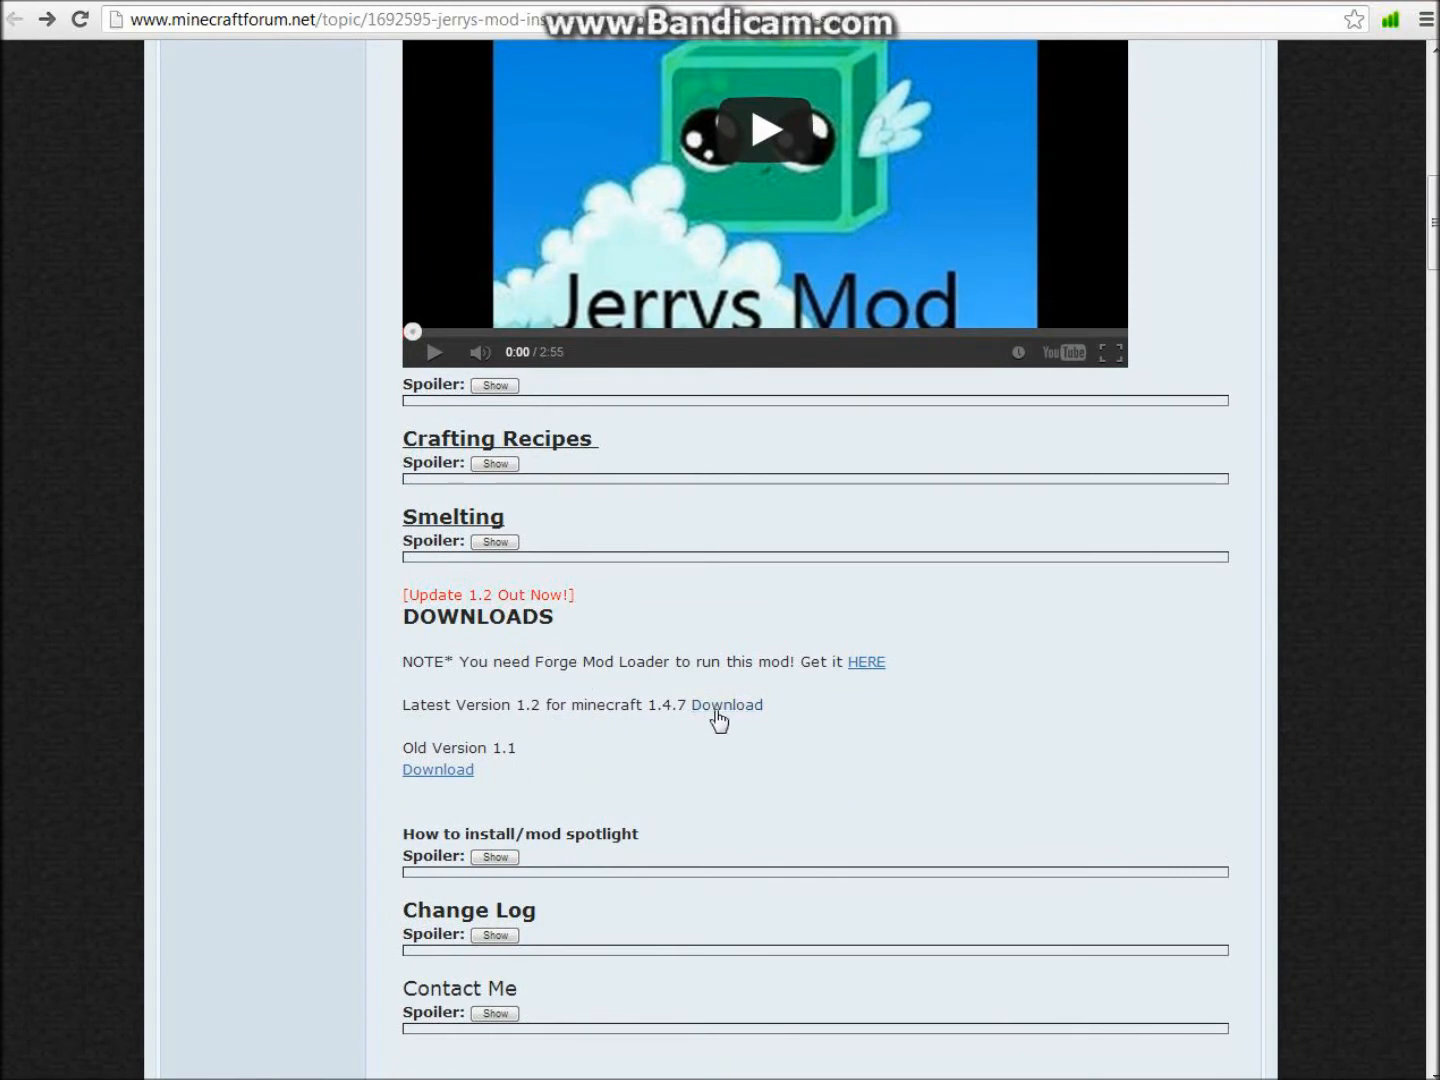
mouse_move(726, 704)
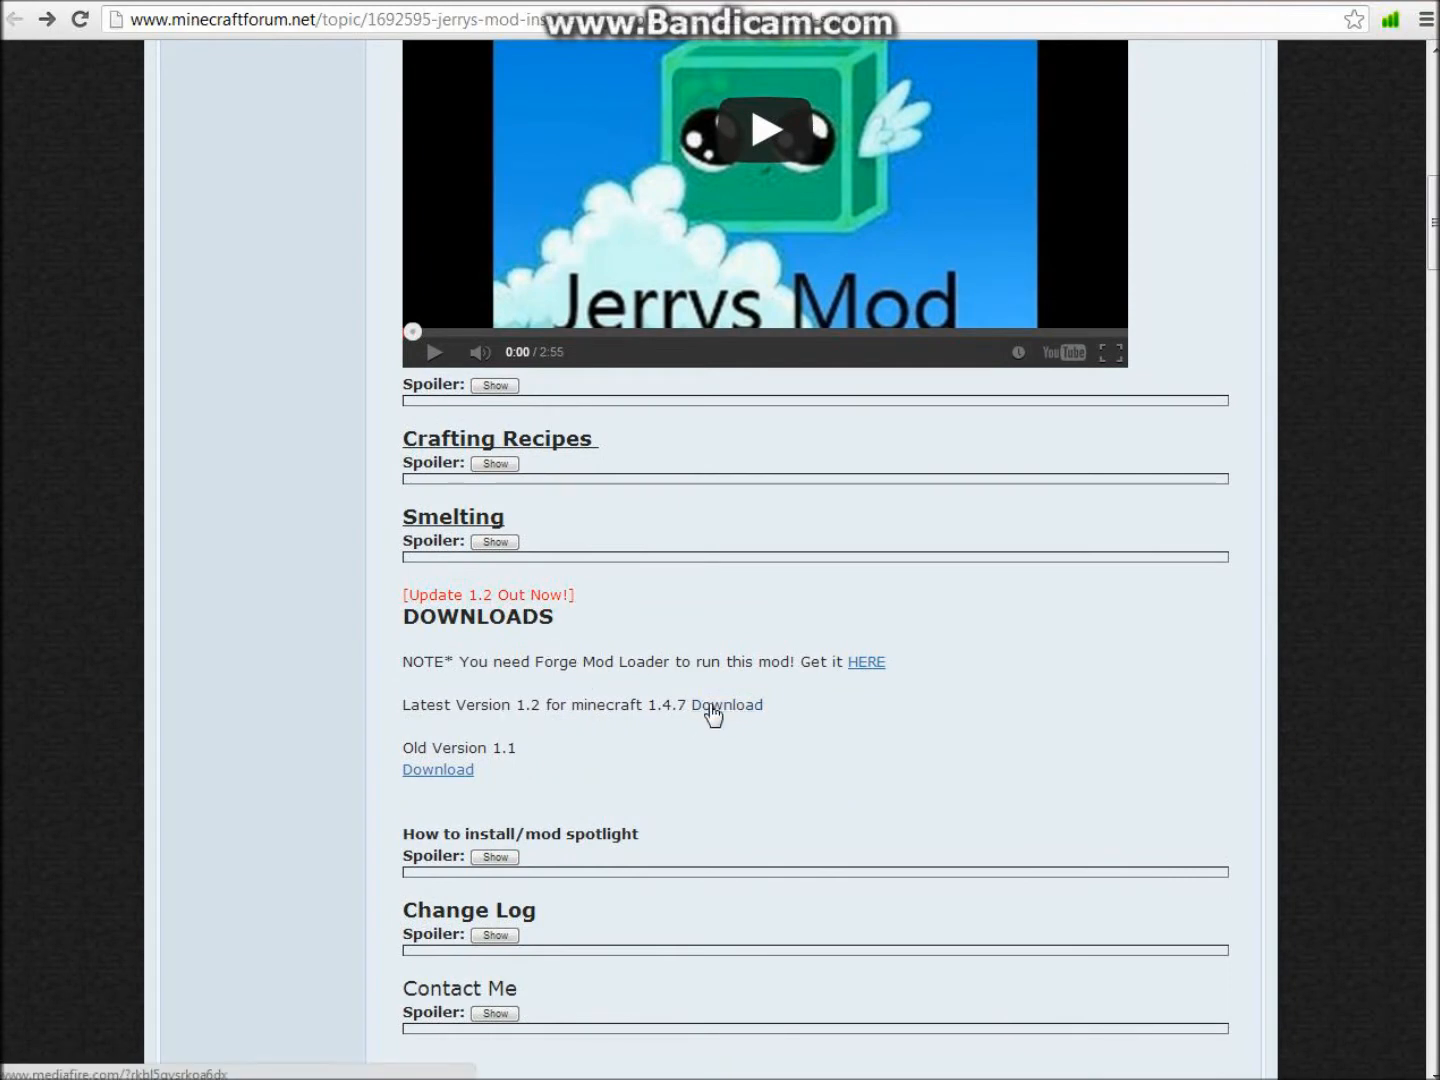
mouse_move(438, 768)
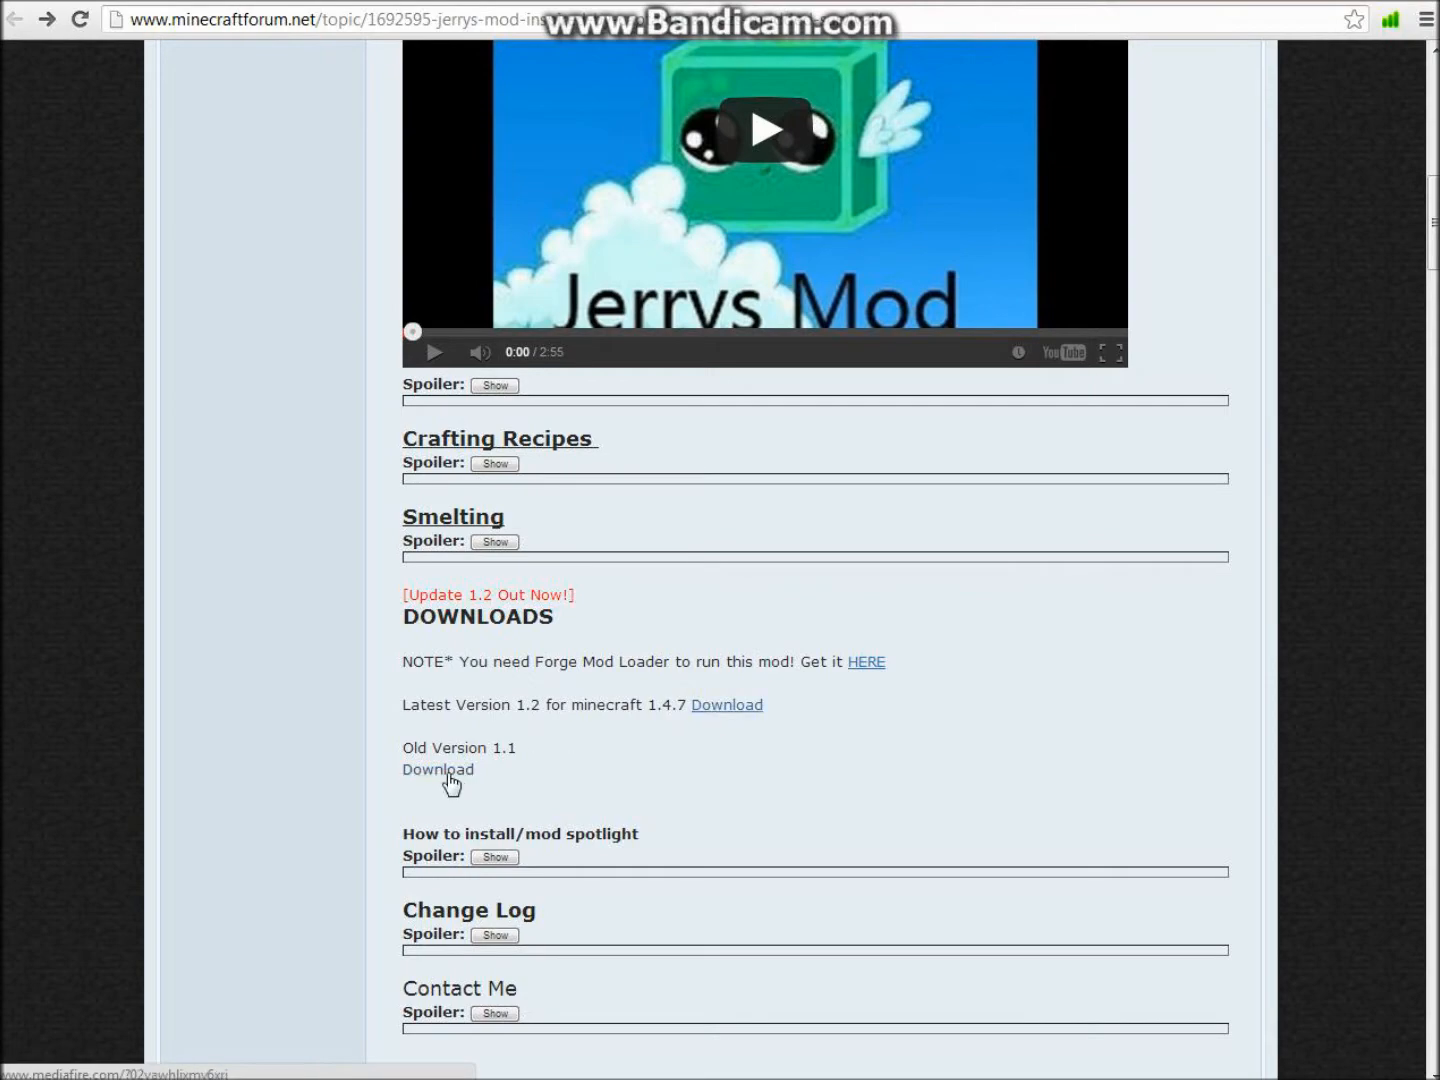
left_click(438, 768)
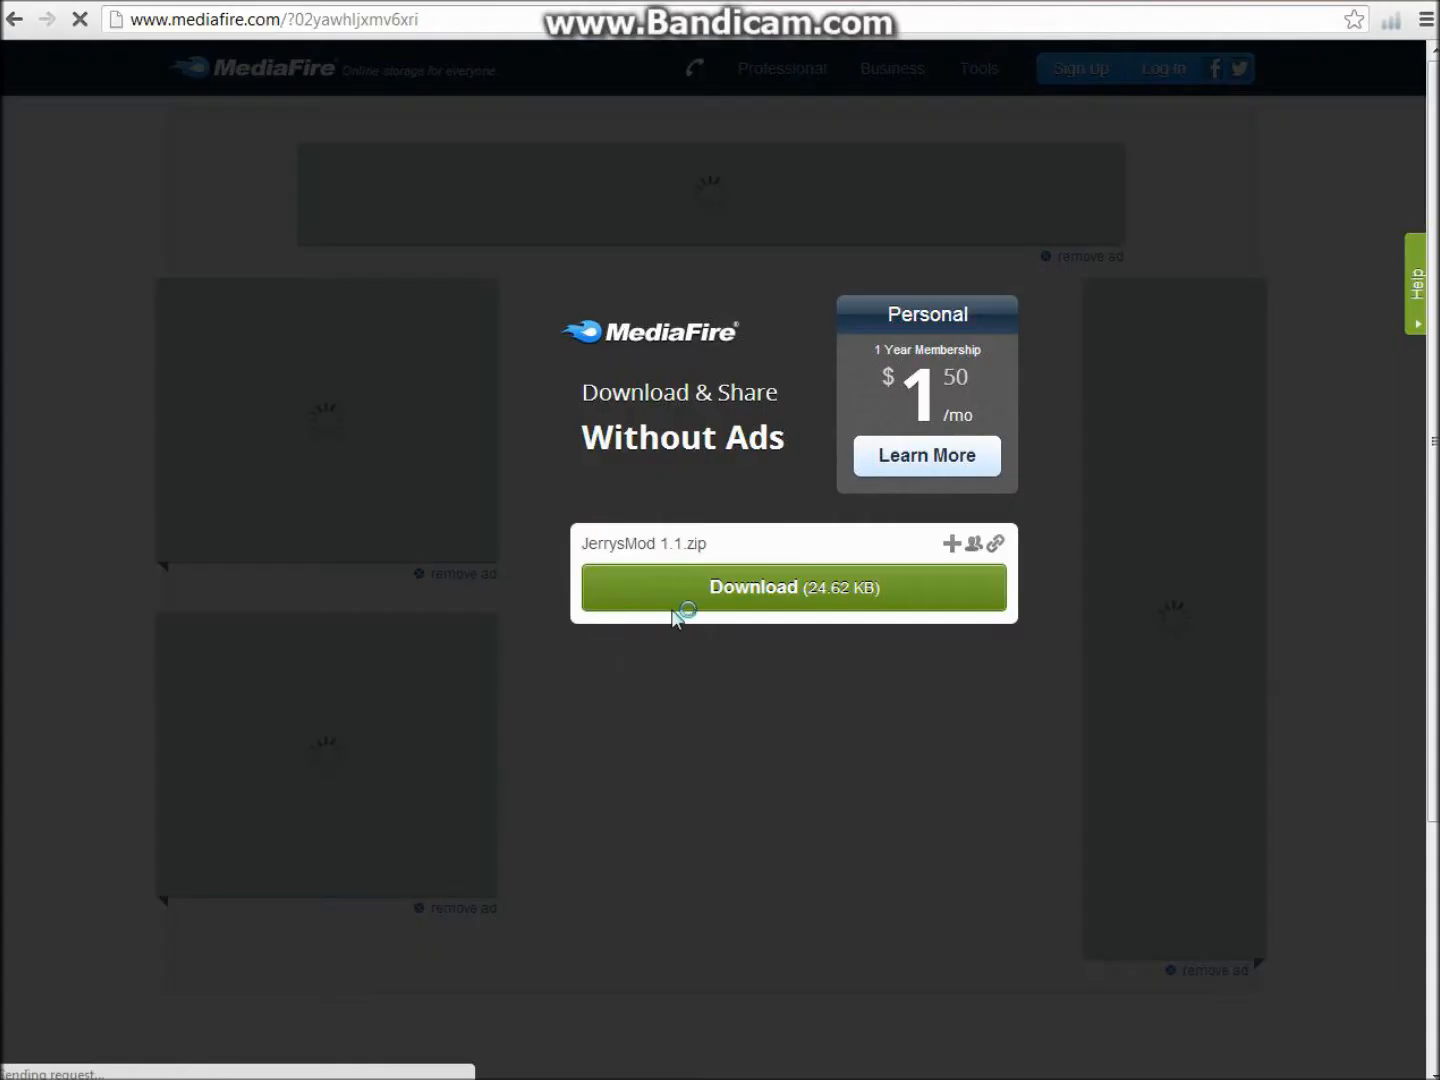
left_click(792, 588)
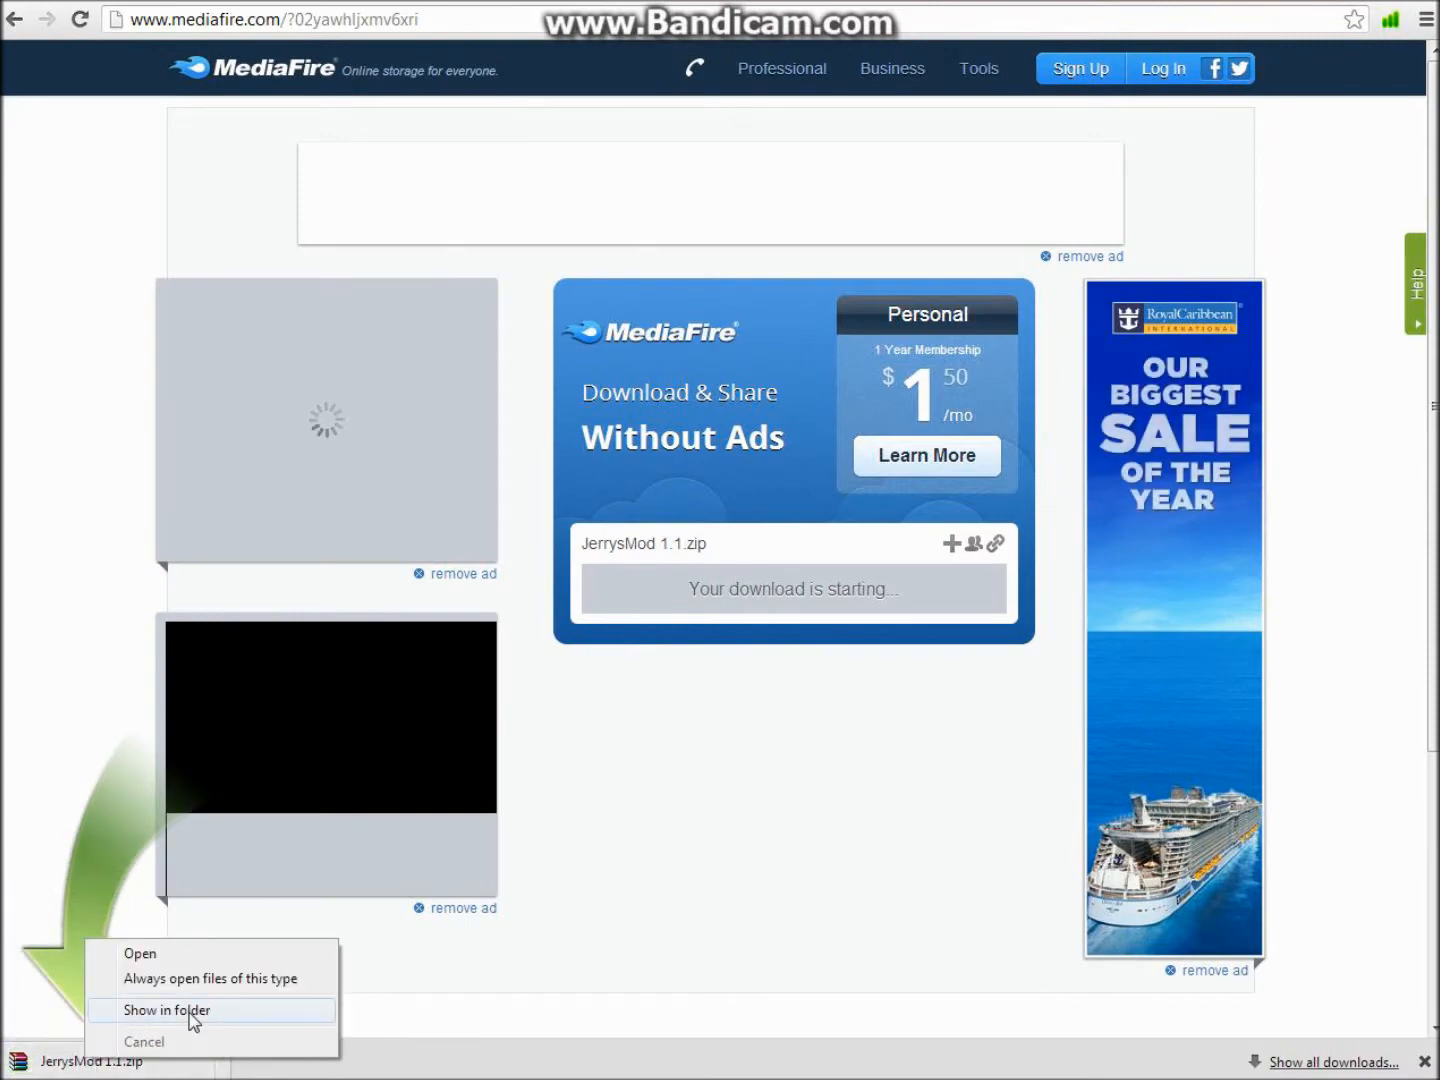
left_click(168, 1010)
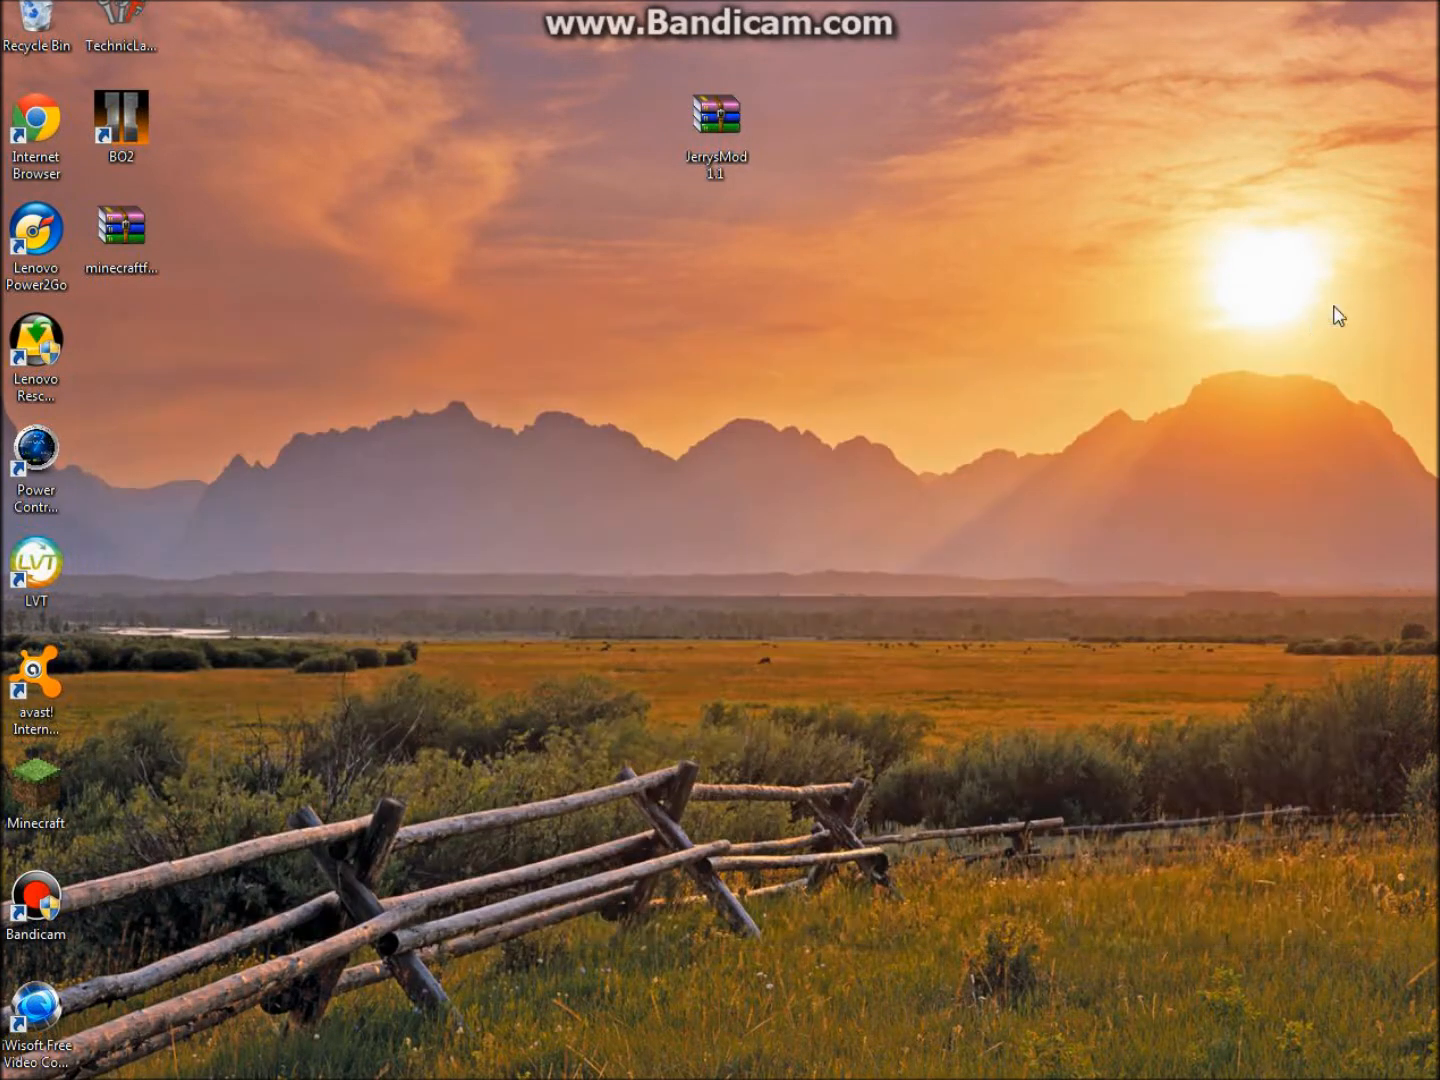
mouse_move(240, 1044)
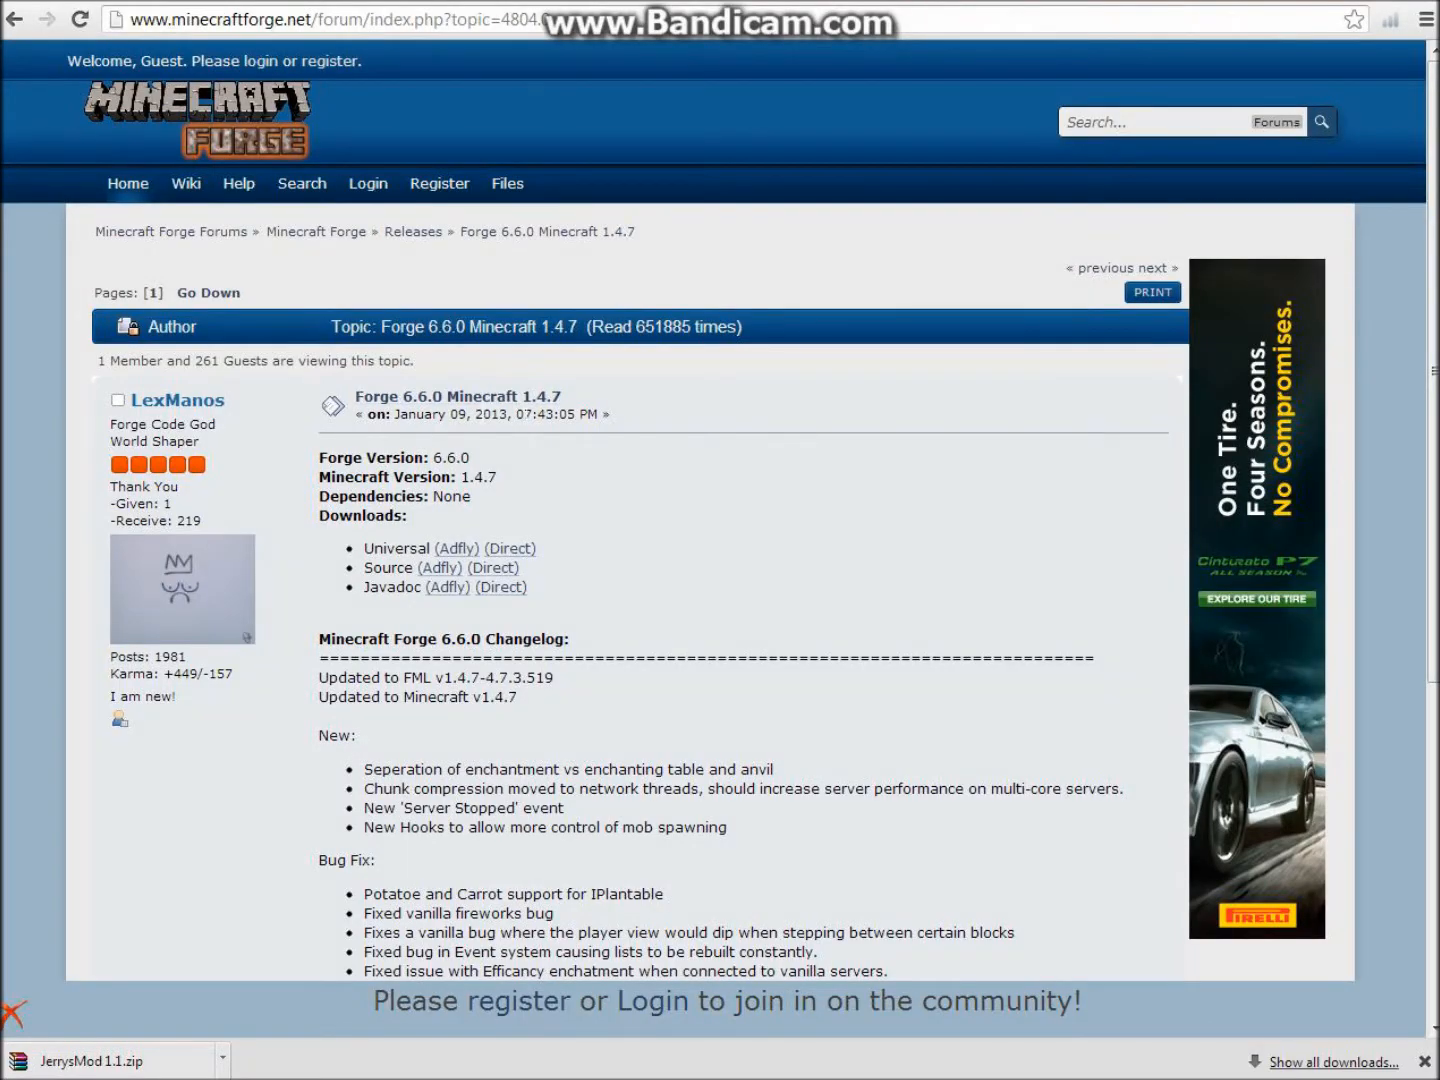
mouse_move(506, 588)
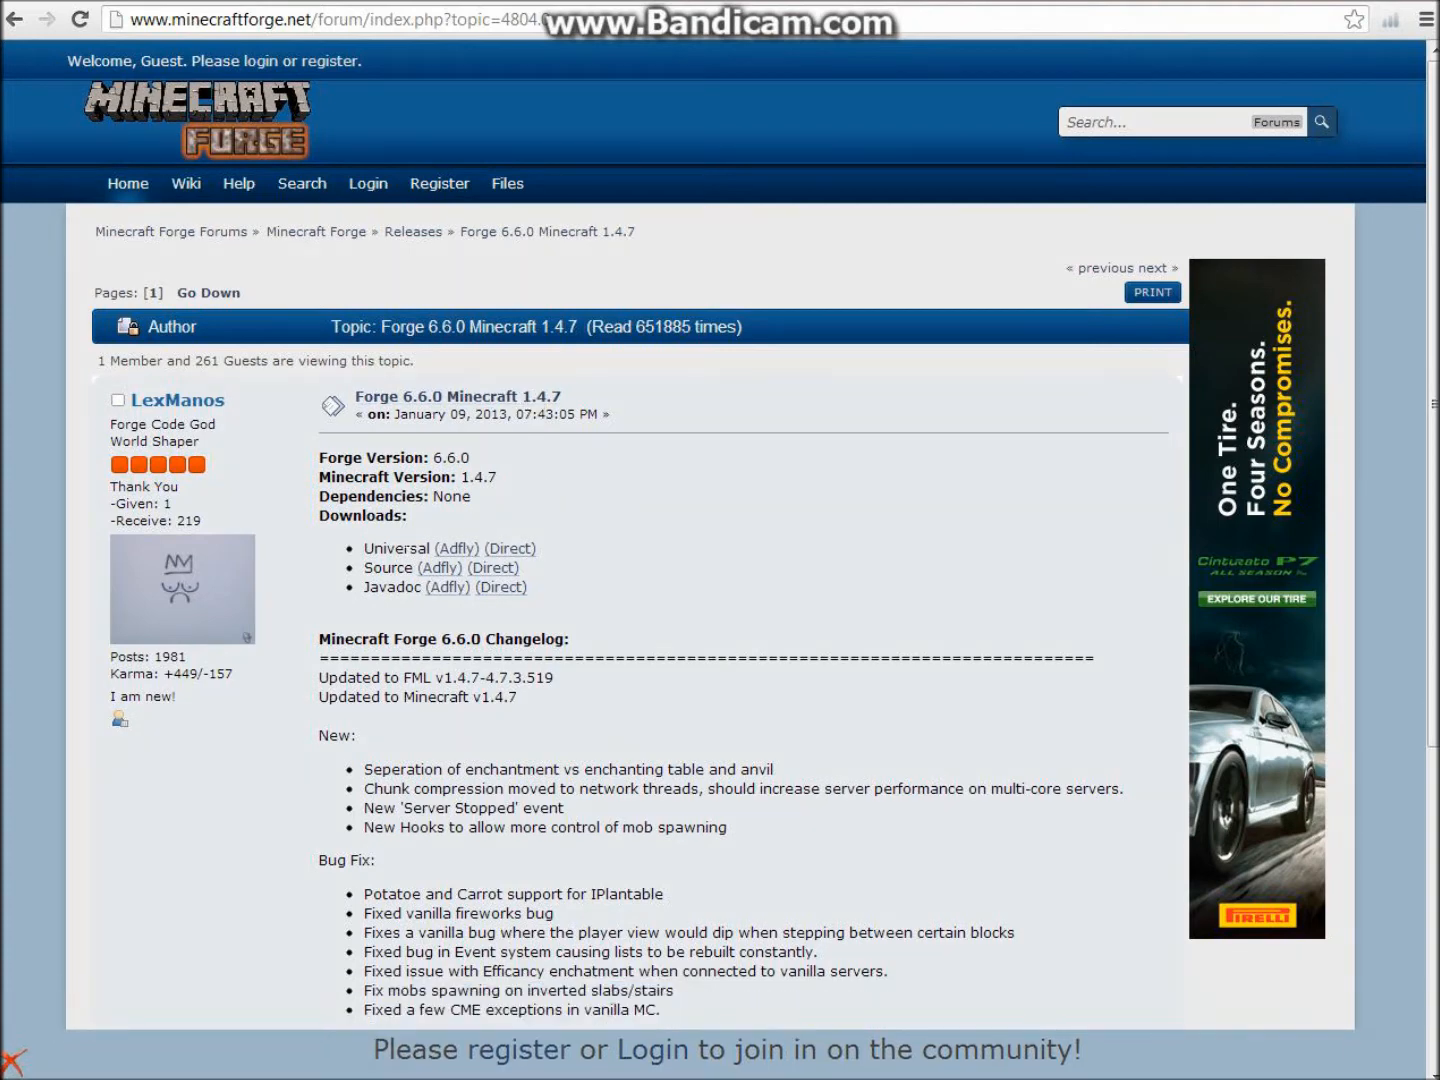
Download the Forge 6.6.0 Universal build for Minecraft 1.4.7 to the desktop
double_click(396, 548)
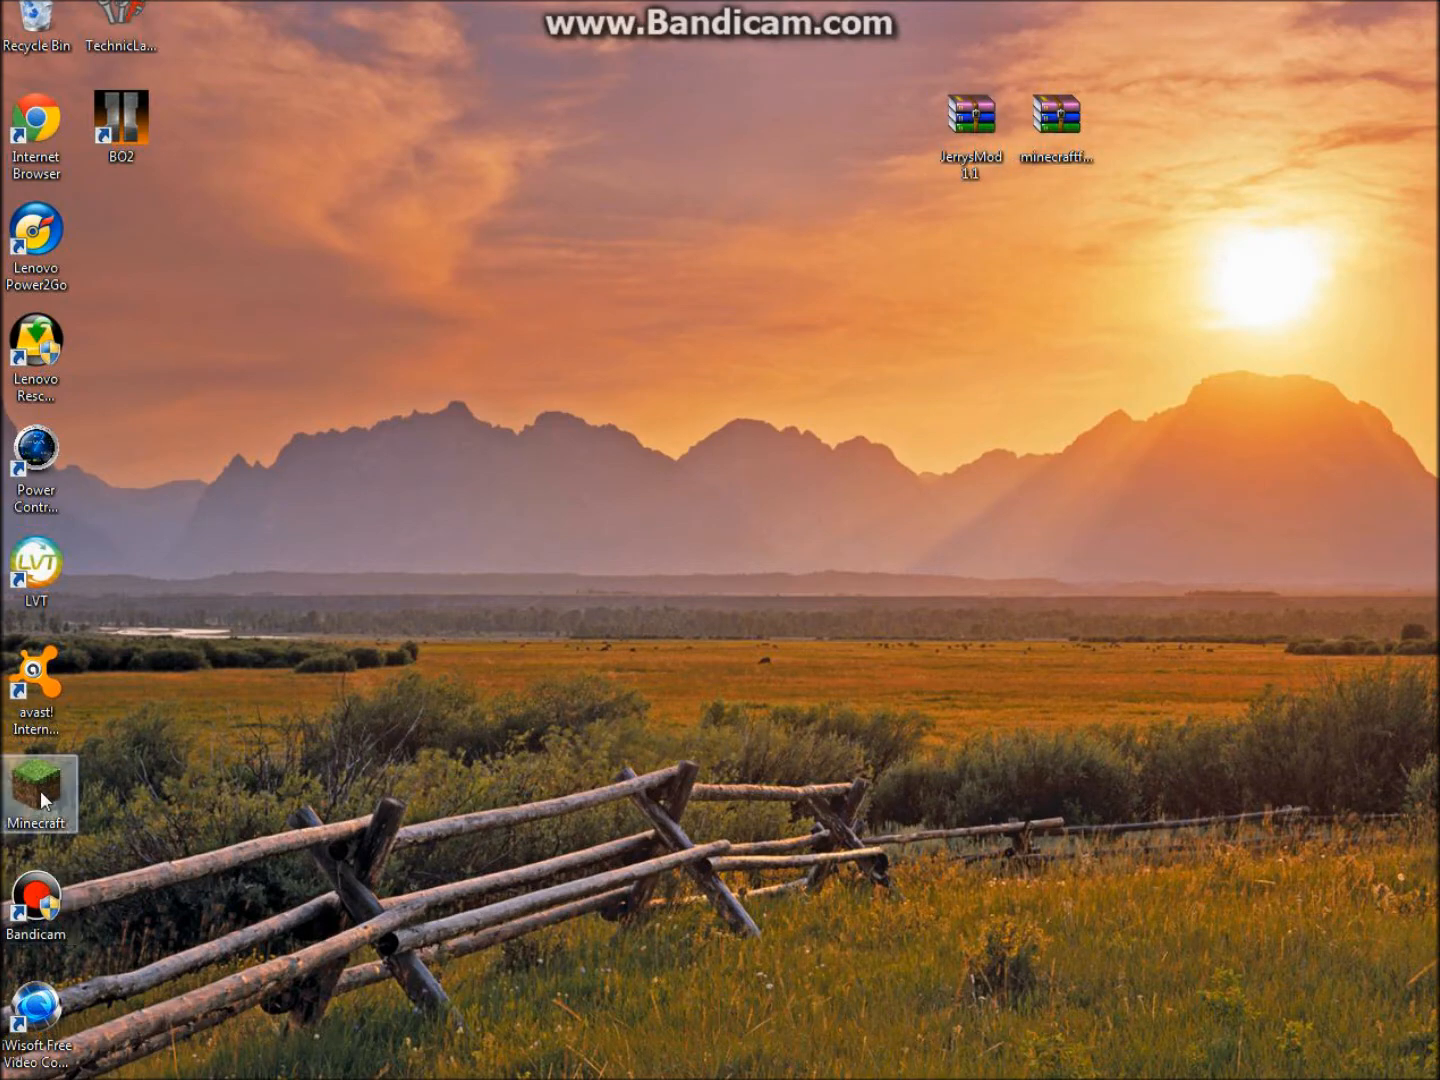
mouse_move(490, 748)
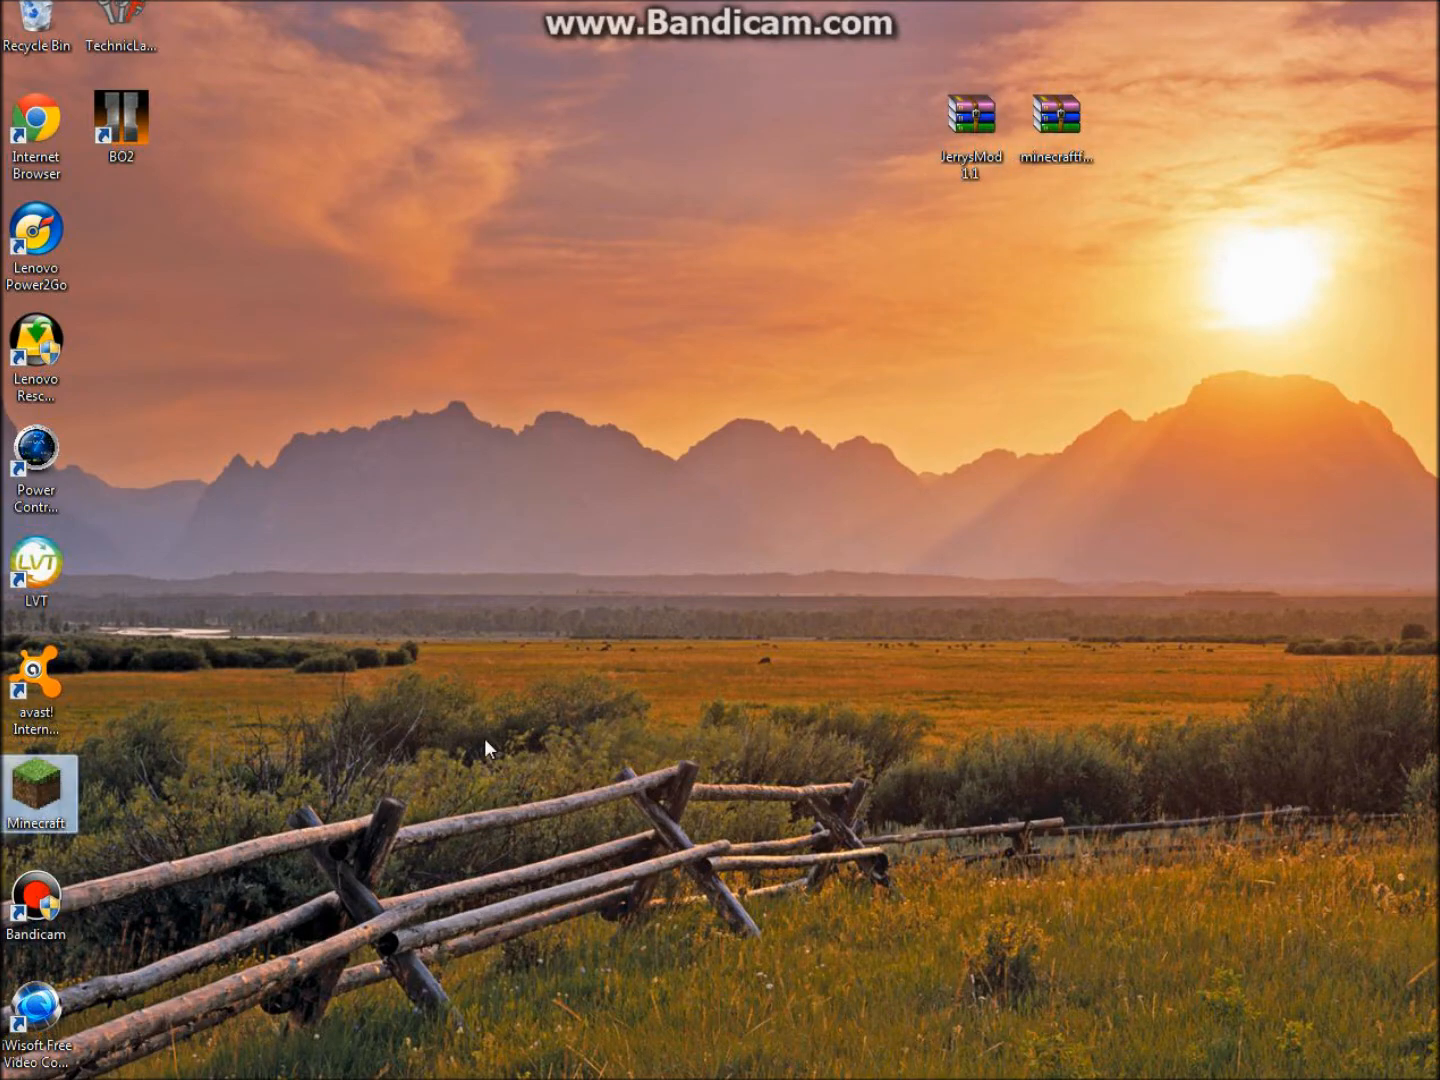
double_click(36, 788)
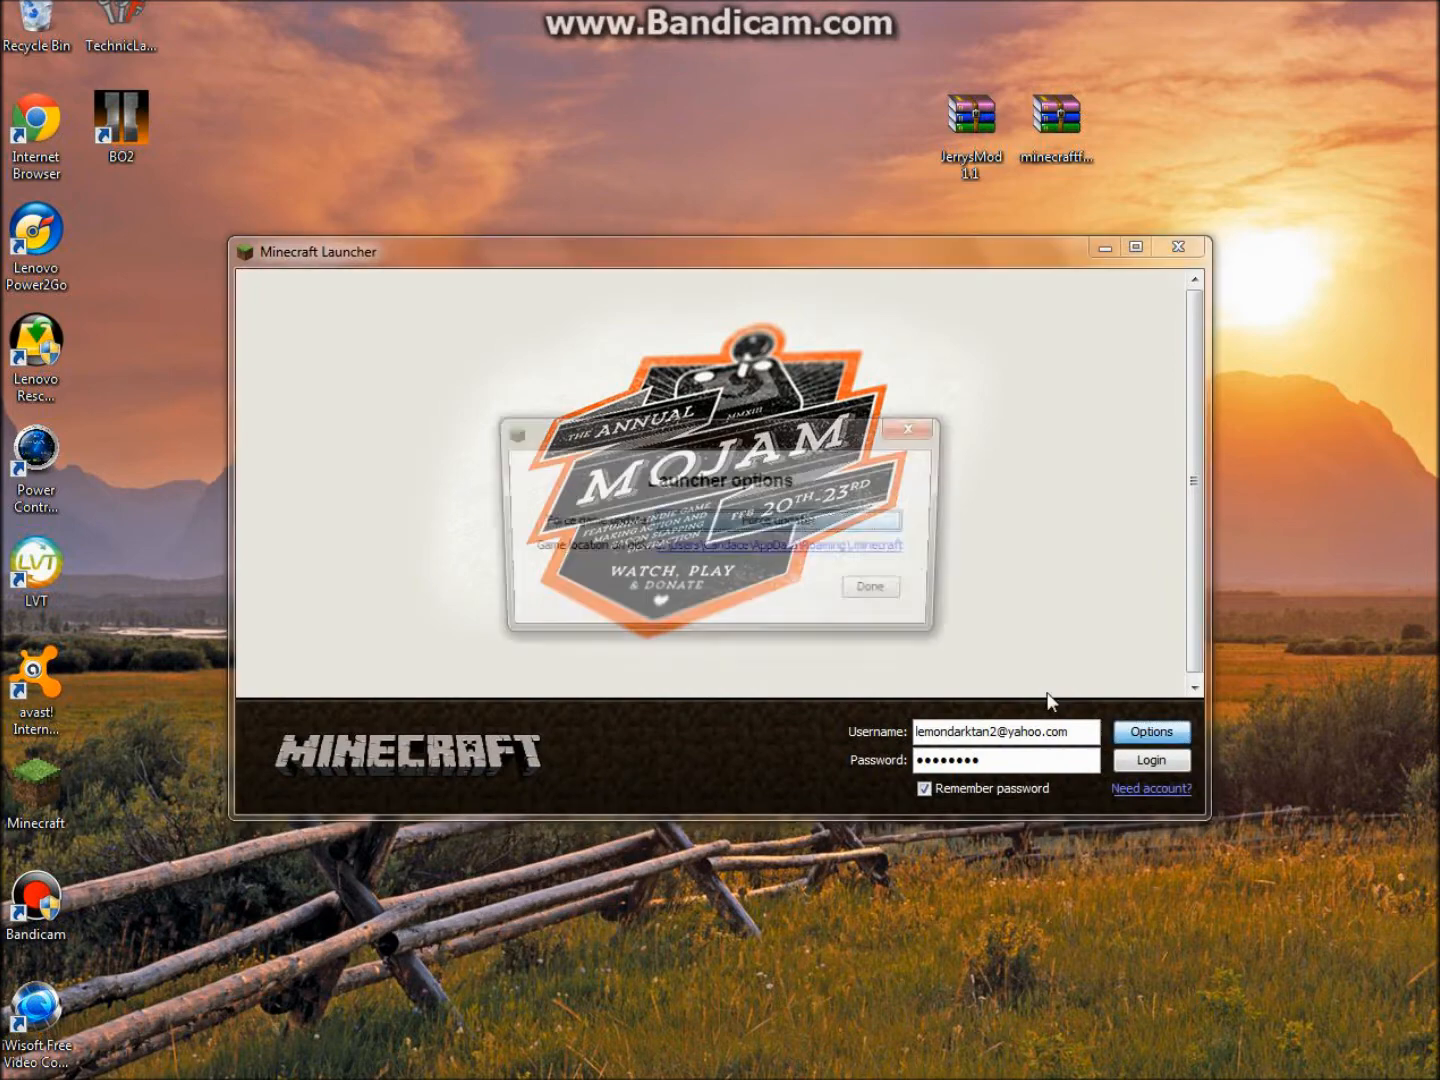
left_click(868, 586)
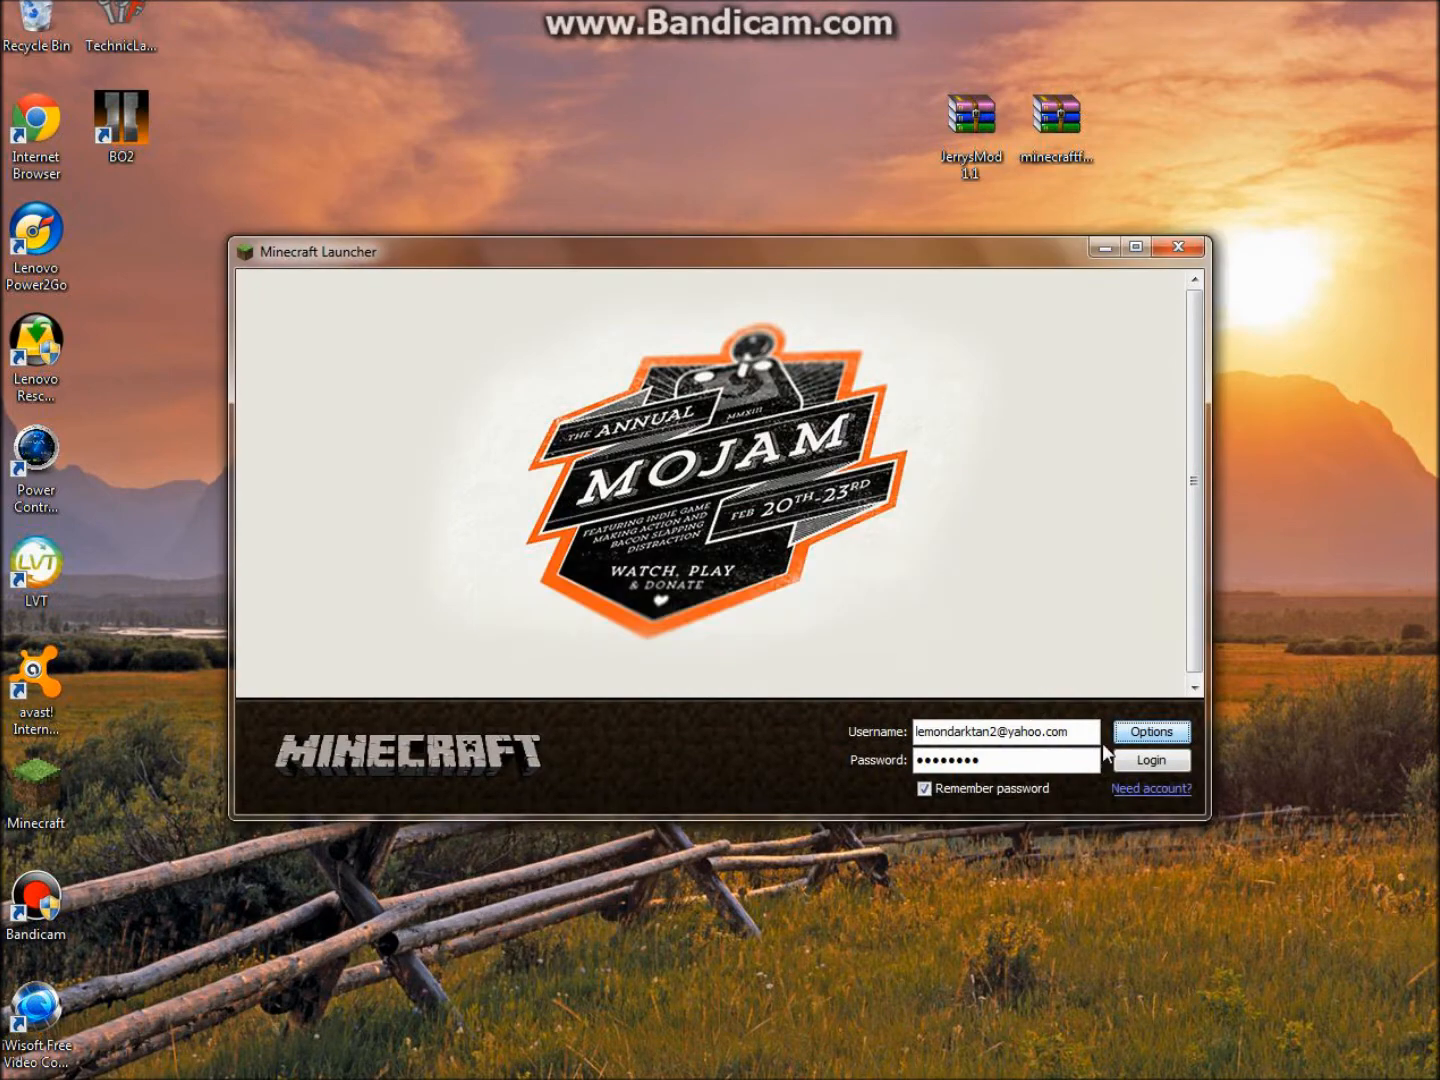
left_click(1150, 760)
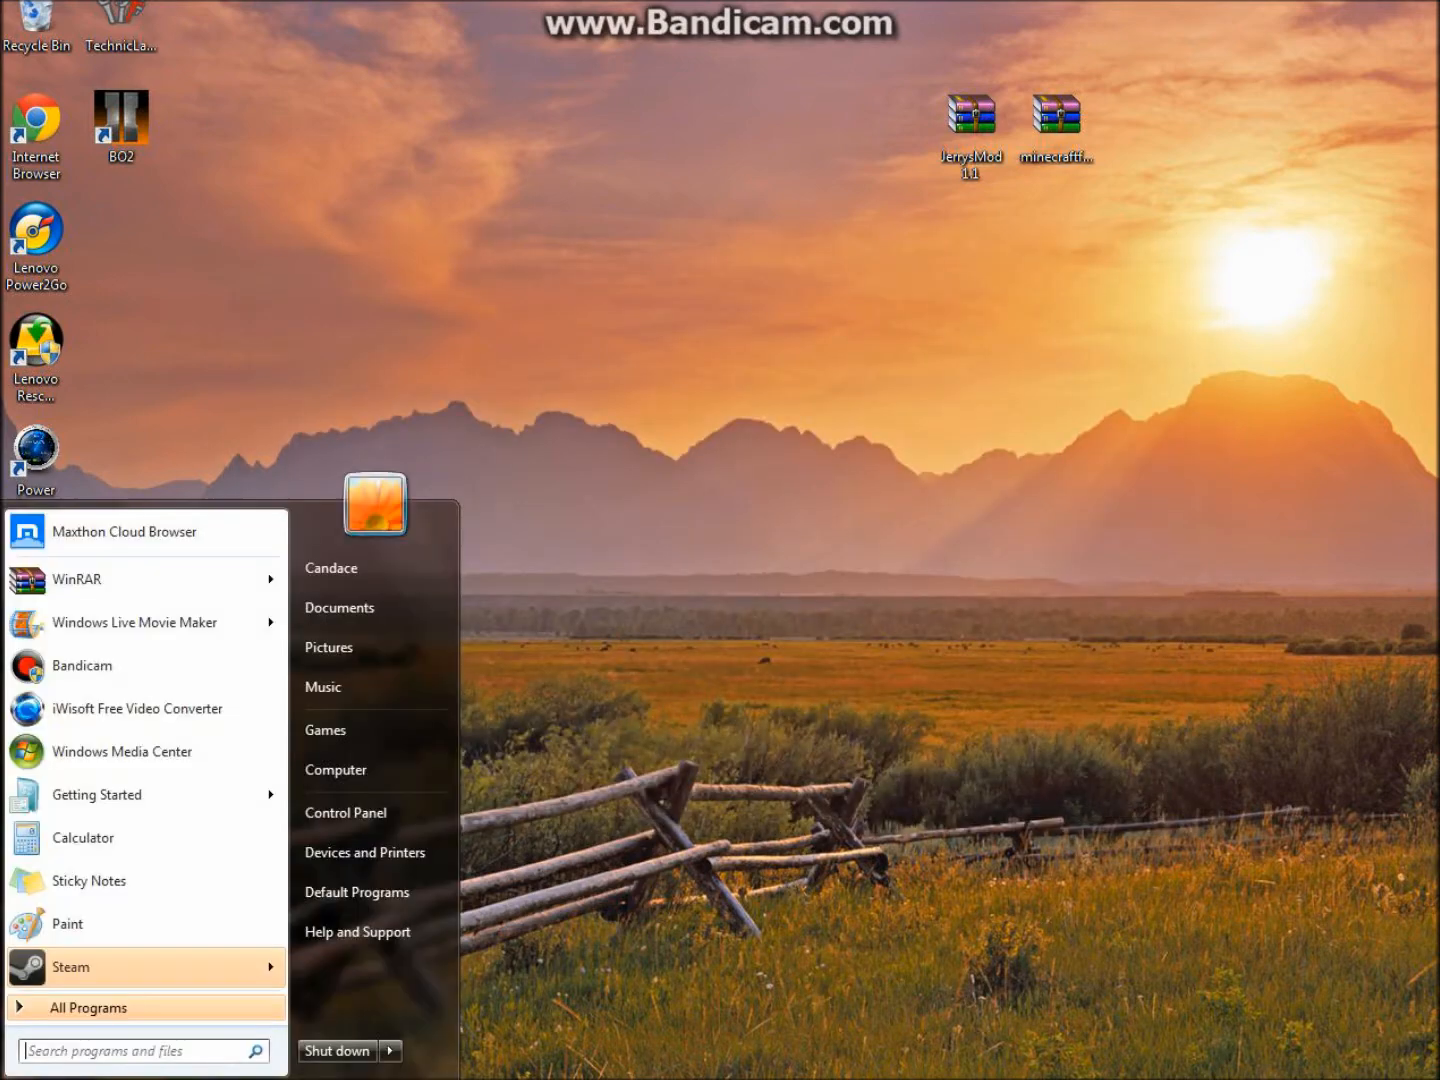
Reach the .minecraft folder via a %appdata% Start menu search
type("%")
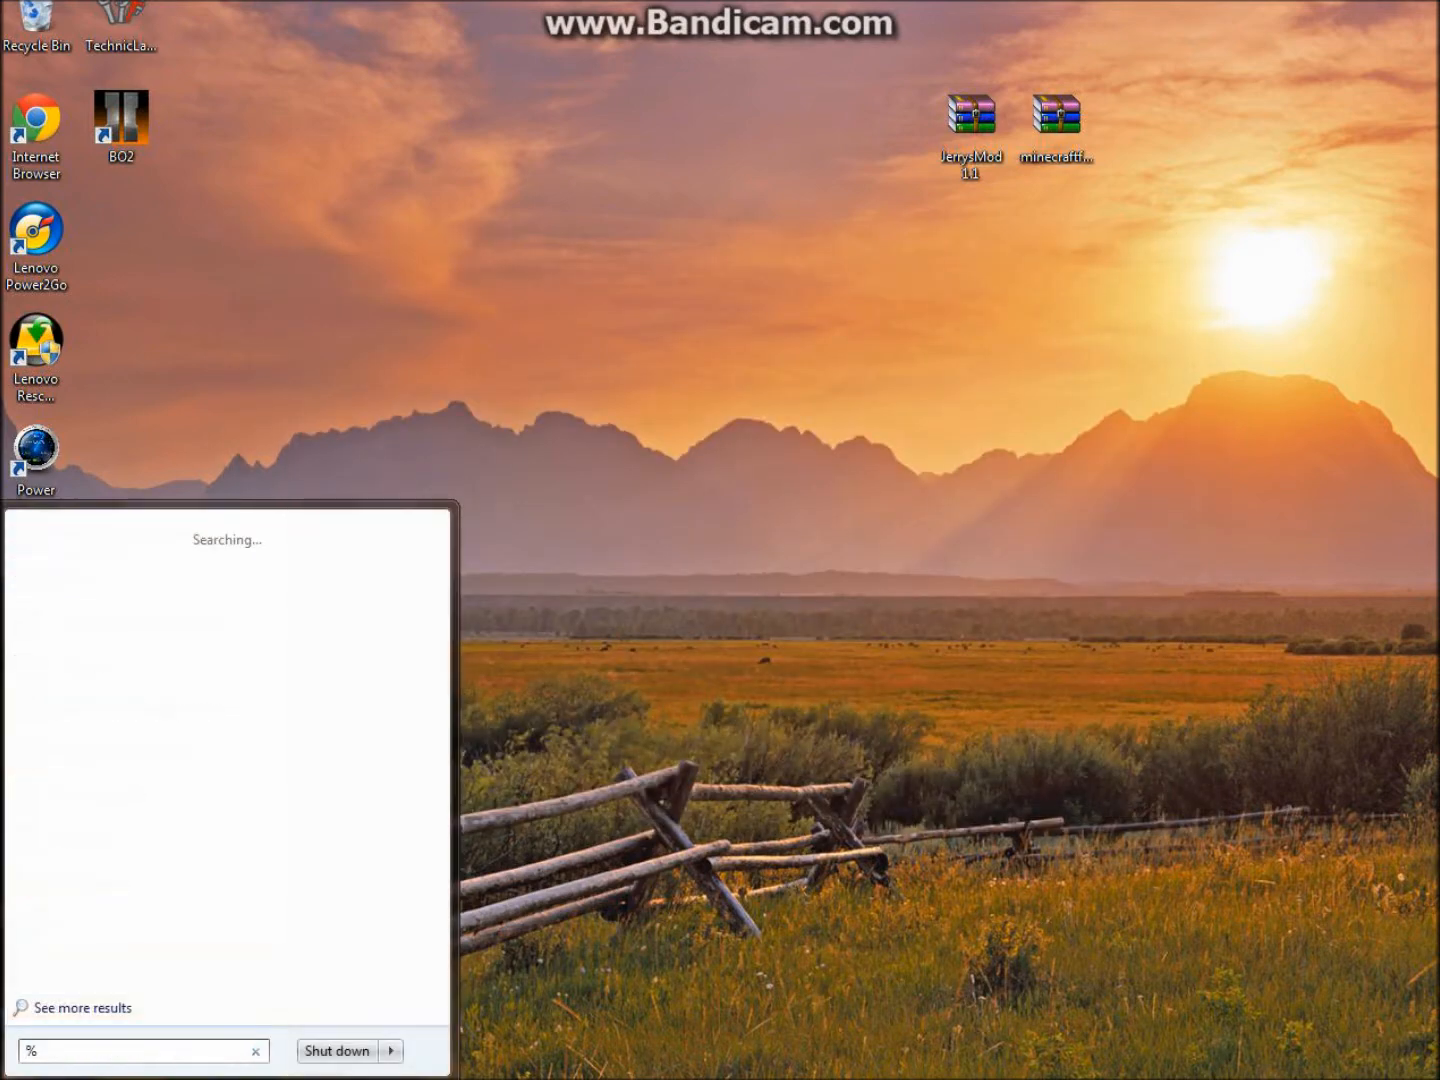
type("appdta")
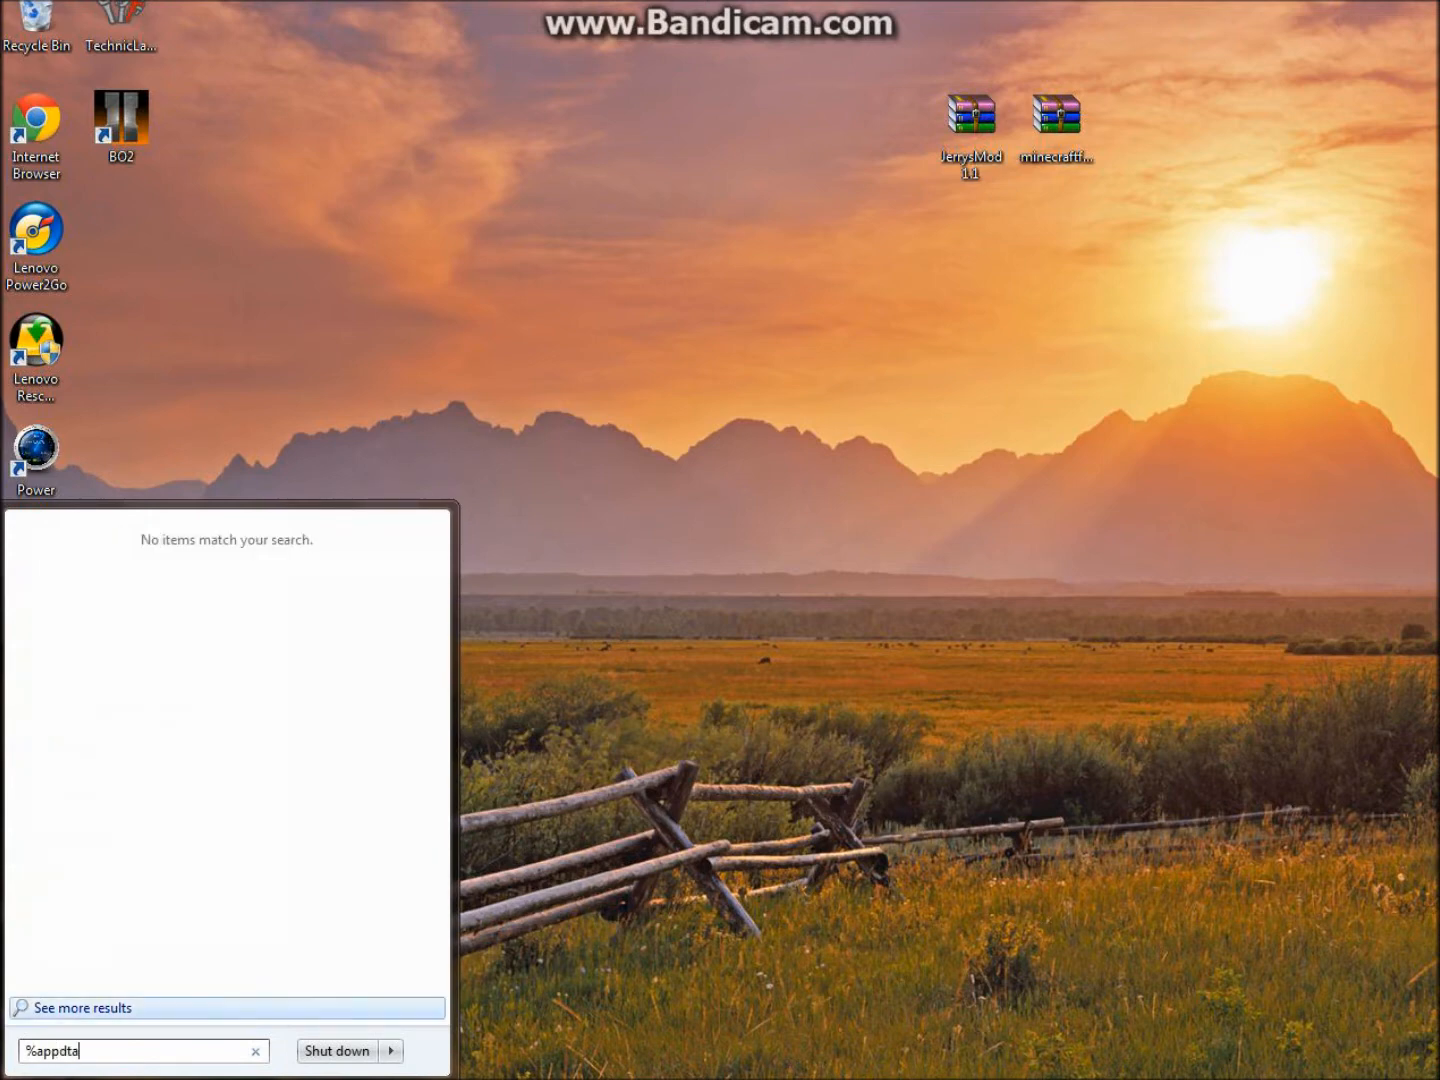
type("a")
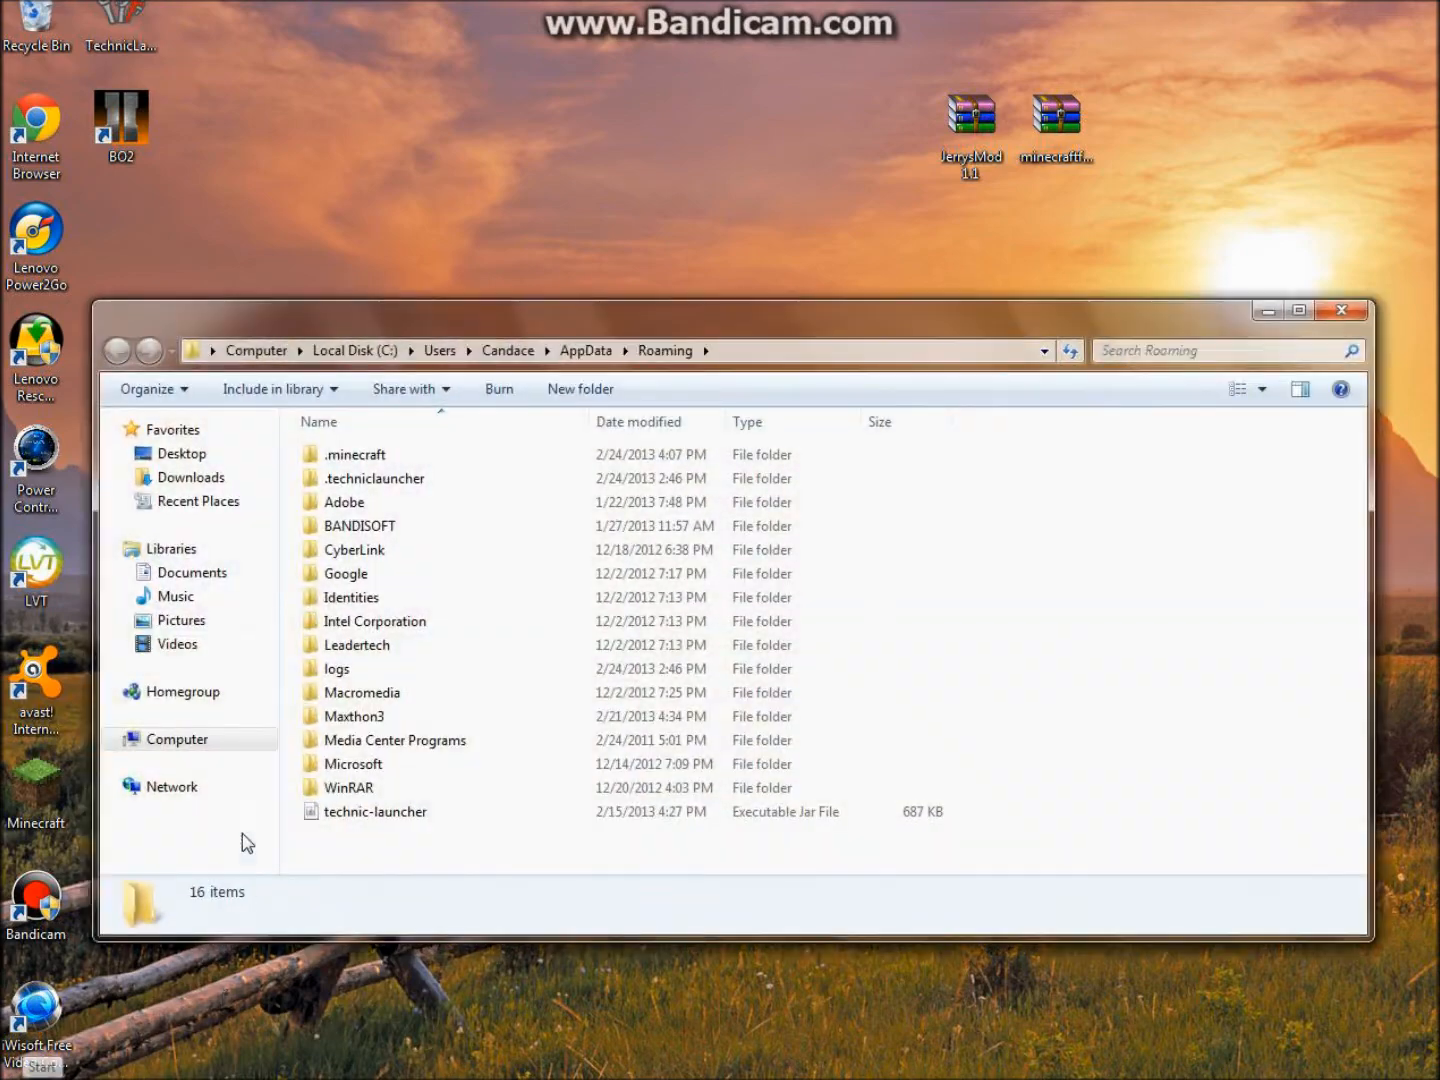
double_click(354, 452)
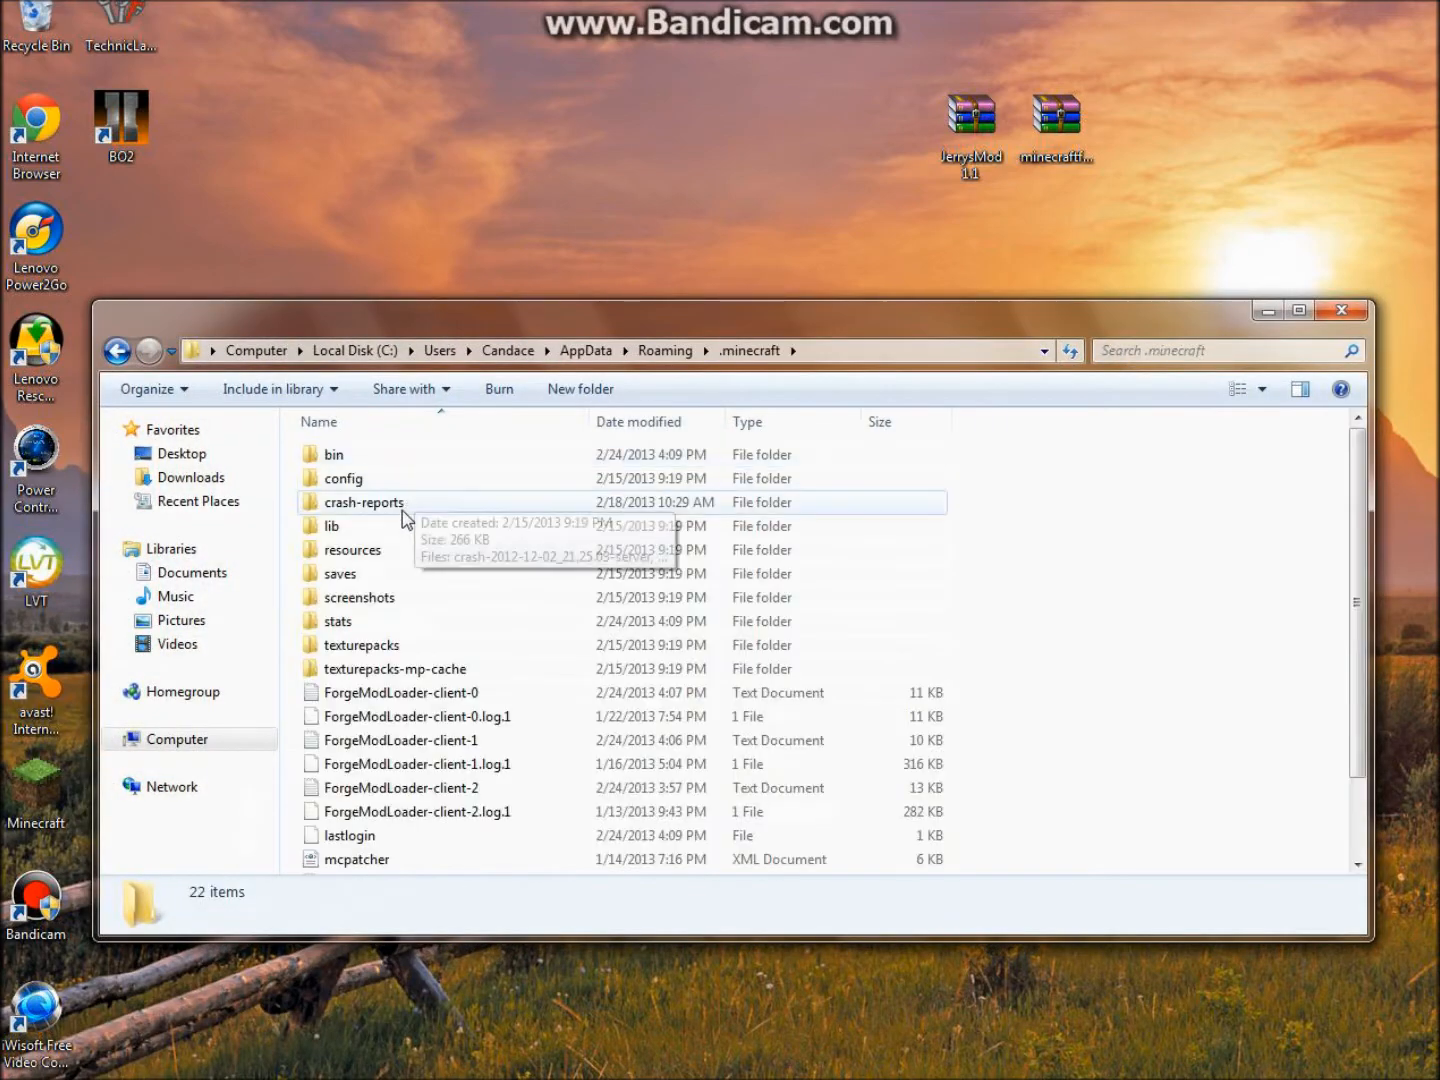
mouse_move(408, 500)
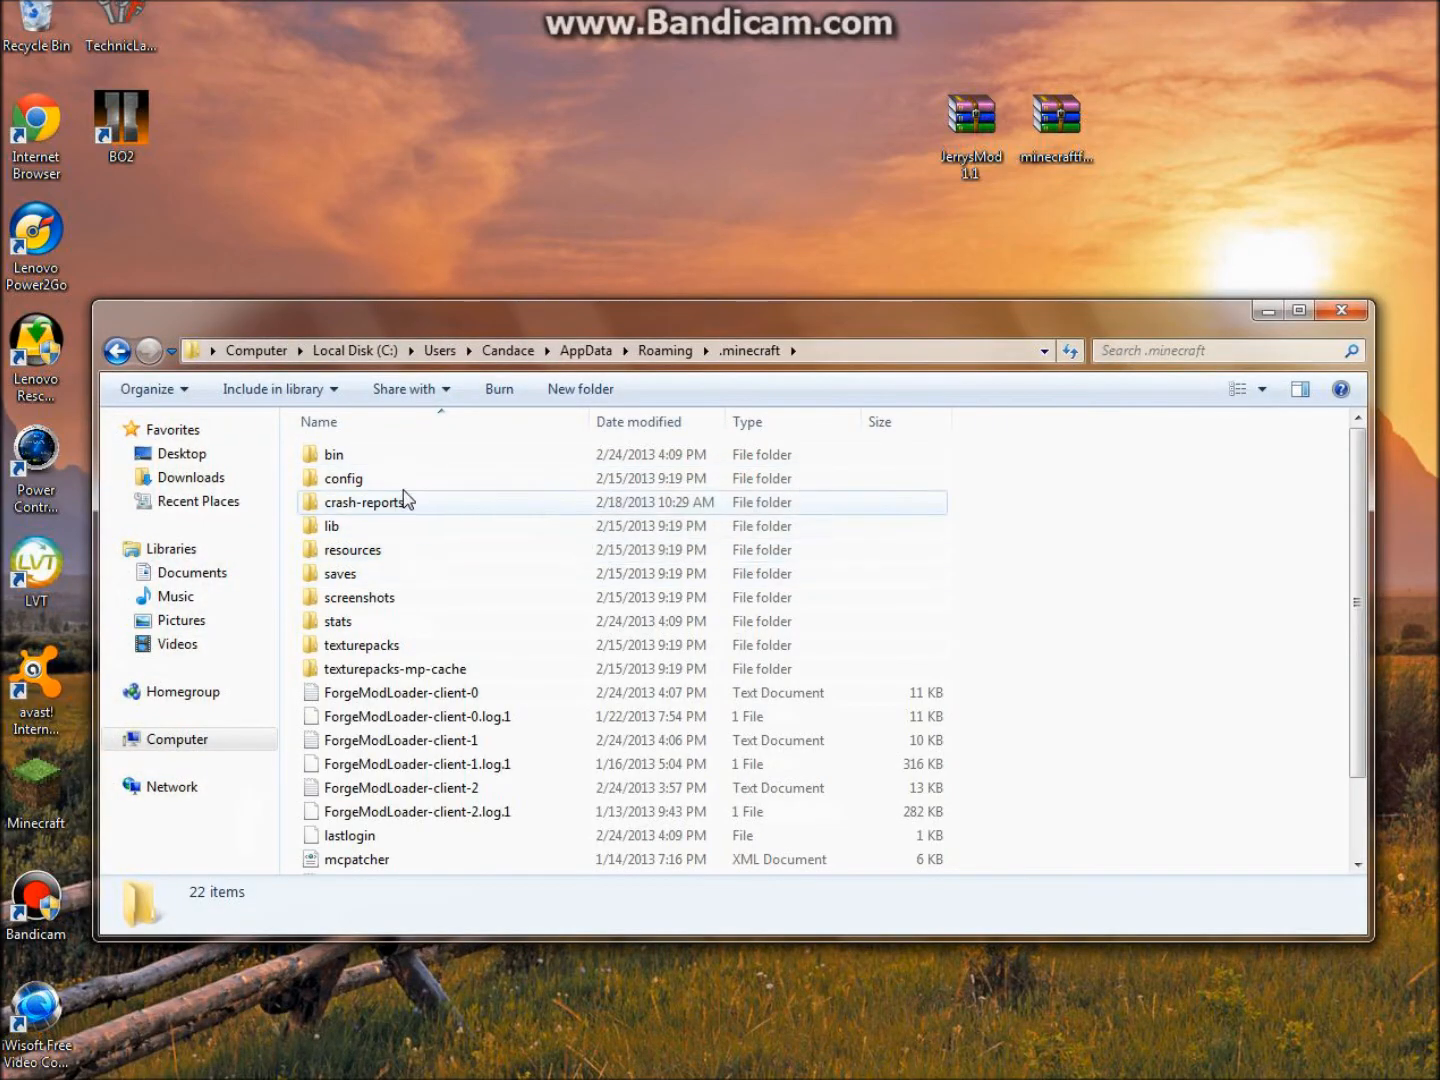
Open minecraft.jar from the bin folder with the WinRAR archiver
right_click(344, 644)
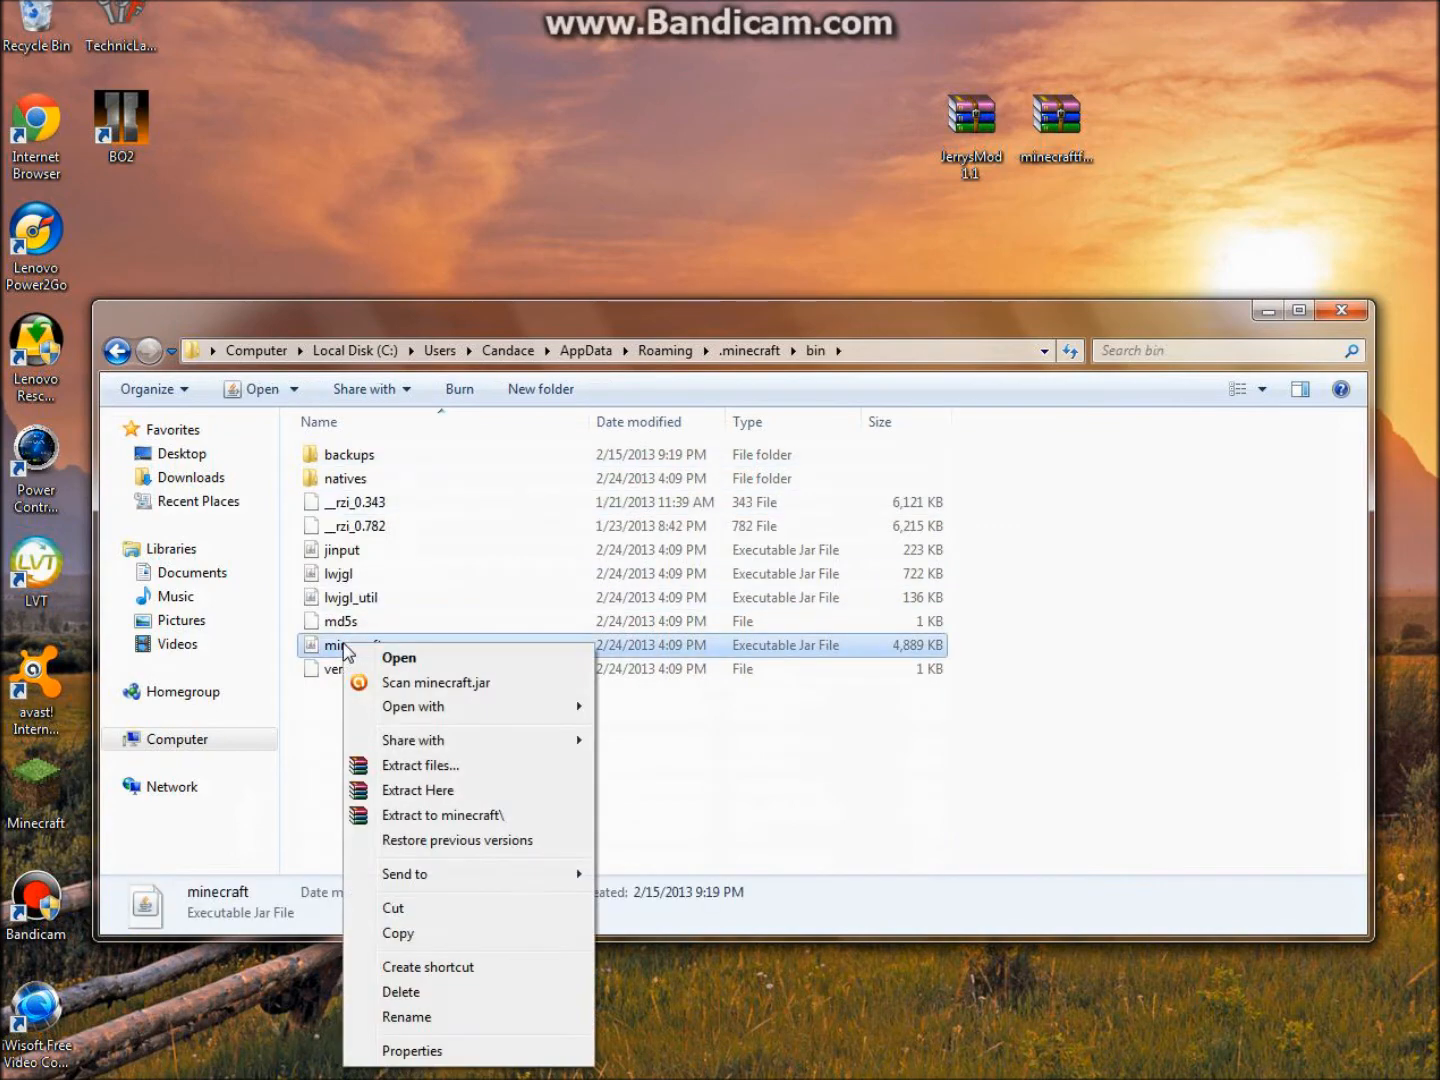
left_click(412, 706)
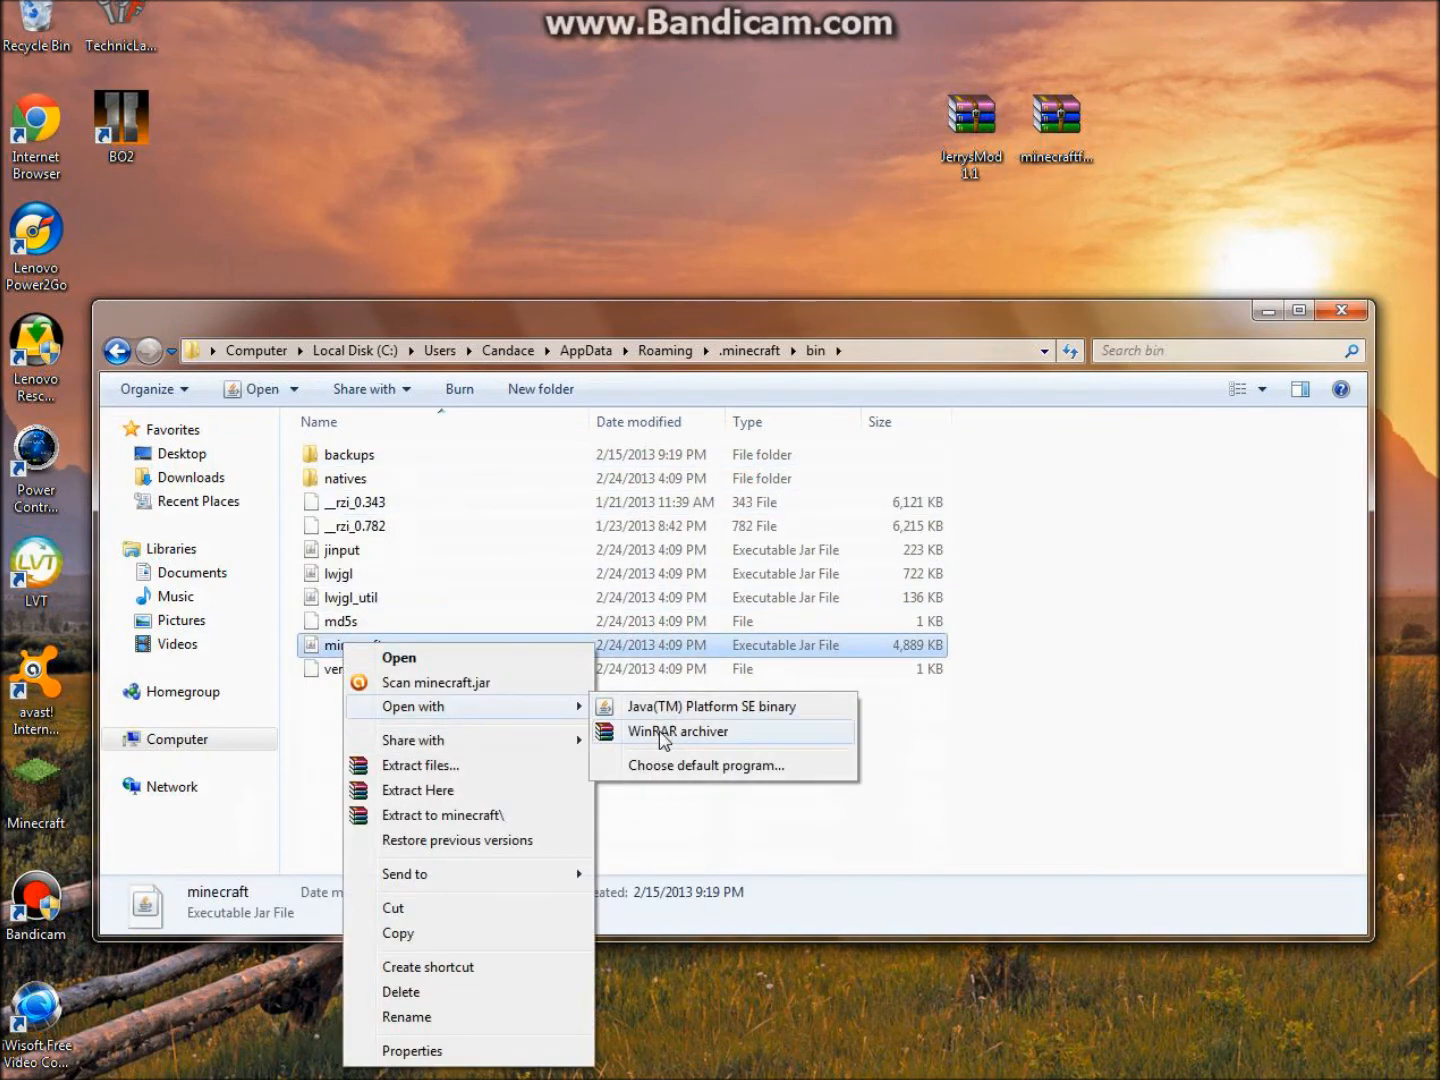
left_click(676, 732)
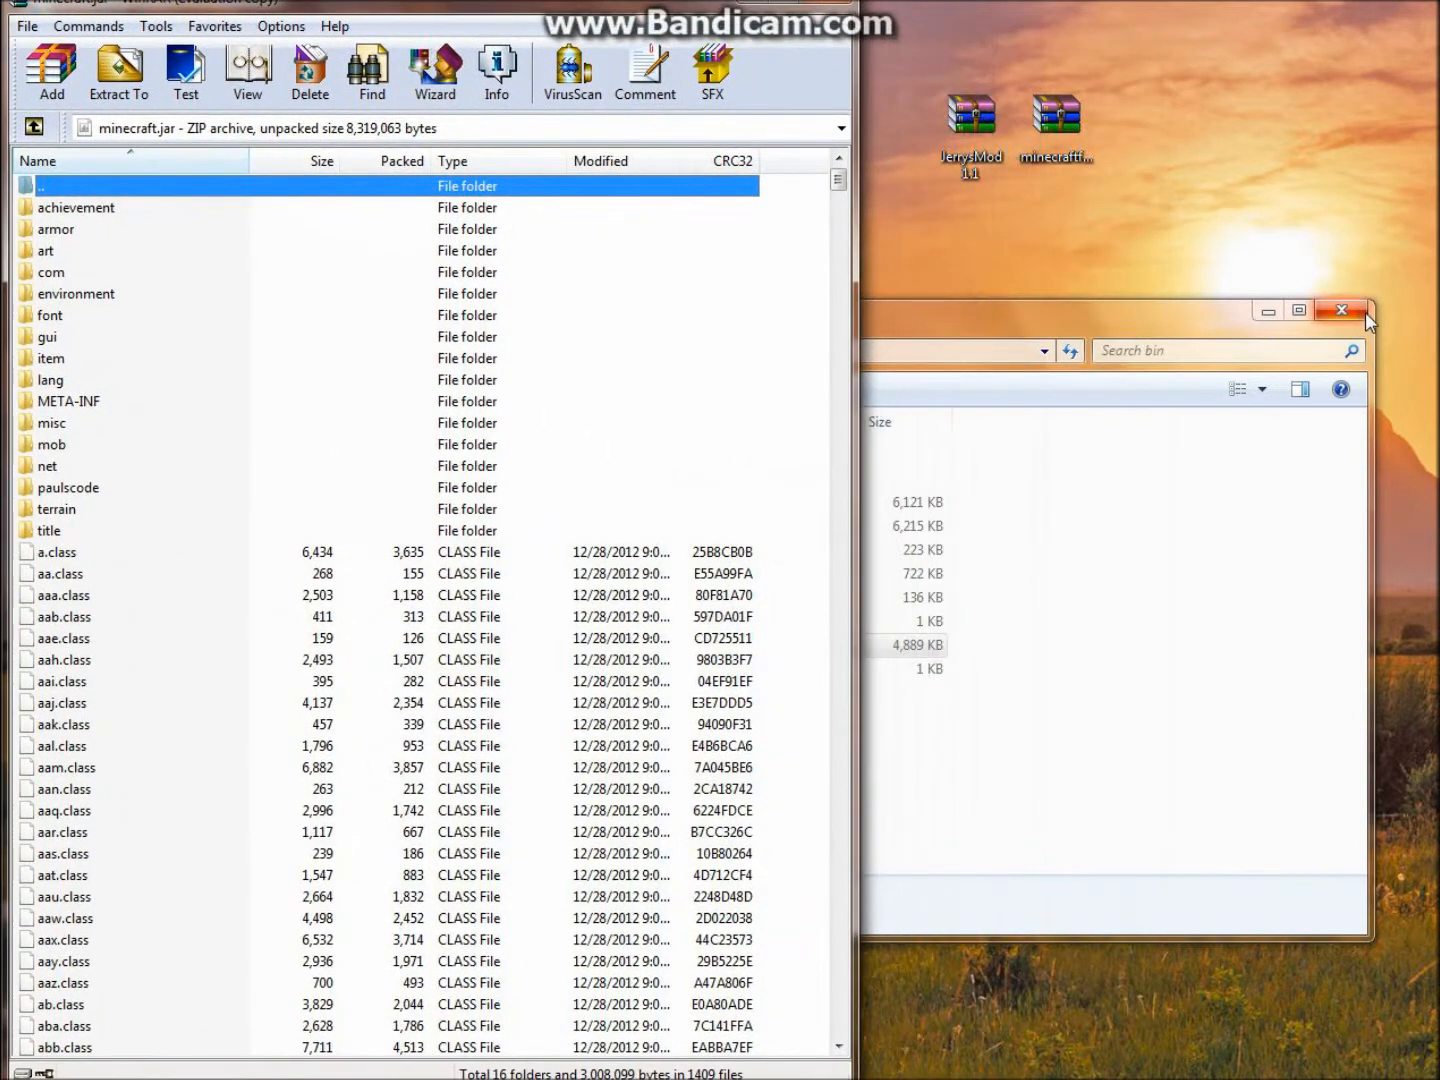
With the Forge universal archive open, delete the META-INF folder from minecraft.jar
left_click(1344, 310)
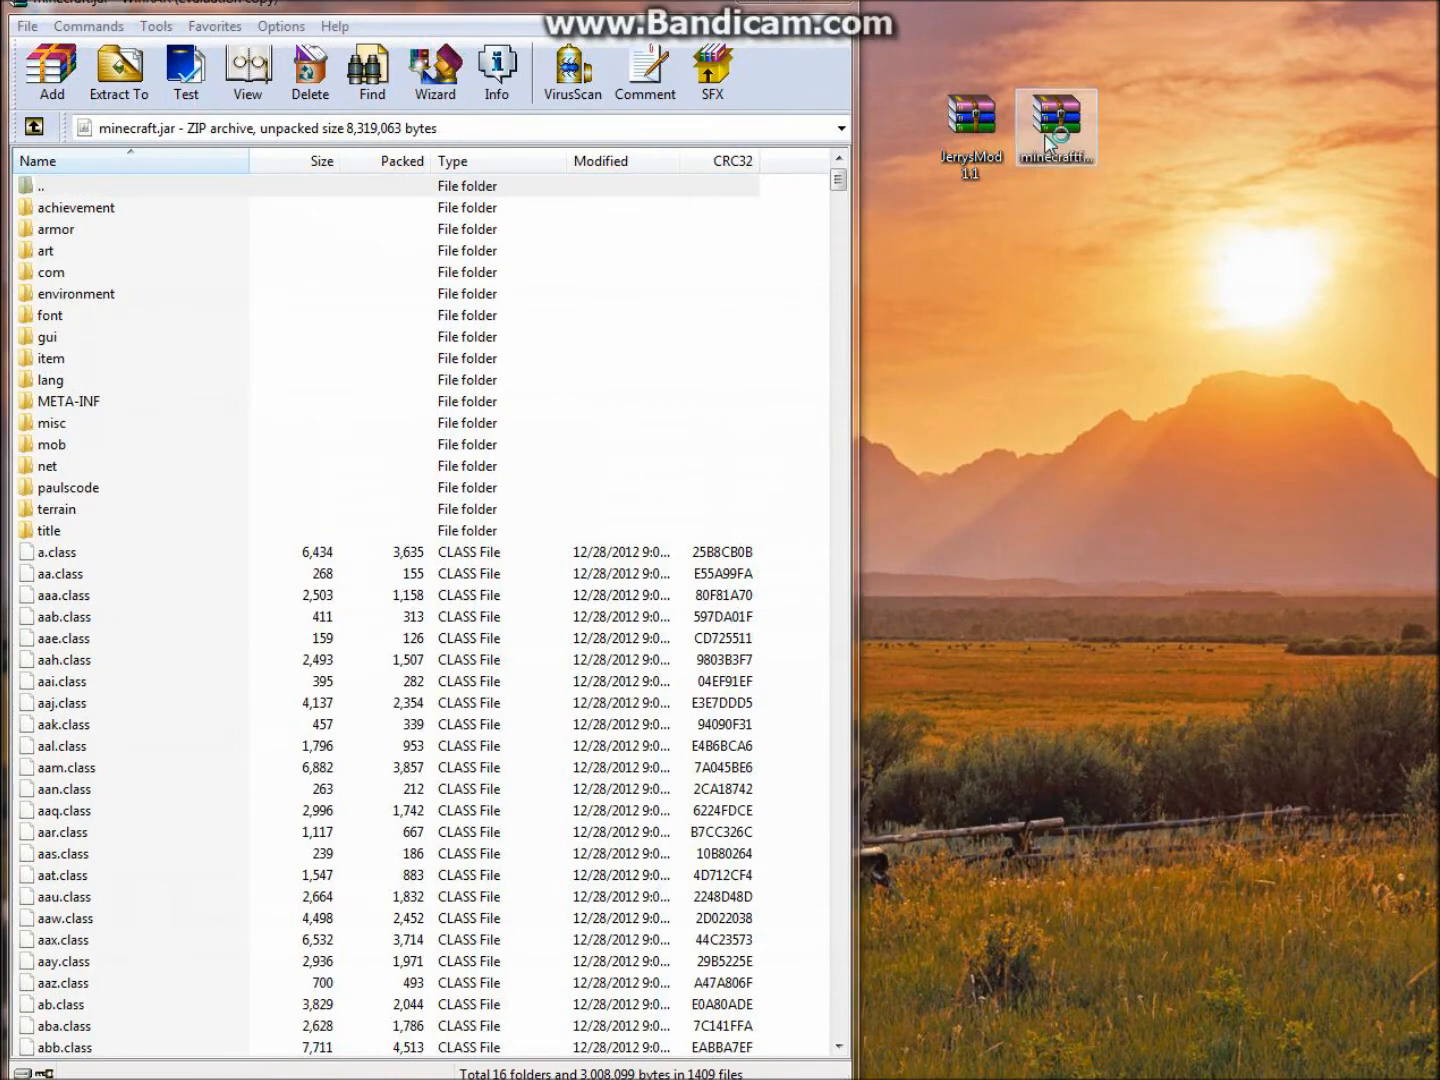
double_click(1056, 116)
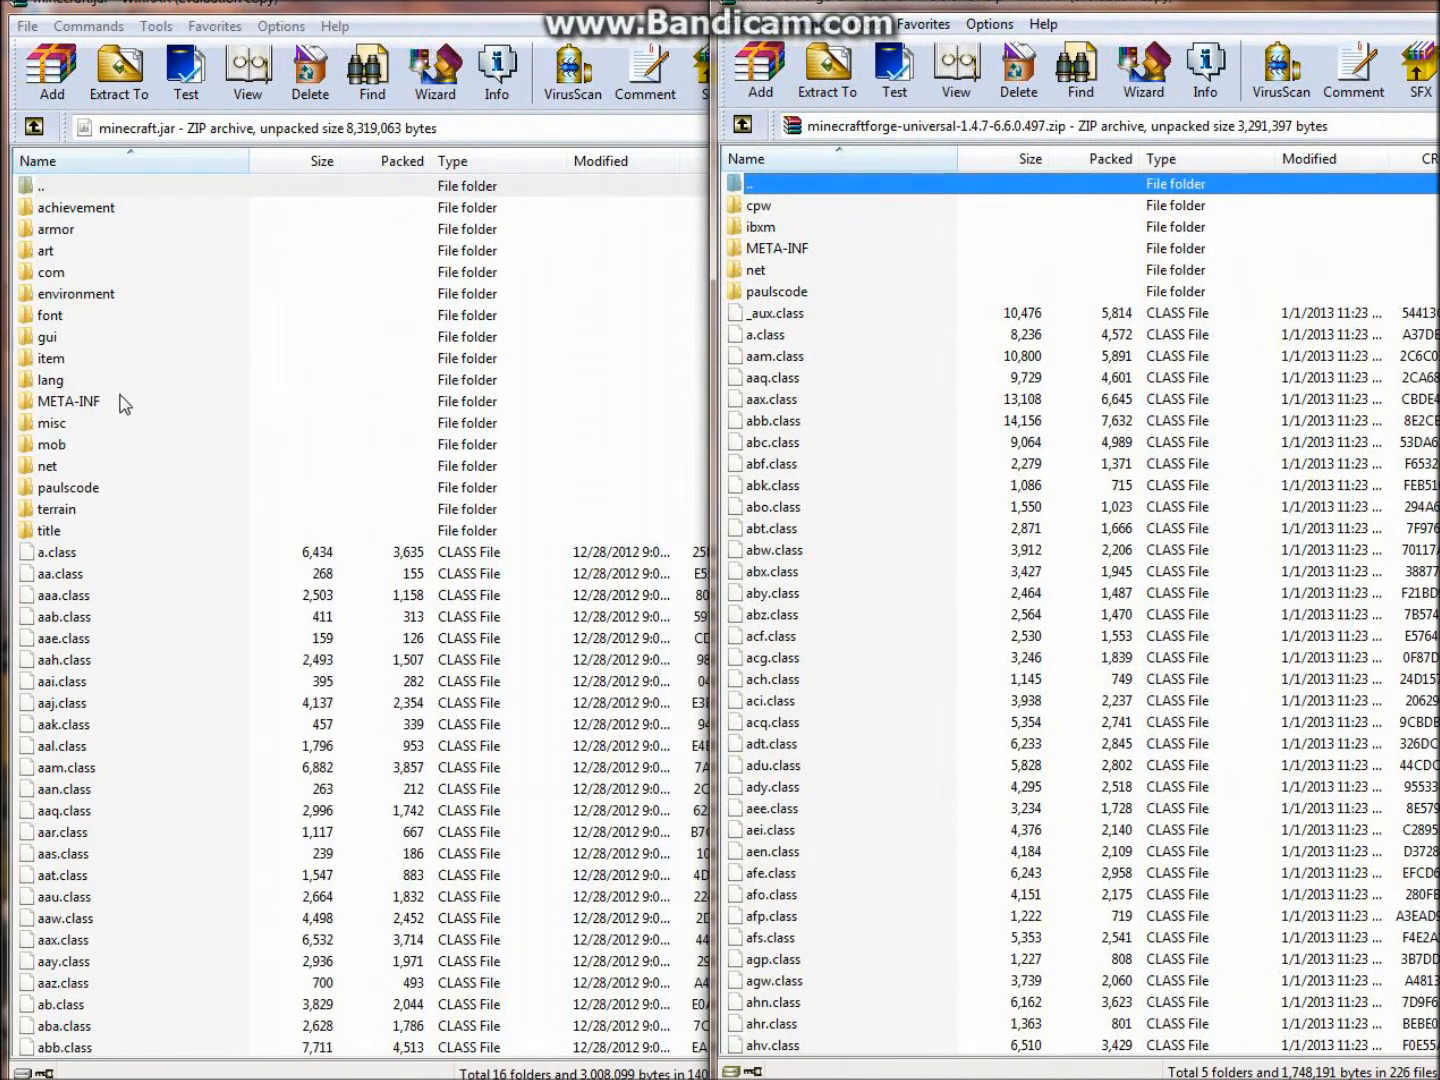
left_click(68, 400)
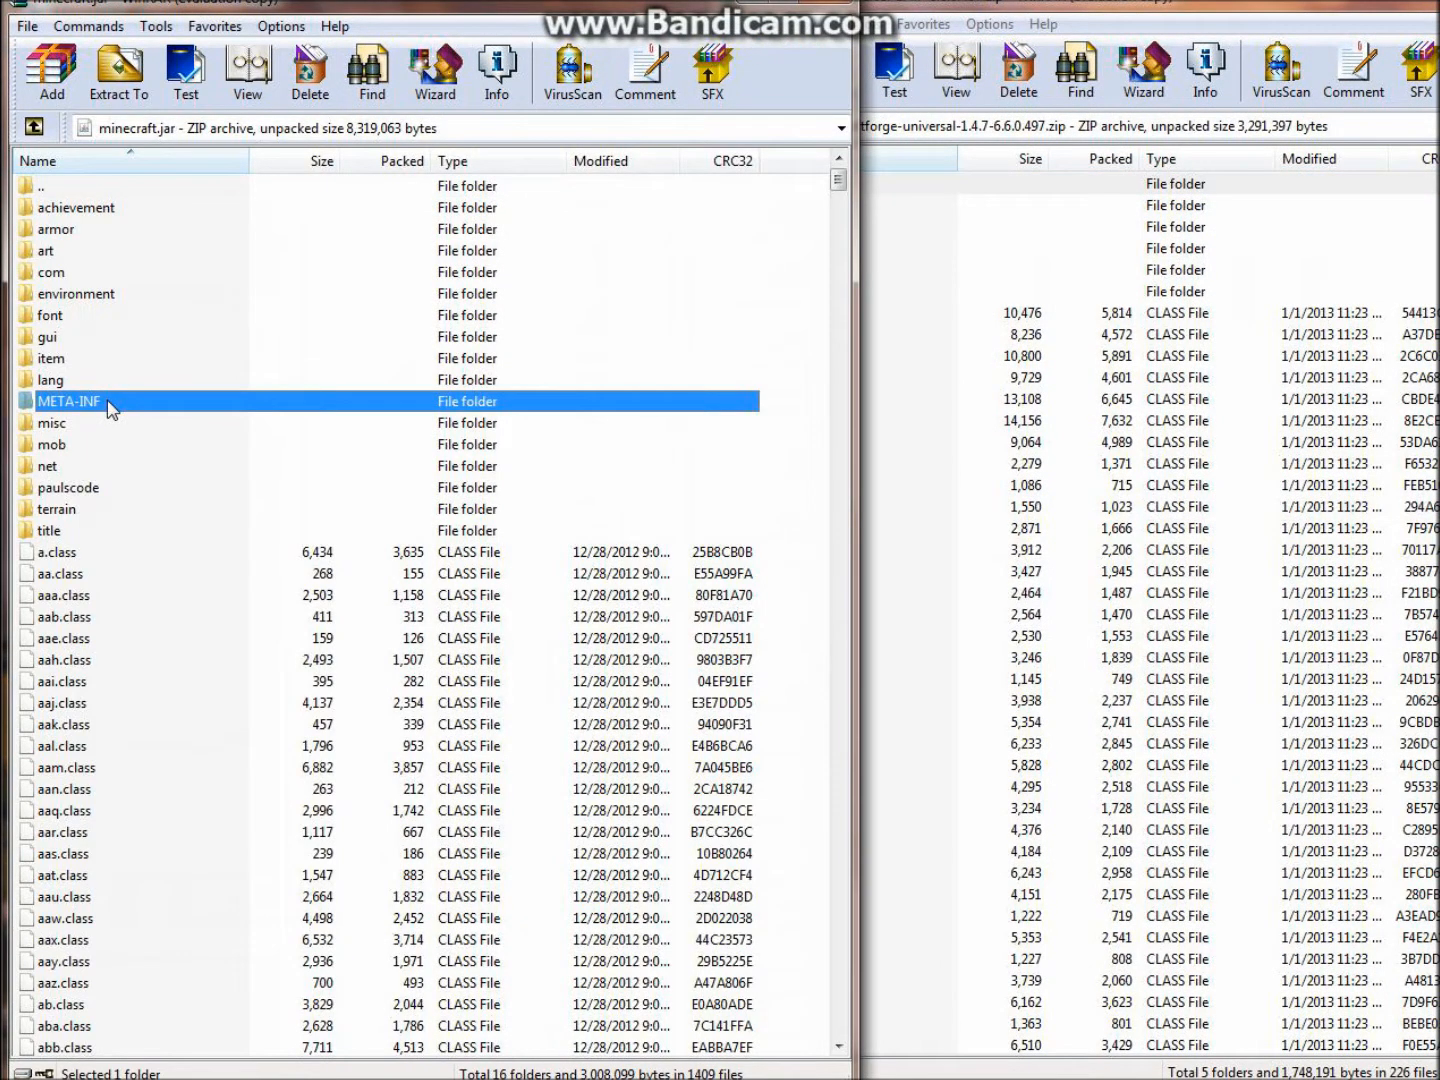
left_click(308, 72)
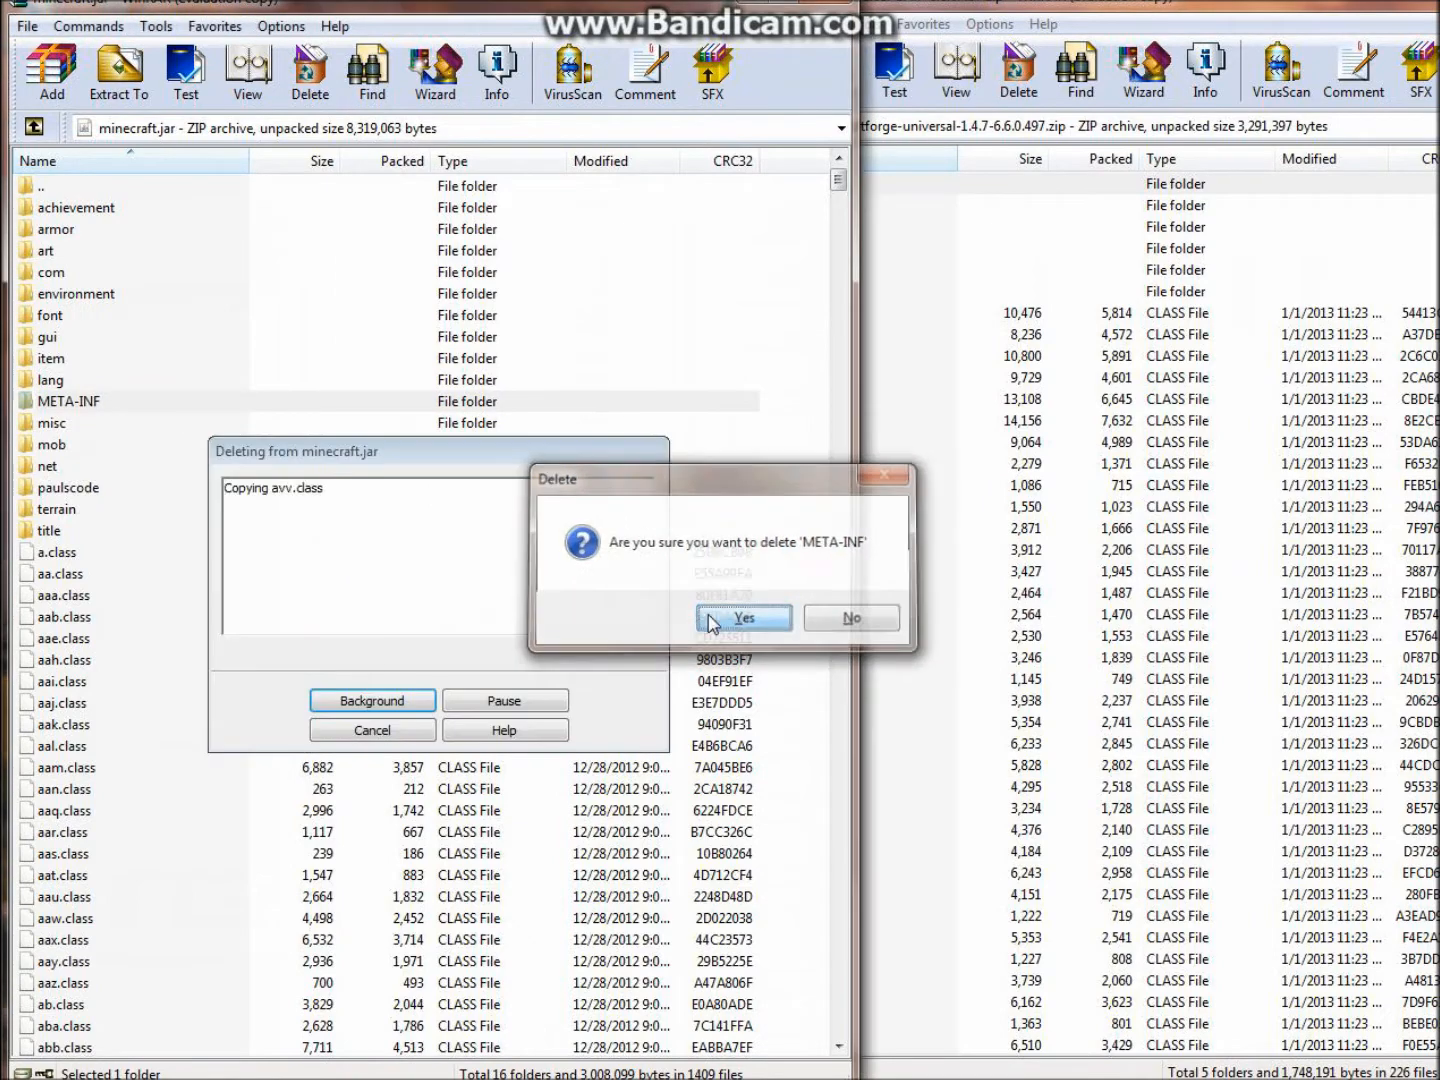
left_click(744, 616)
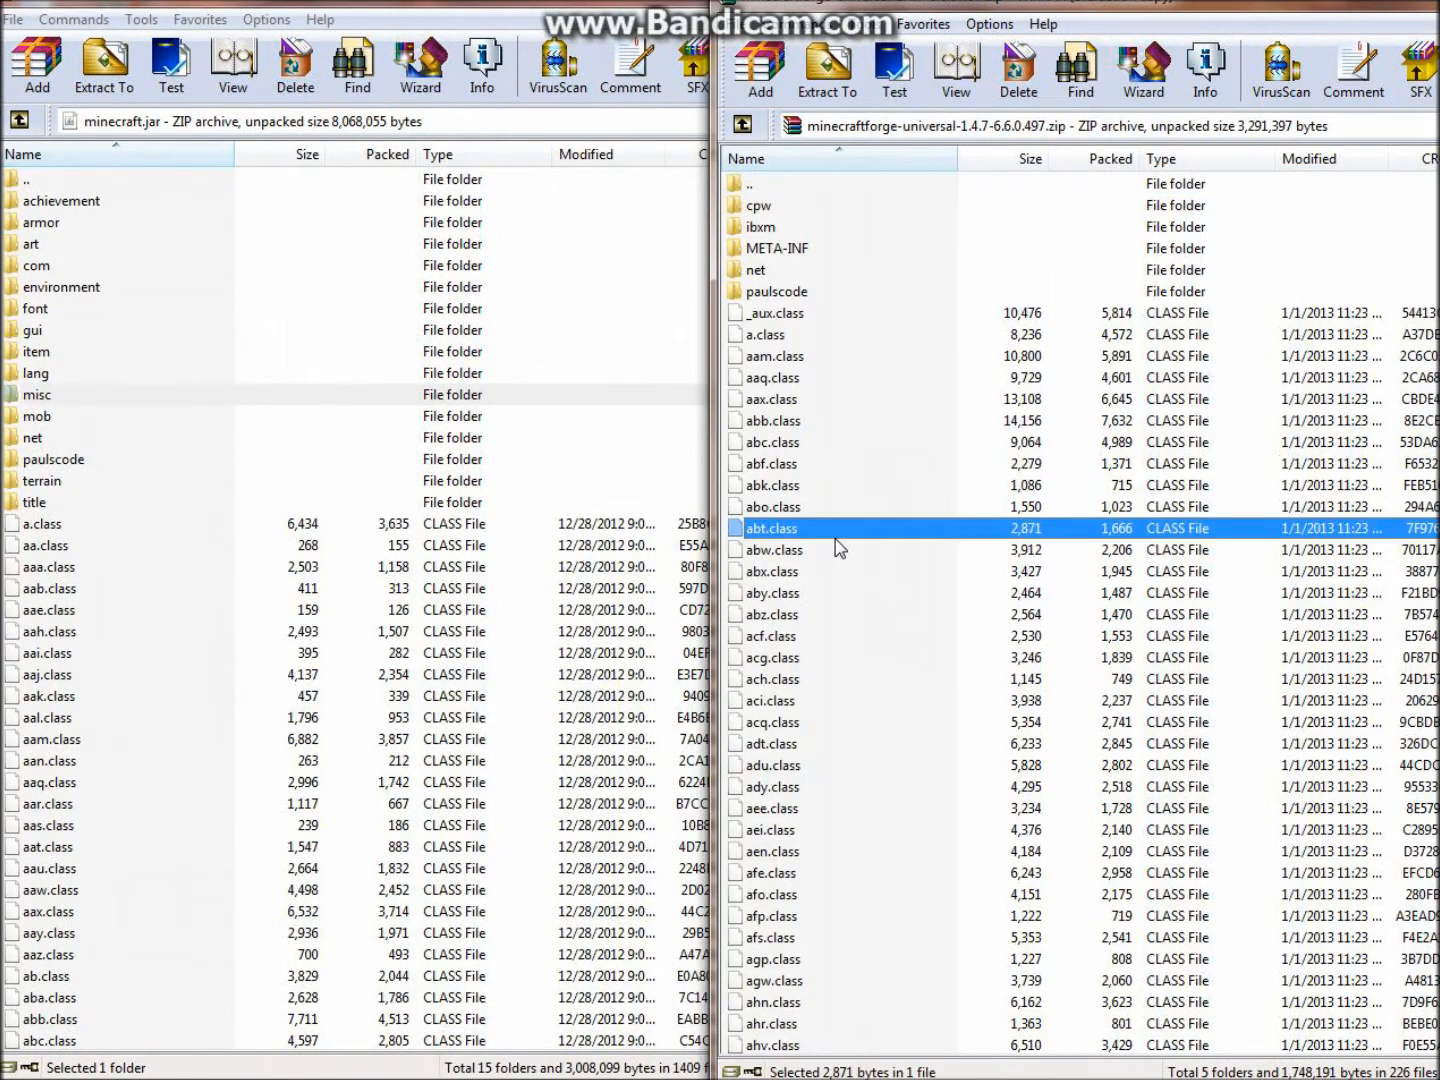
Add all files from the Forge universal archive into minecraft.jar
key("ctrl+a")
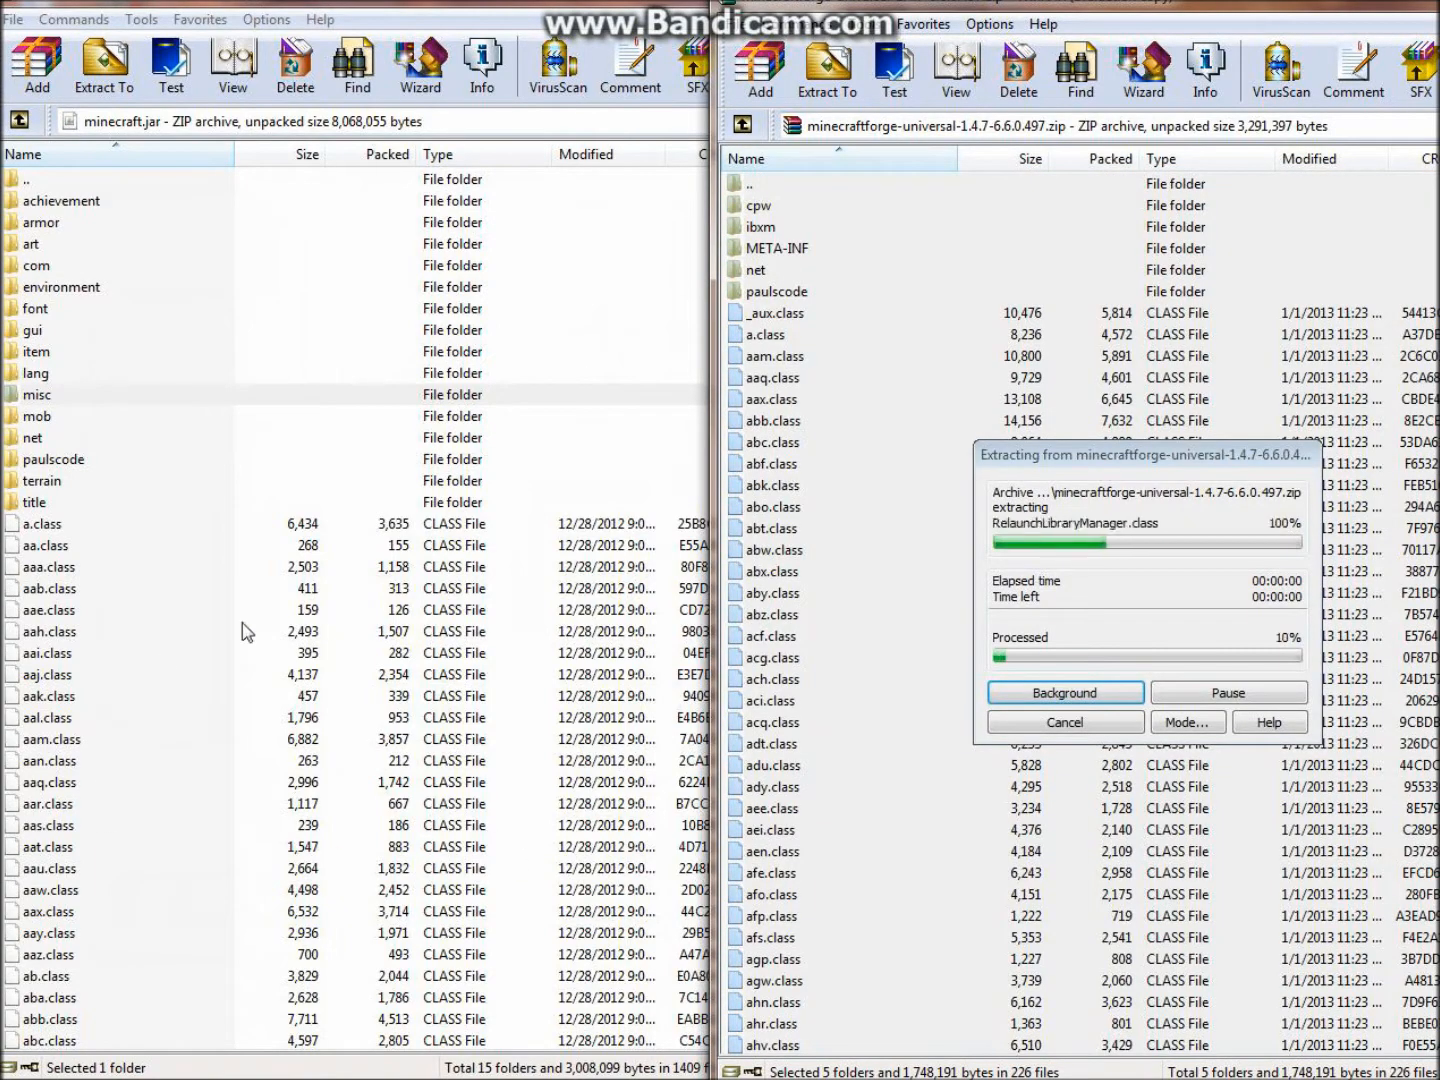
left_click(36, 64)
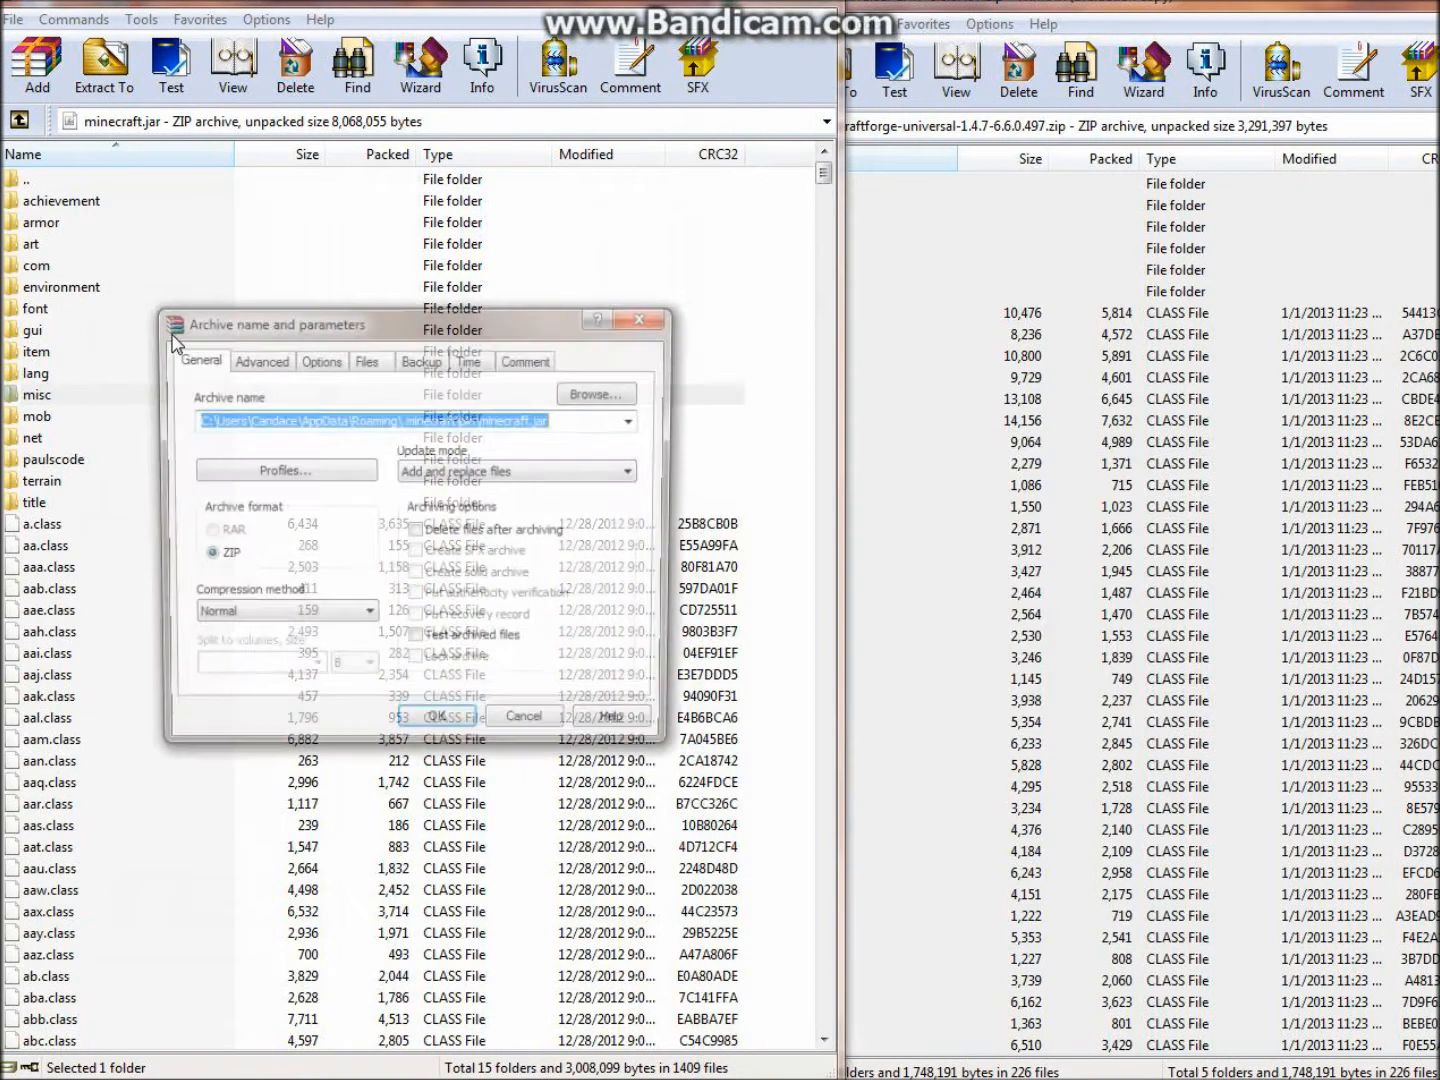
left_click(438, 716)
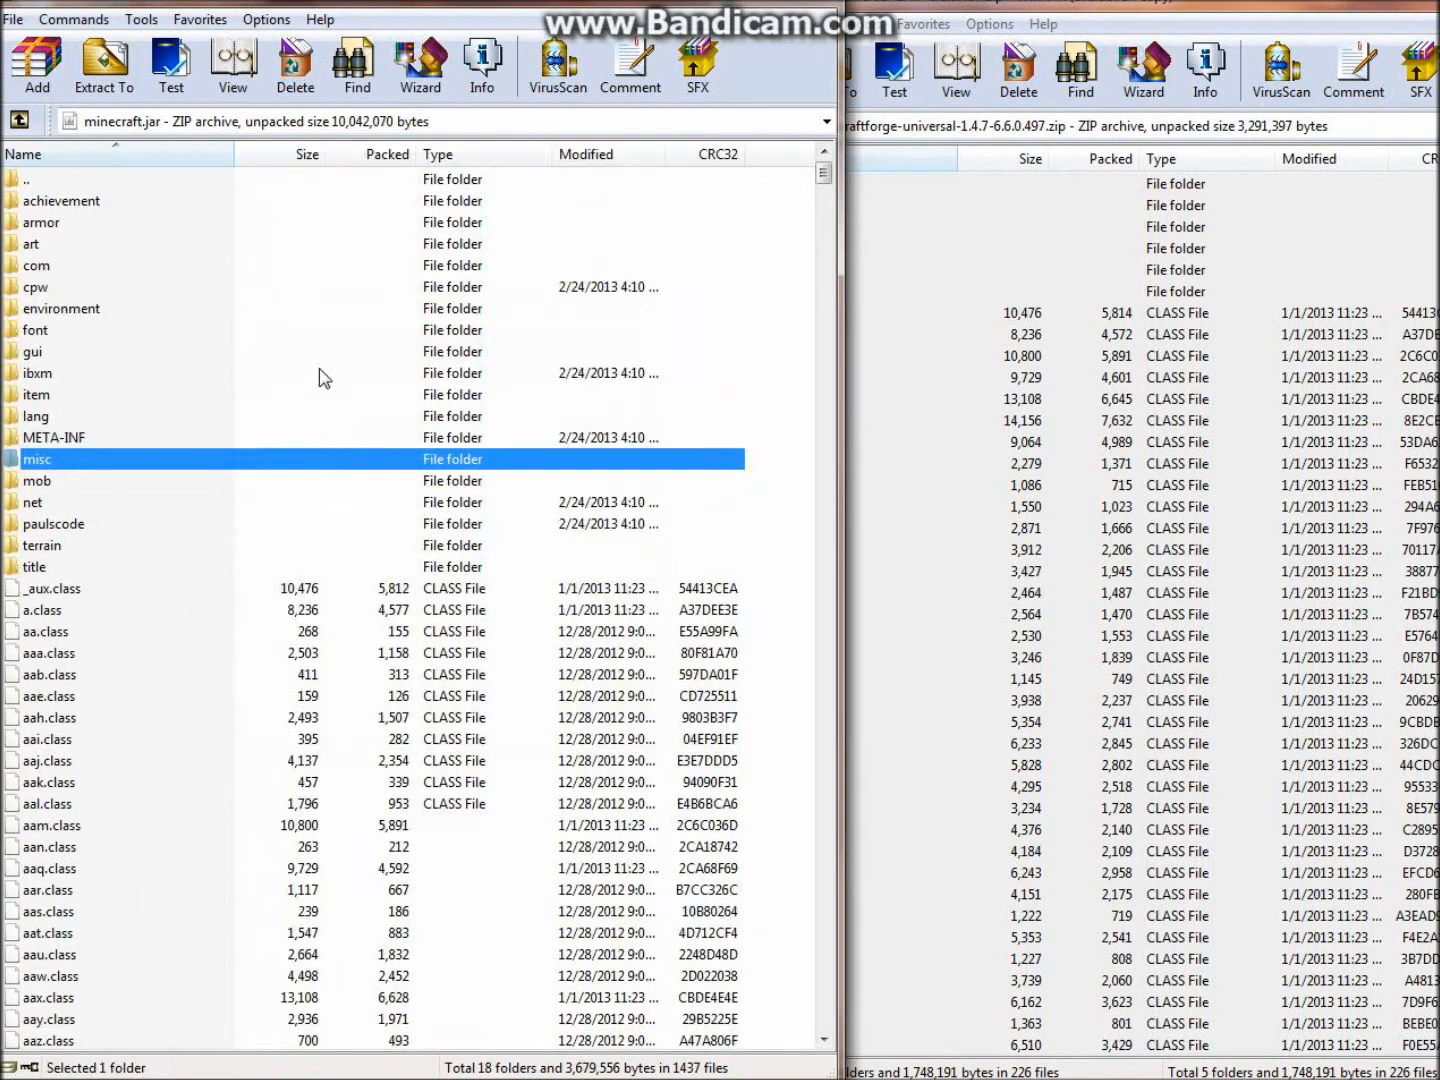
mouse_move(512, 410)
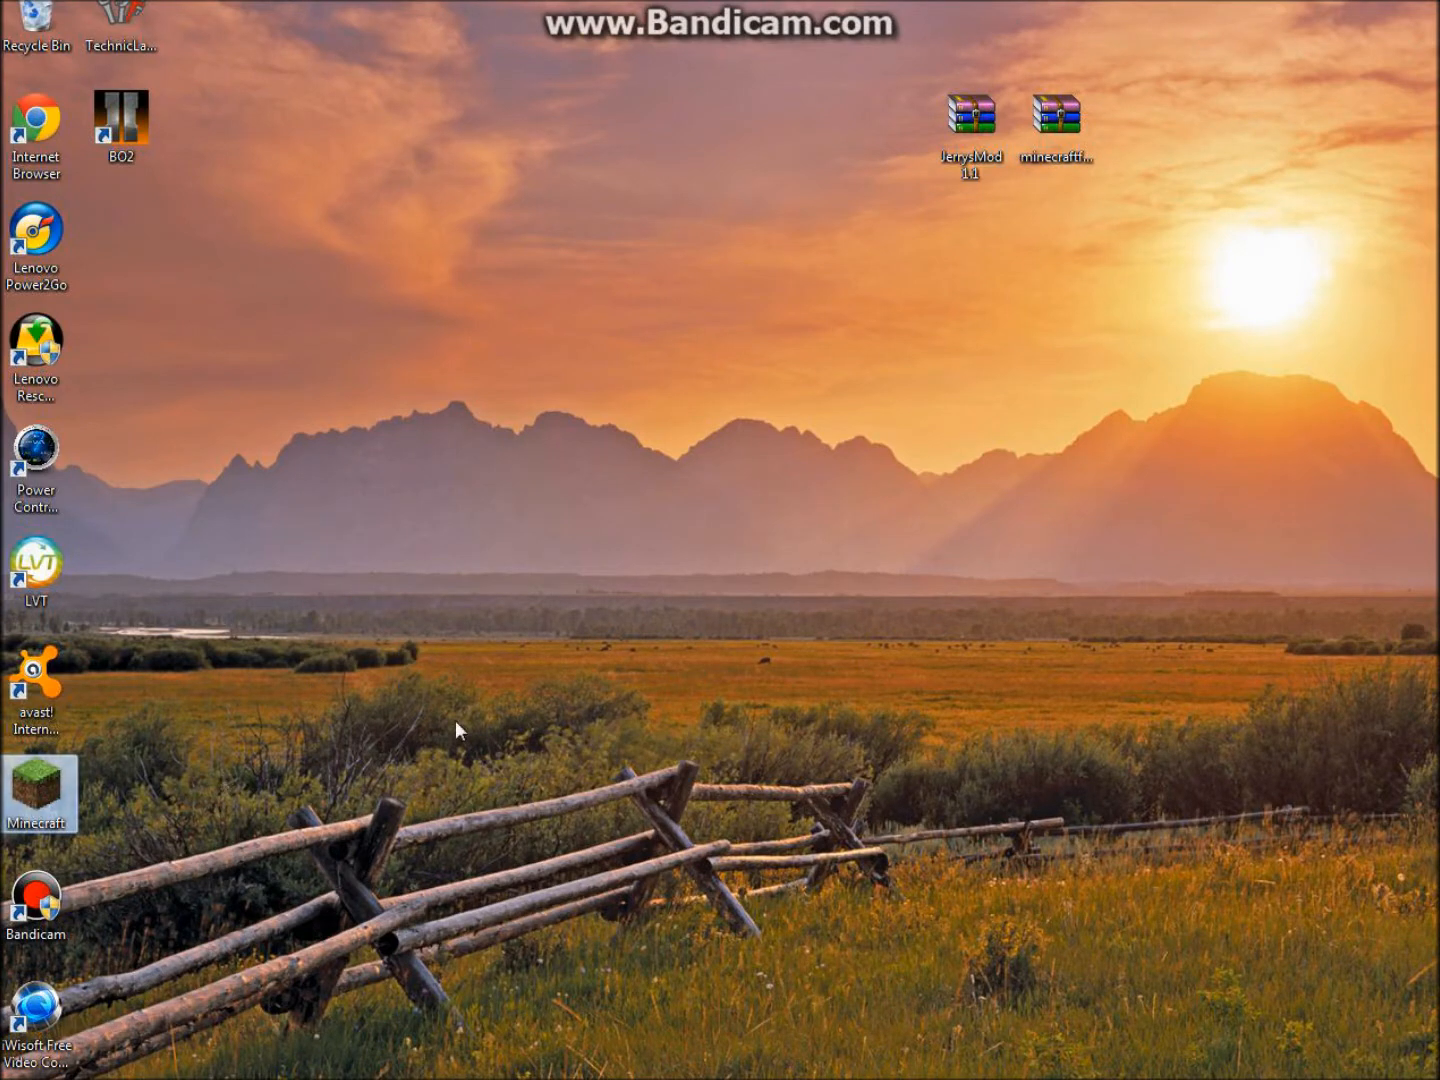
Launch Minecraft from the desktop shortcut and log in
double_click(36, 792)
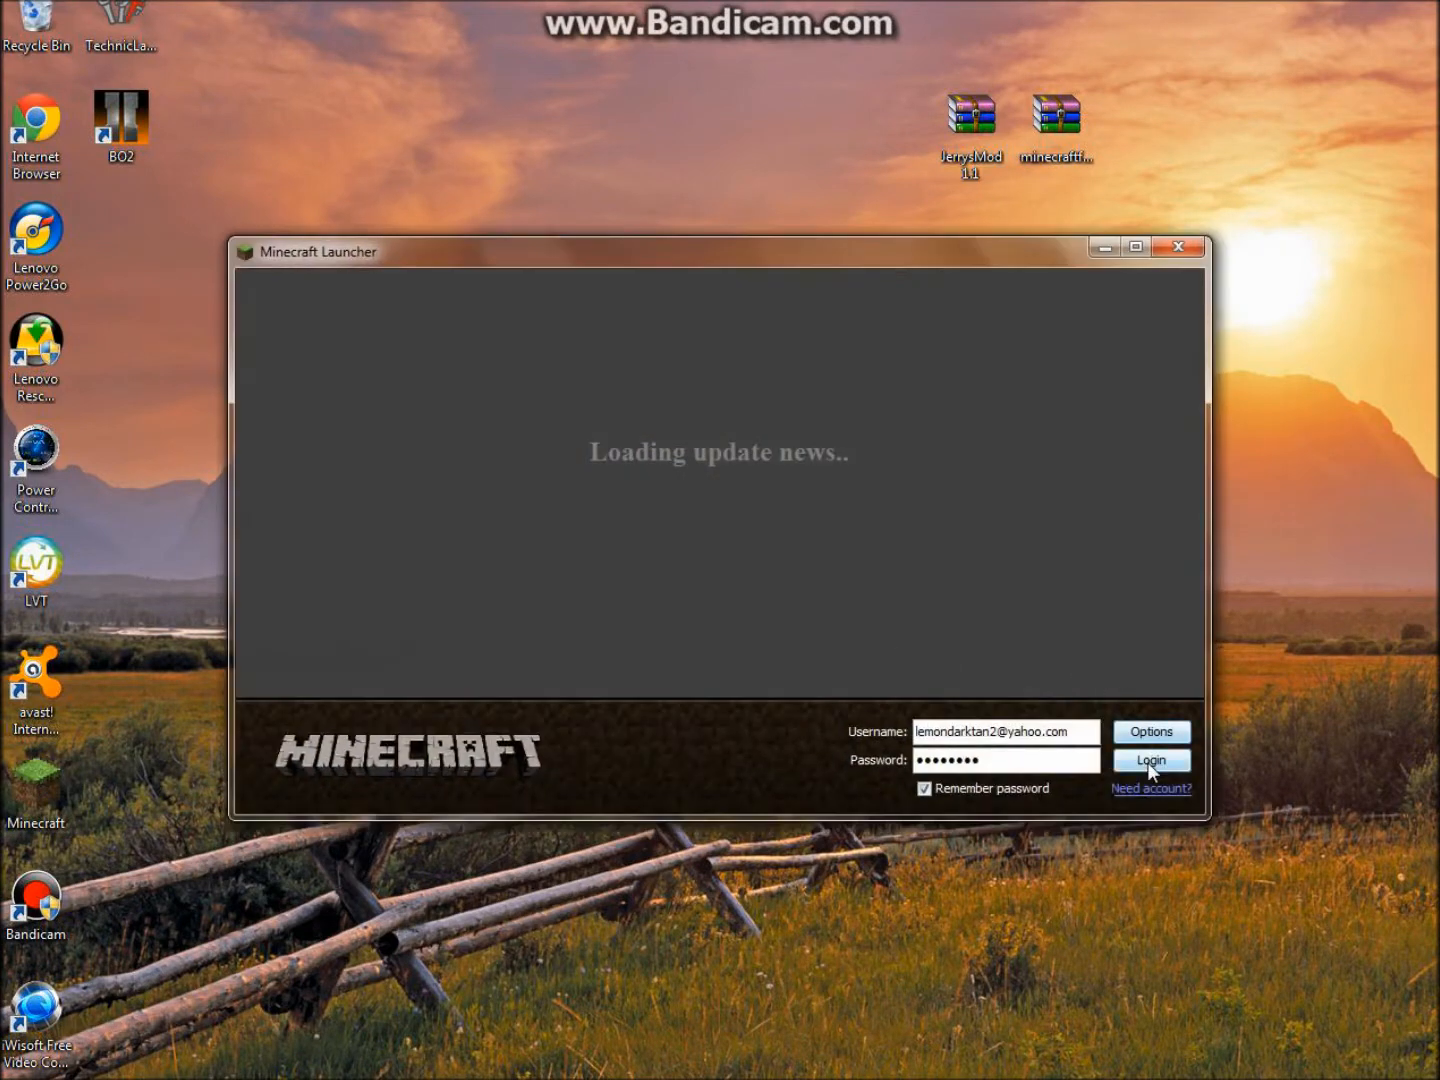
left_click(1152, 760)
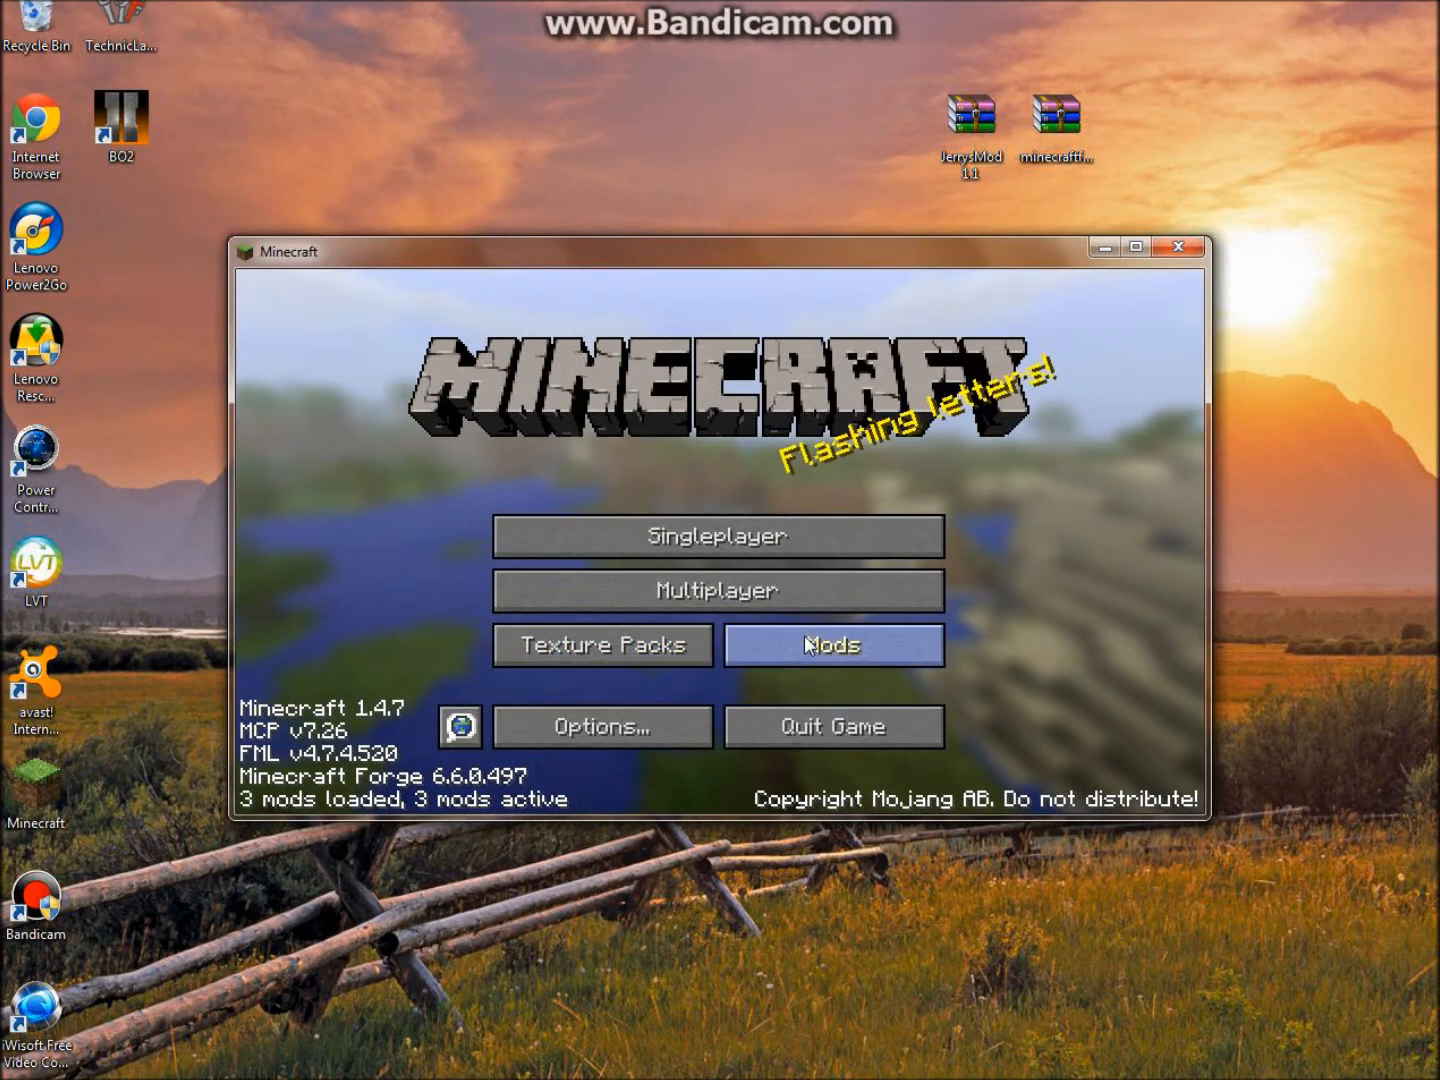
View the mod list entries for Forge Mod Loader and Minecraft Forge 6.6.0.497
left_click(830, 644)
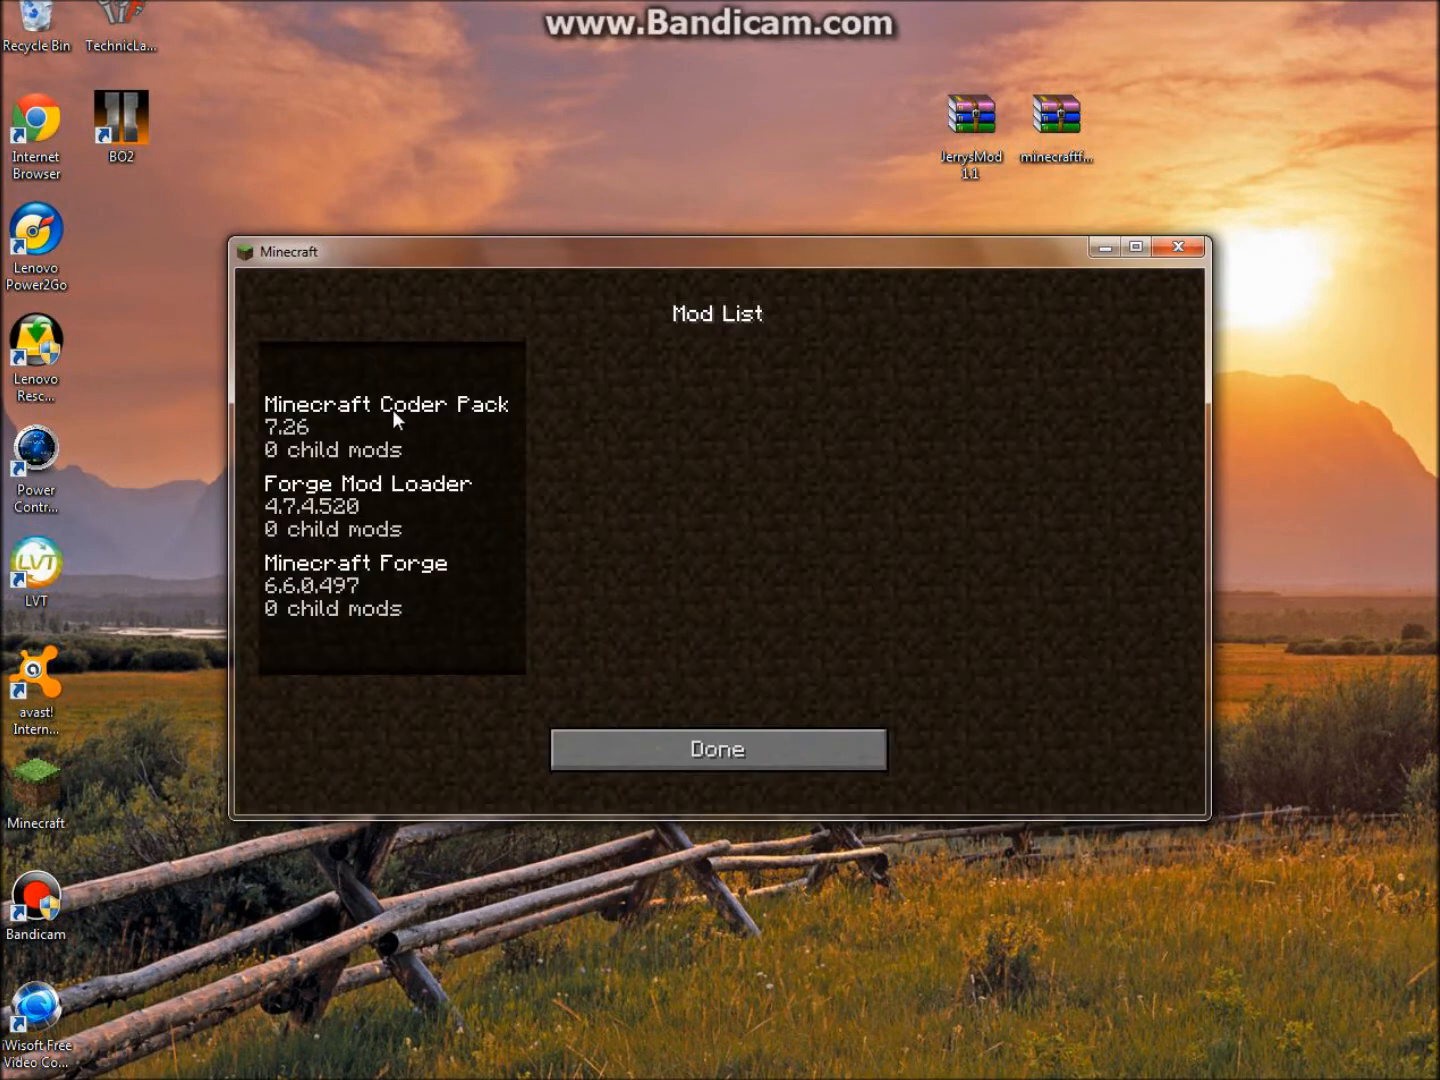
left_click(384, 504)
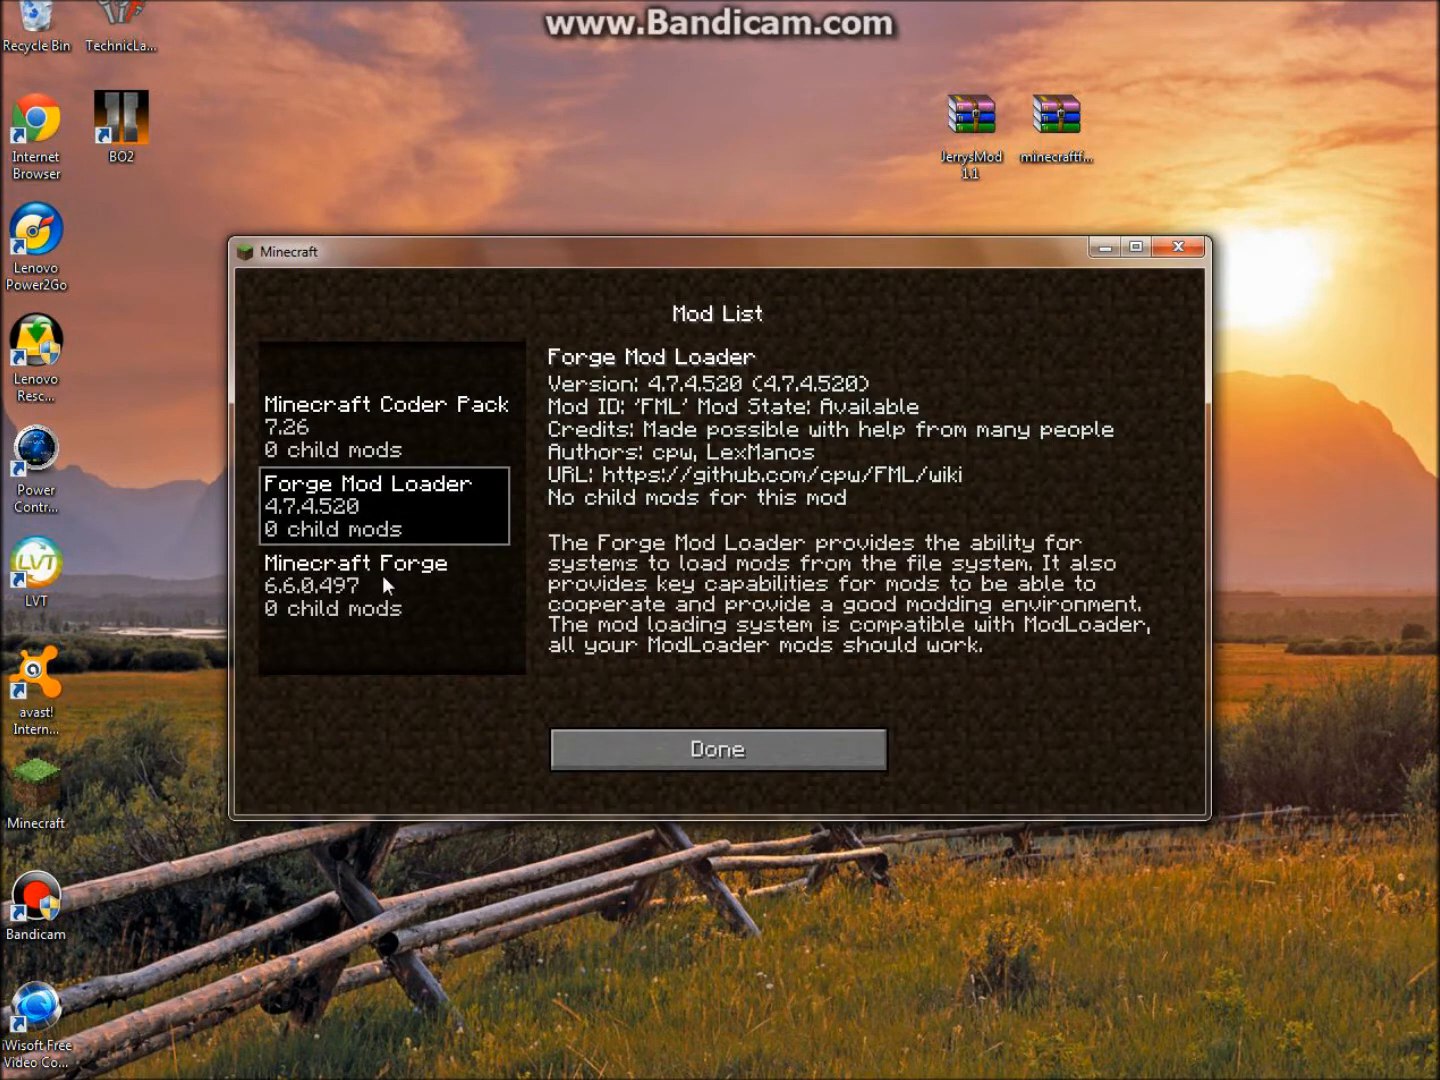
left_click(716, 748)
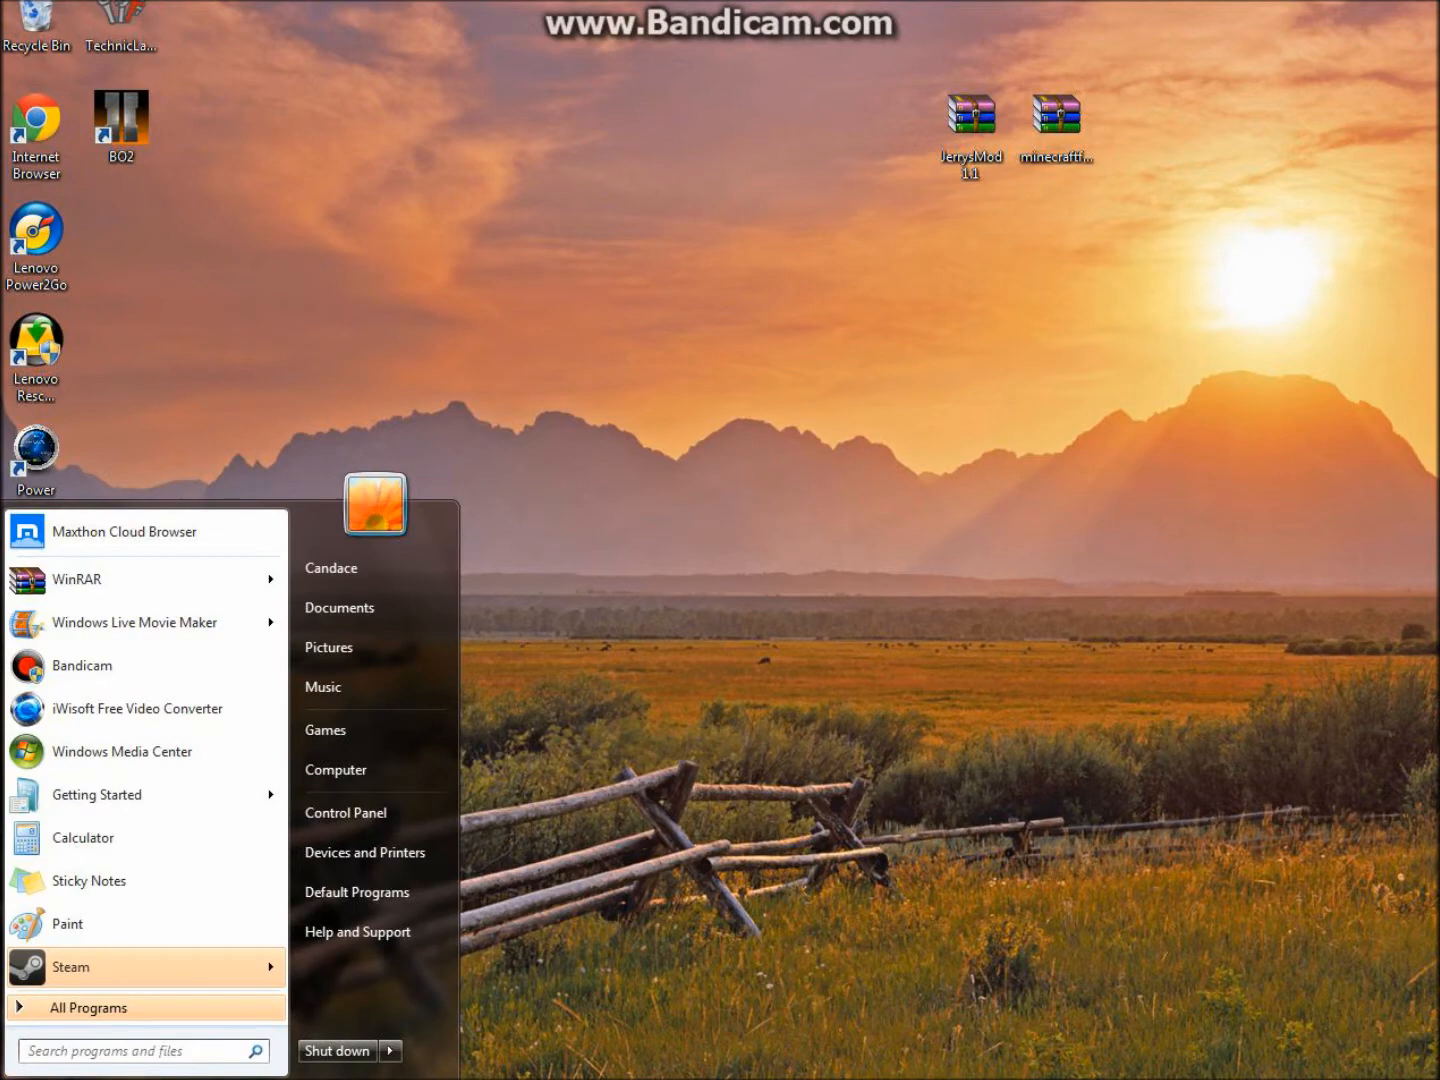
Open the empty mods folder inside .minecraft via a %appdata search
type("%app")
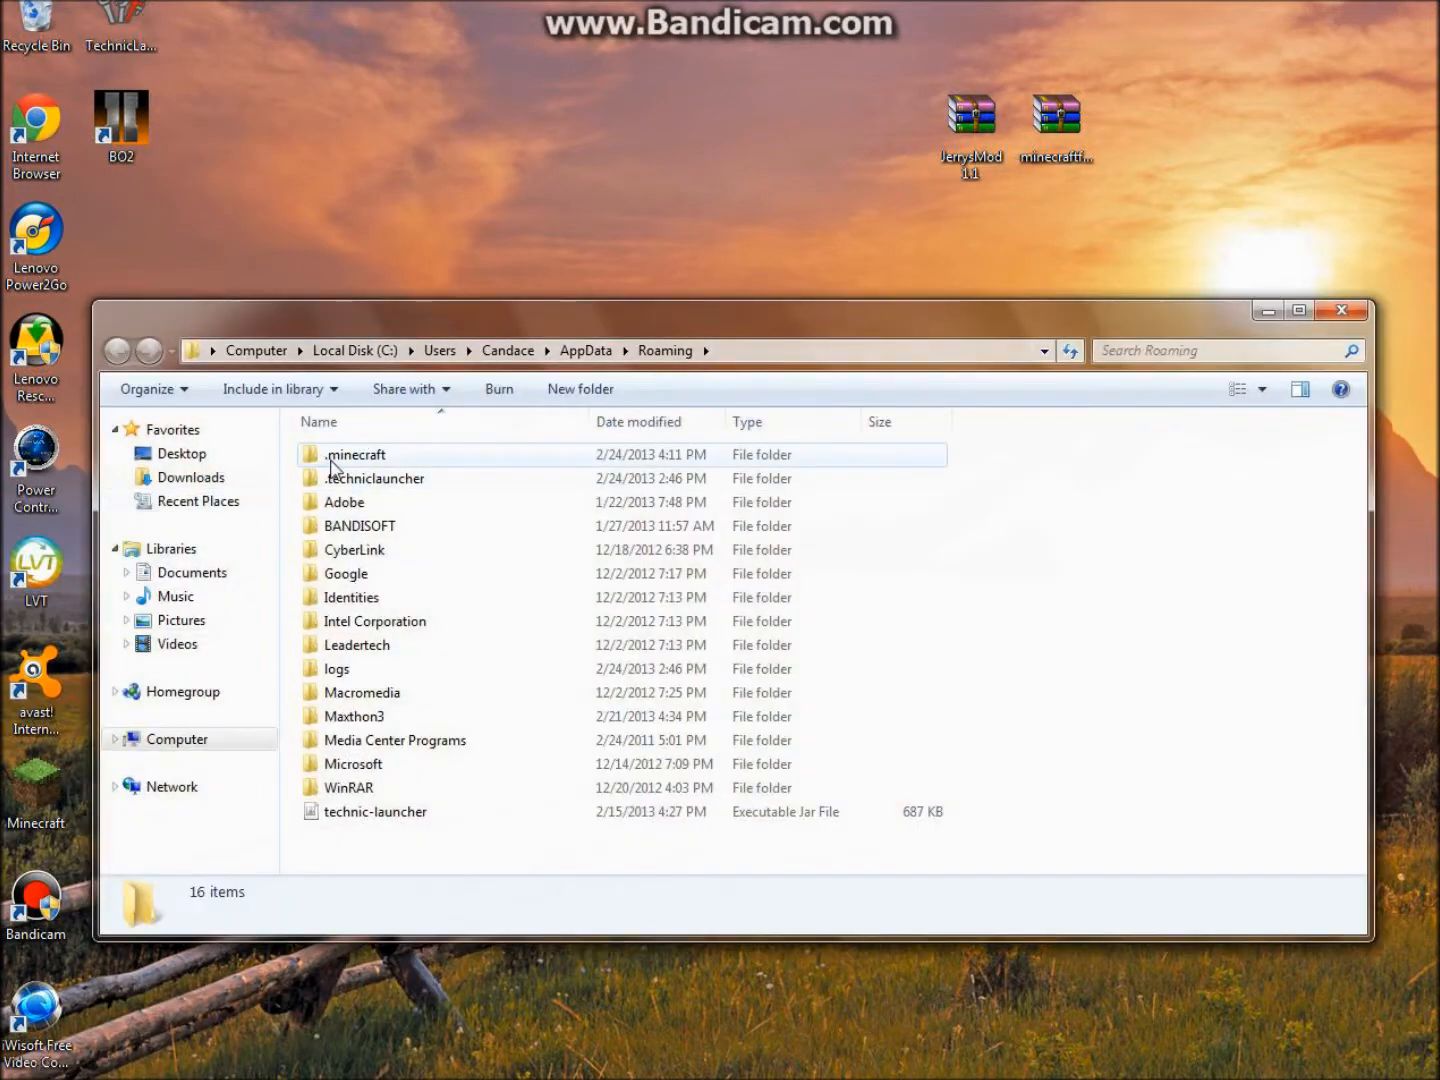
double_click(356, 454)
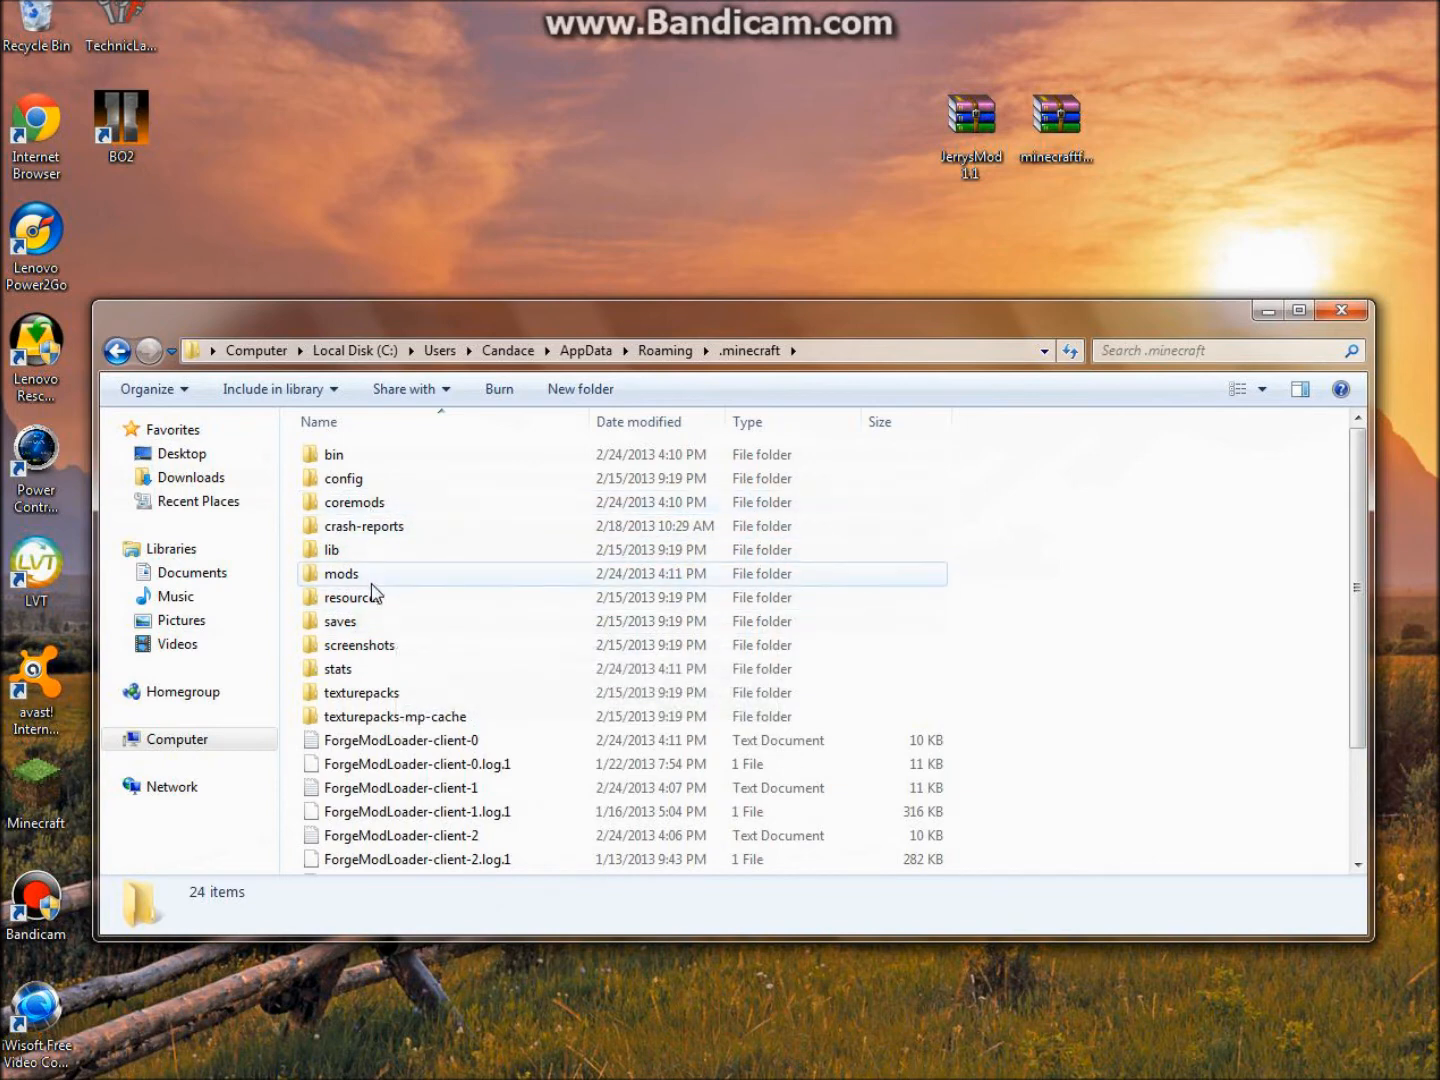
double_click(340, 572)
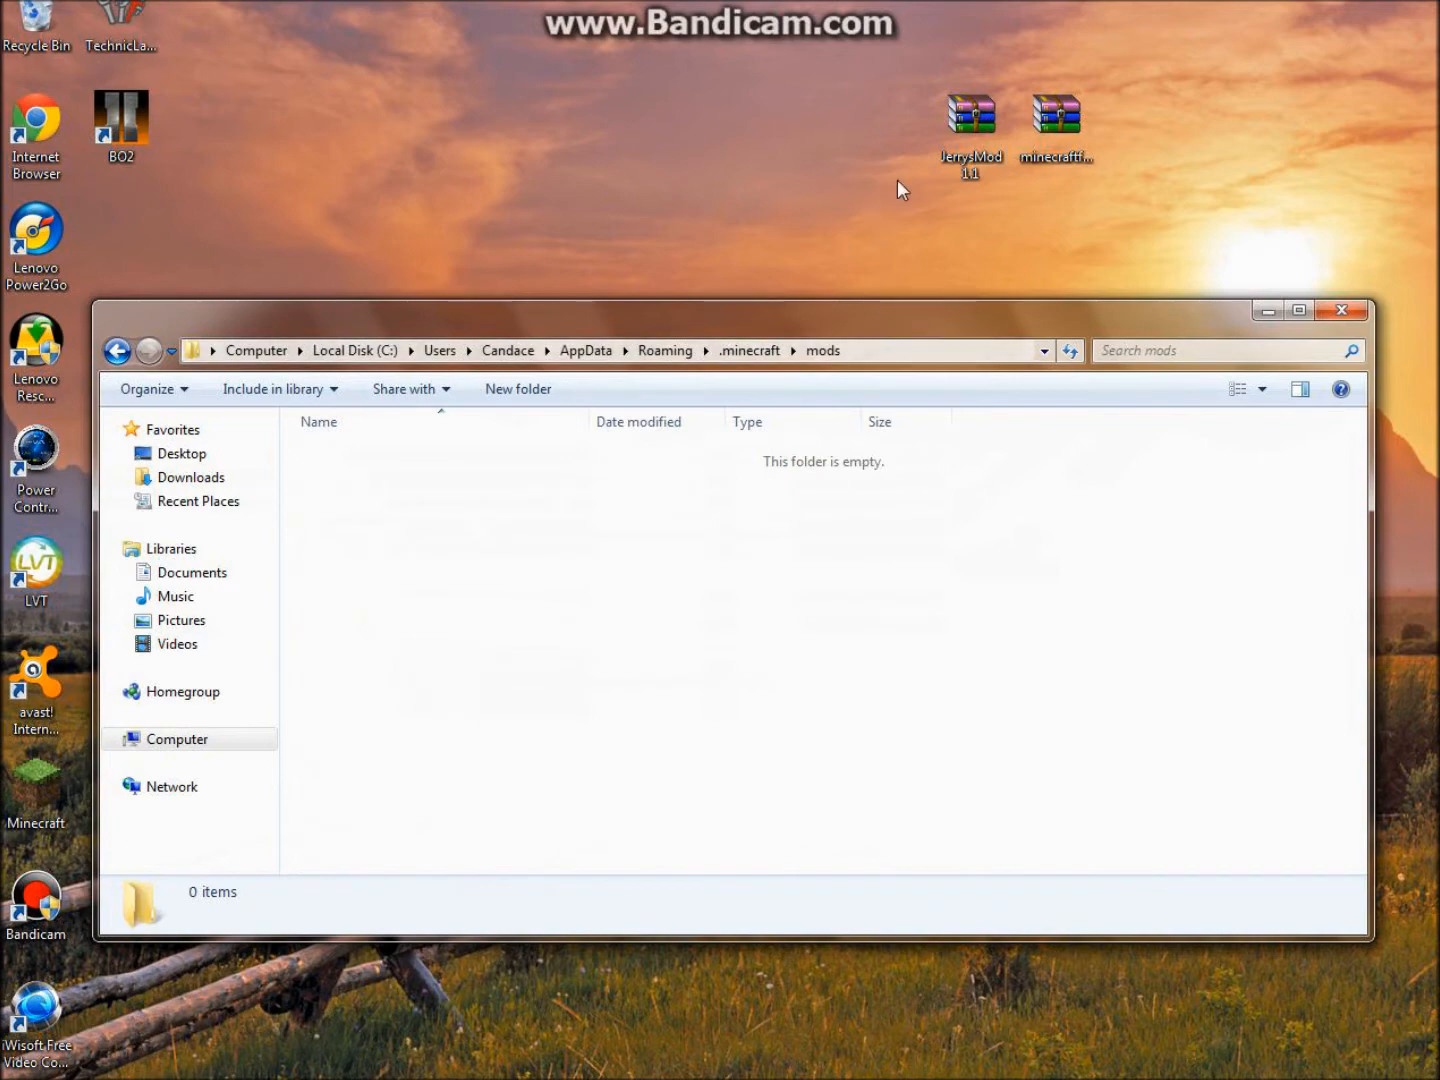
Browse JerrysMod 1.1.zip to its inner Jerrys Mod.jar, then close the archive
double_click(970, 112)
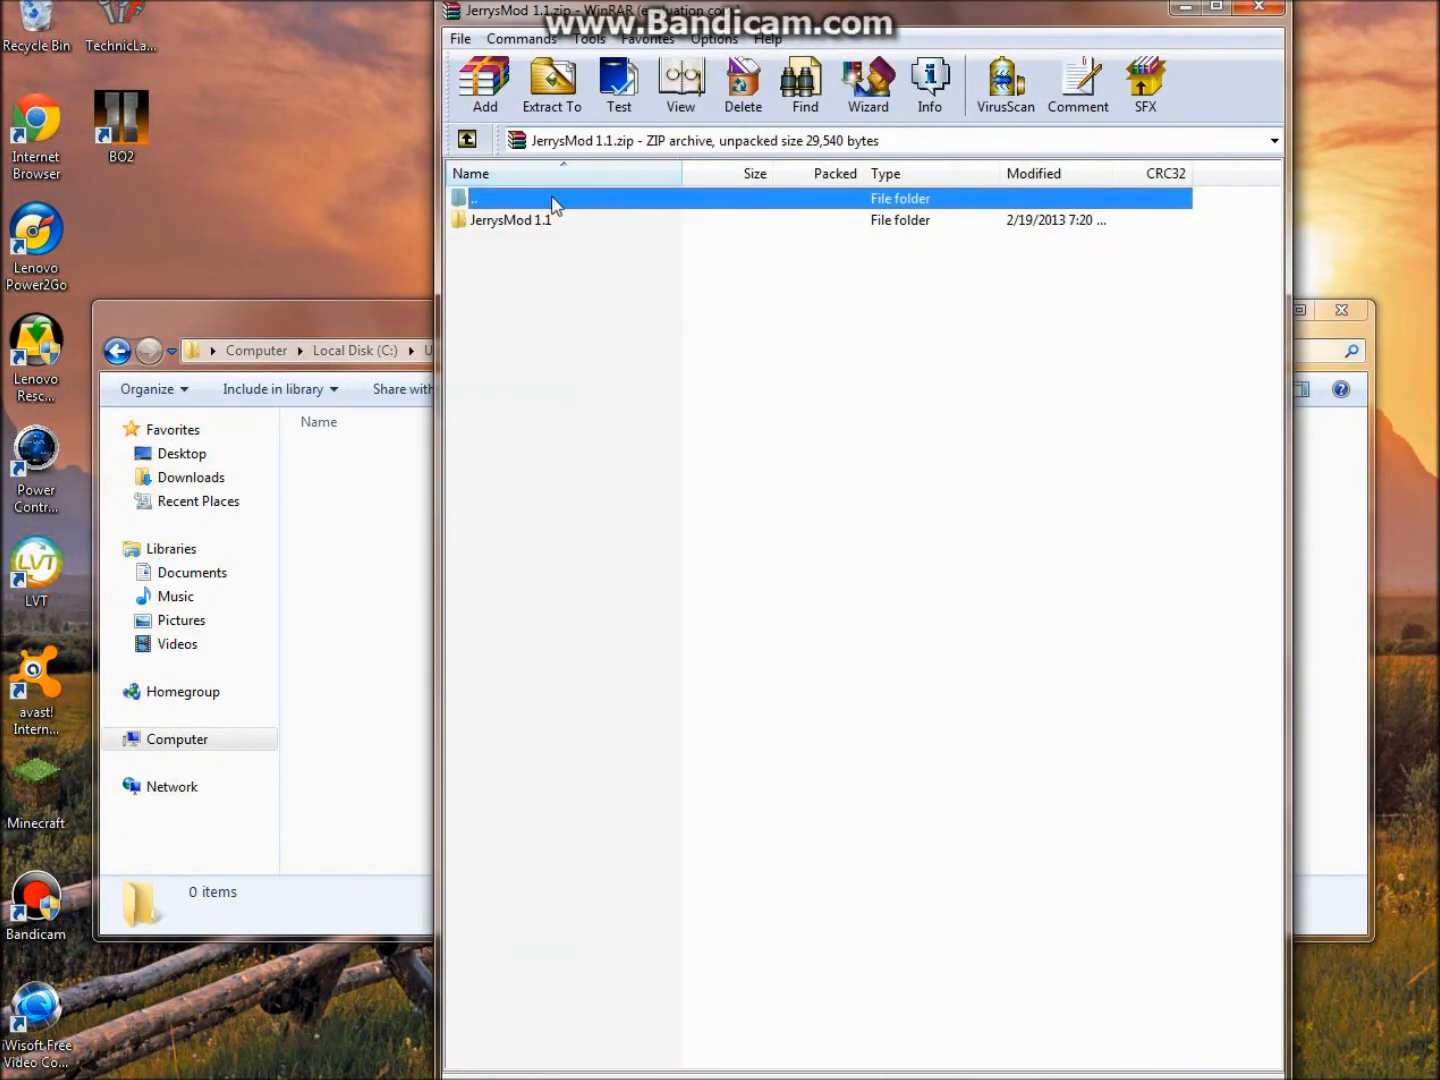
double_click(510, 220)
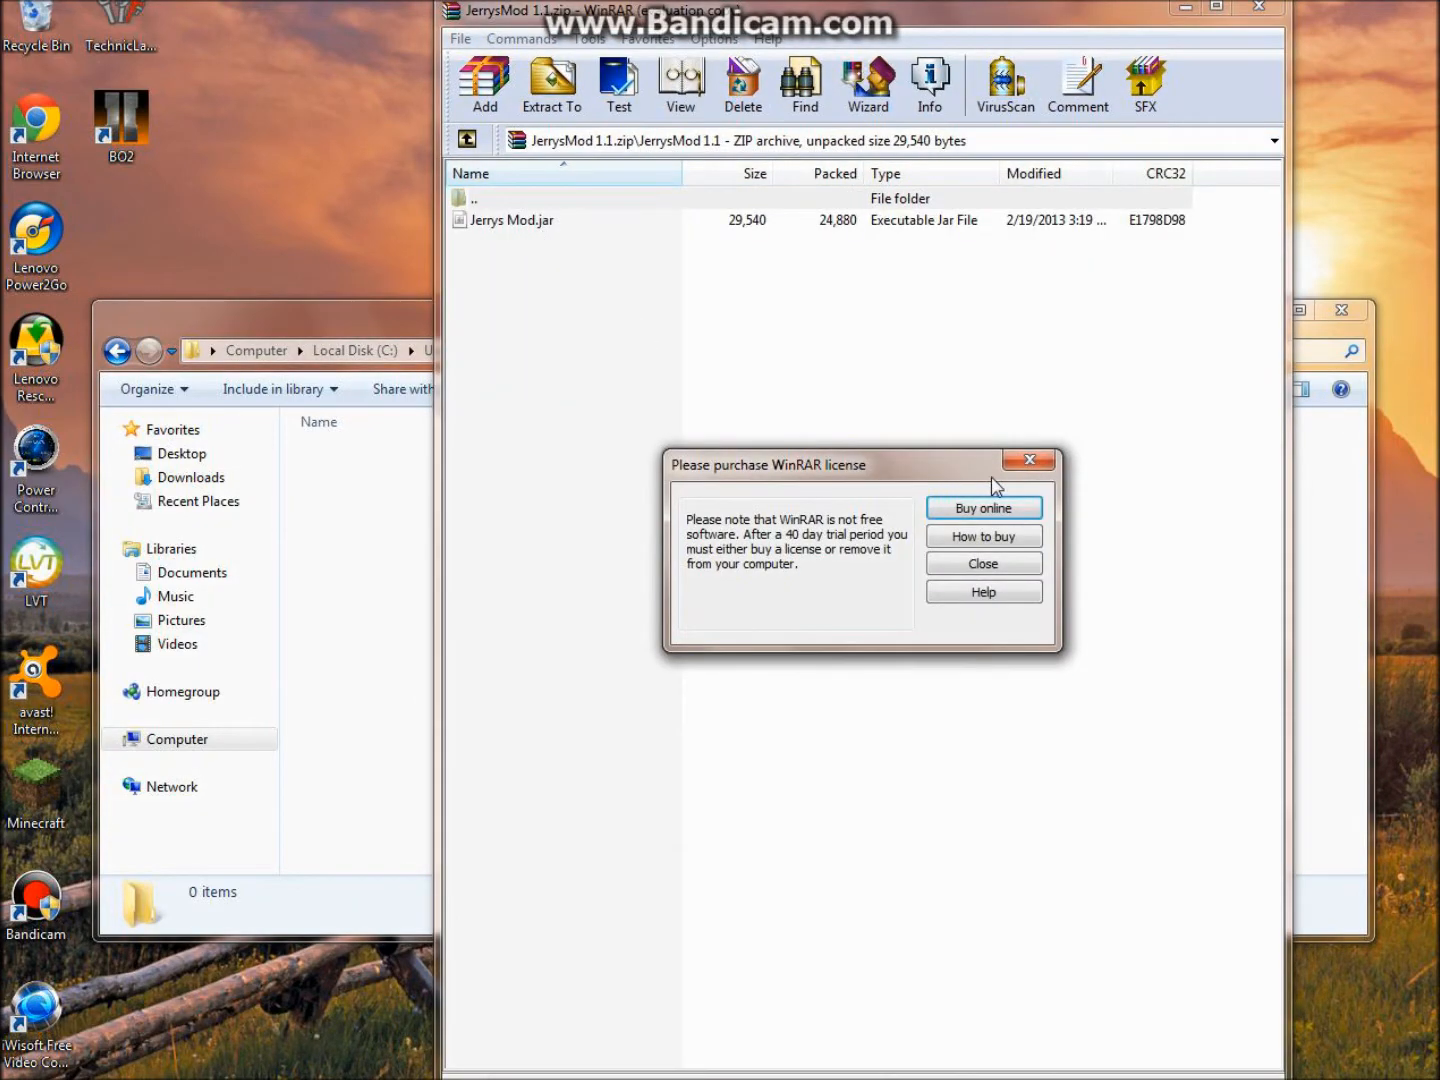
left_click(982, 564)
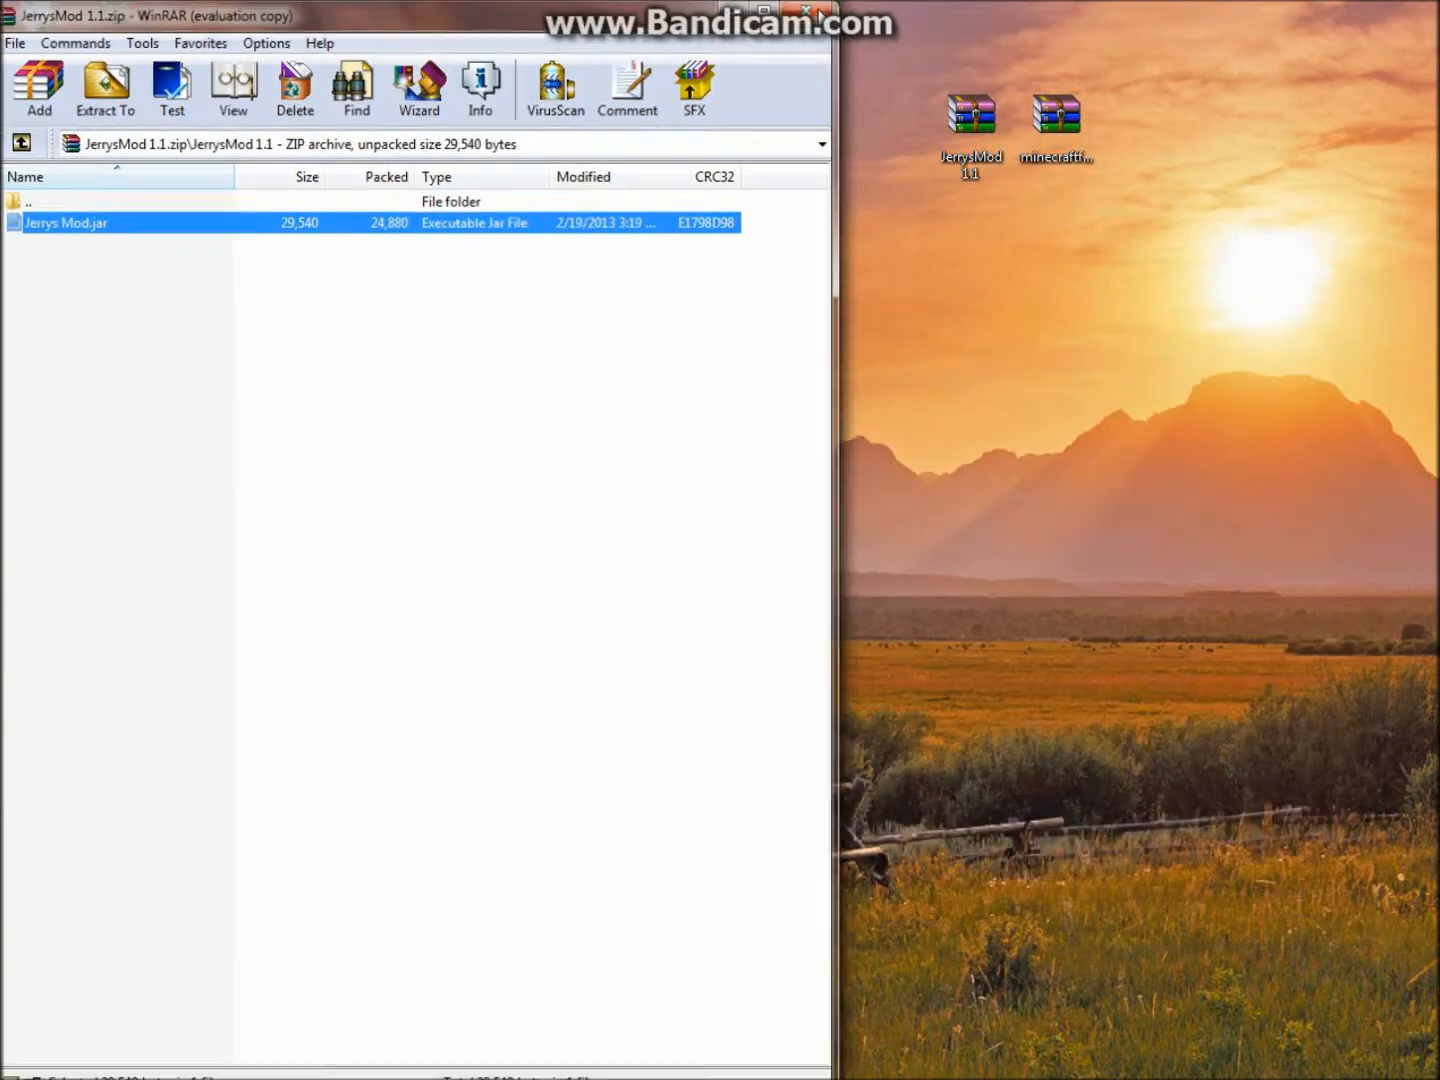
left_click(806, 16)
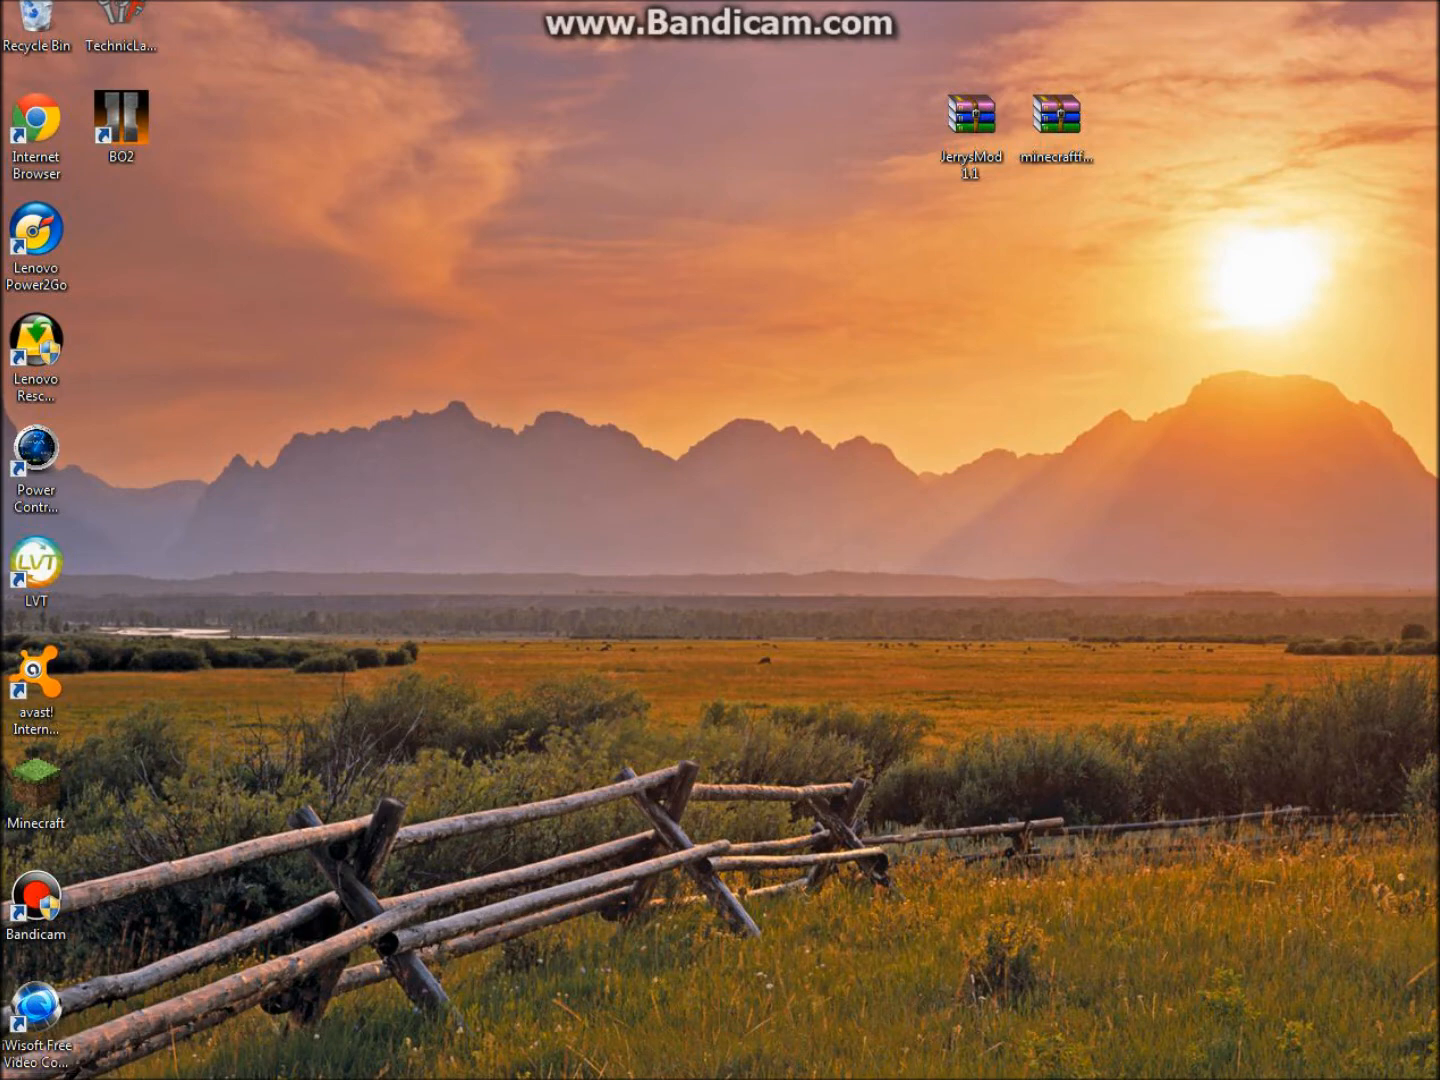
mouse_move(504, 952)
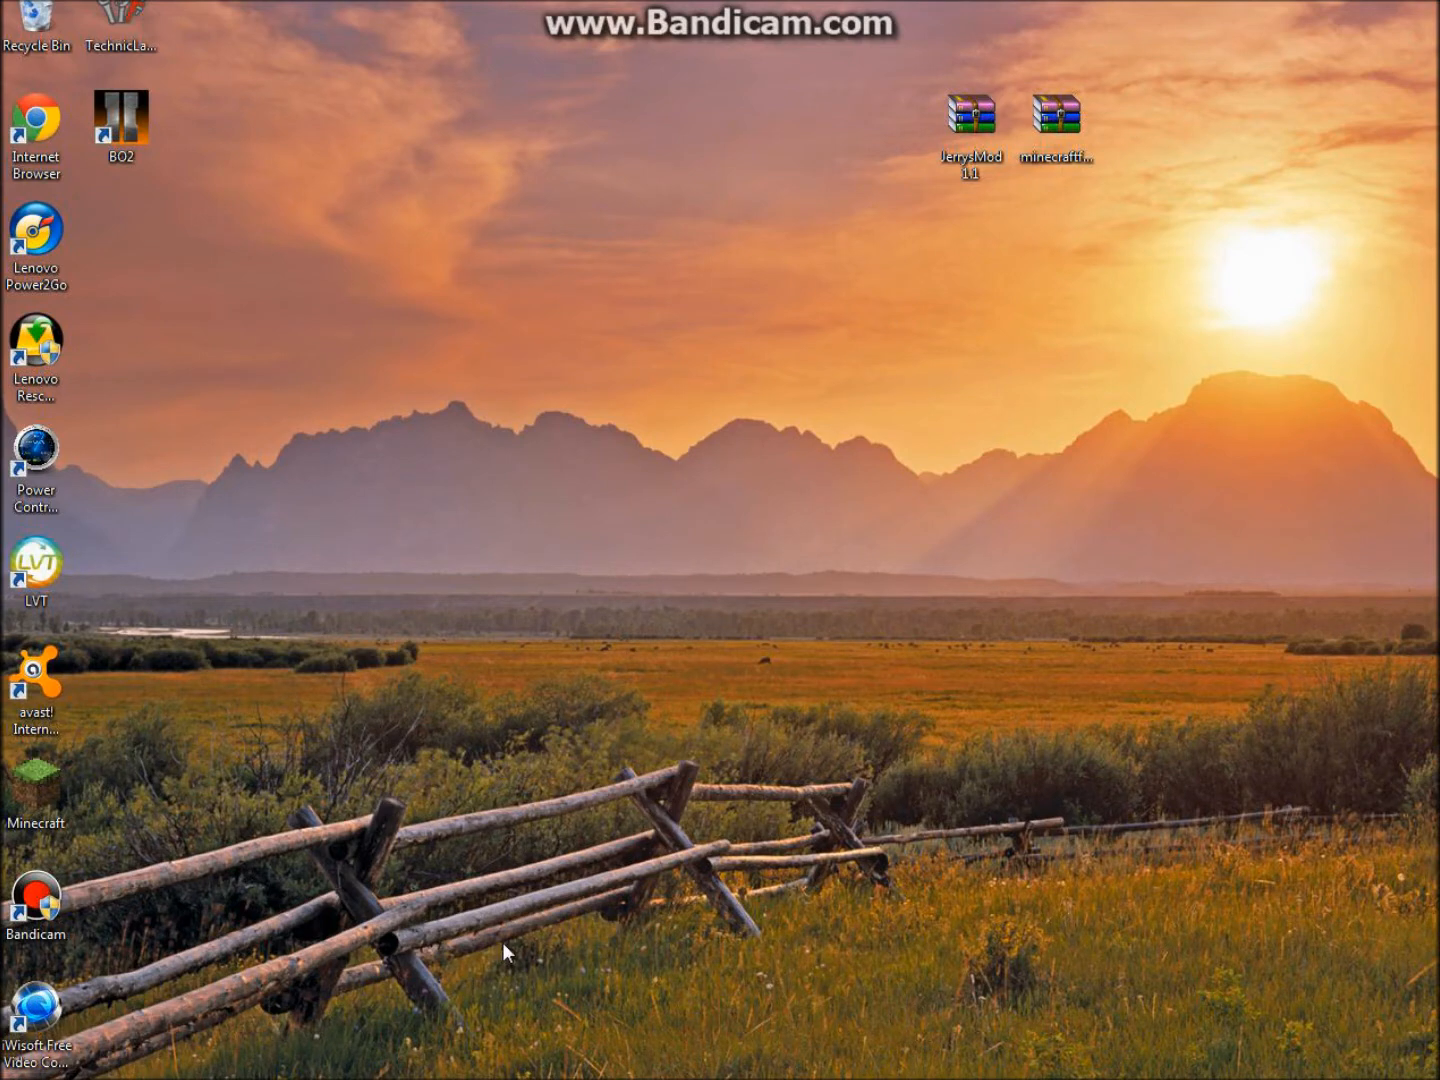
Launch Minecraft, log in and let FML finish setting up
double_click(36, 786)
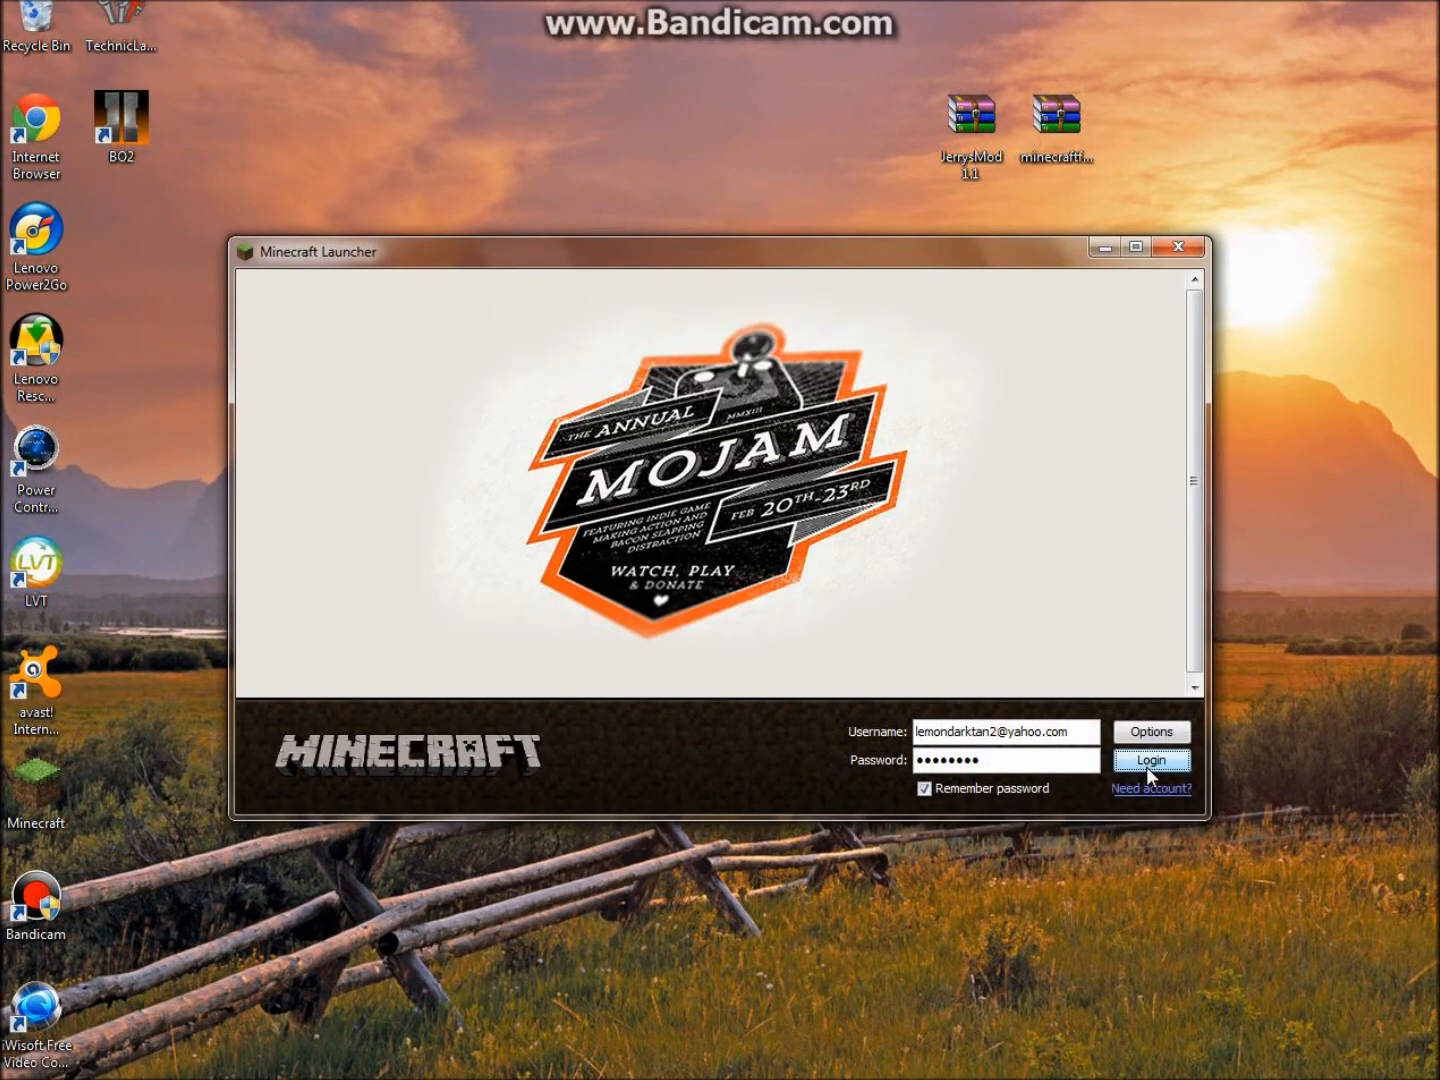
left_click(1152, 760)
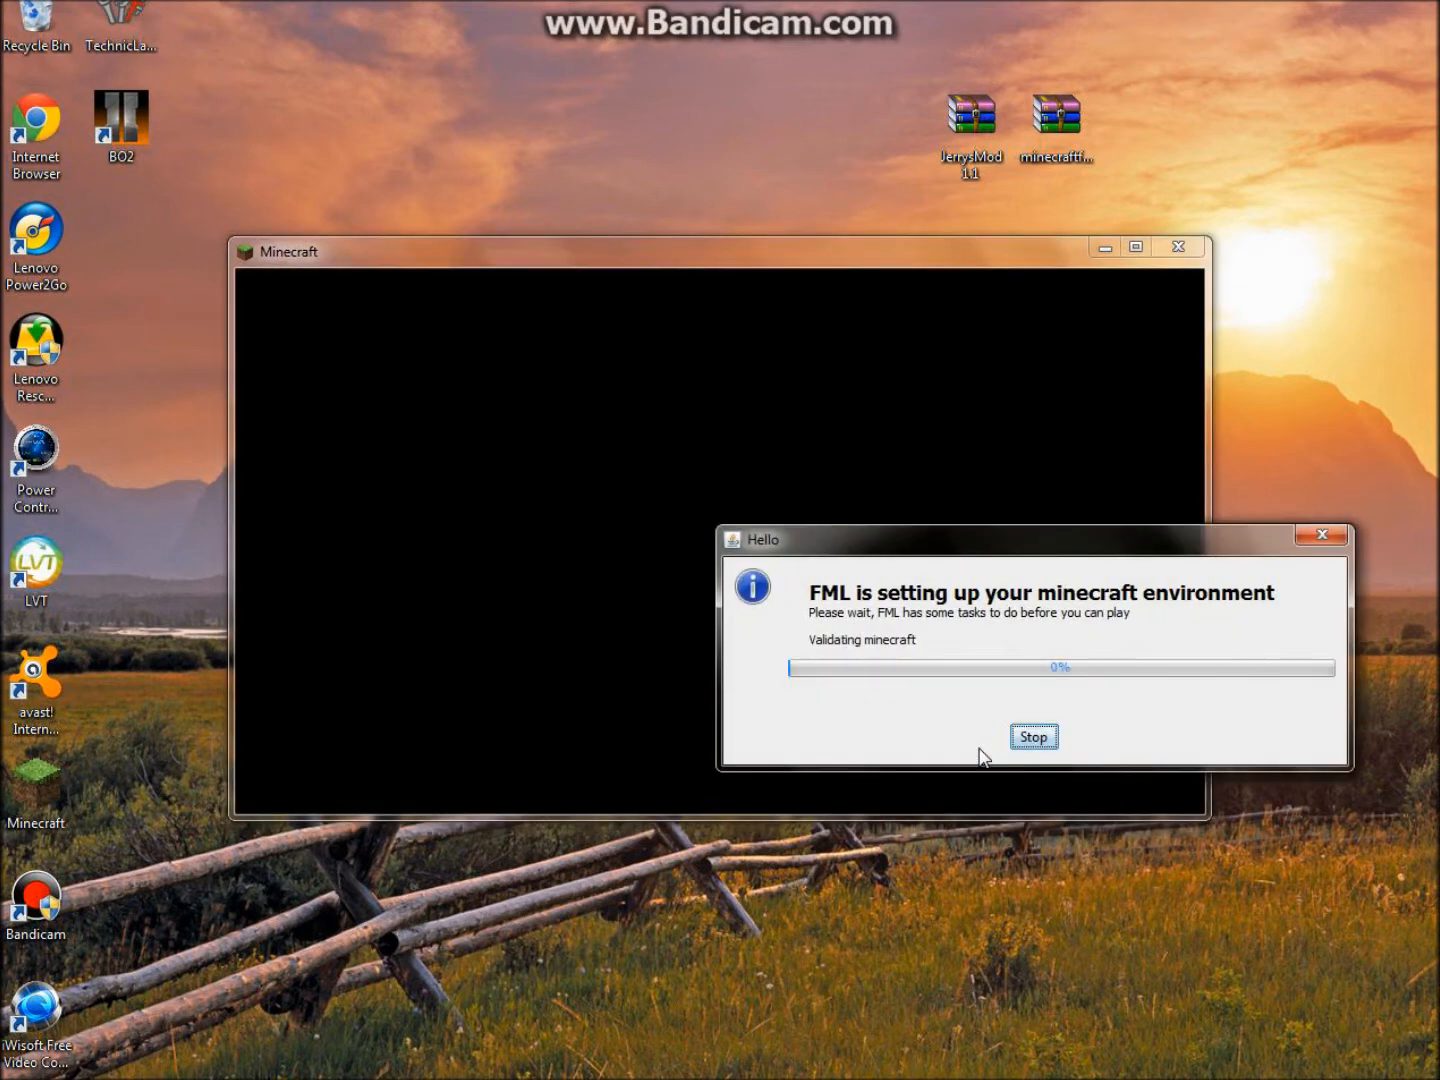
left_click(1032, 736)
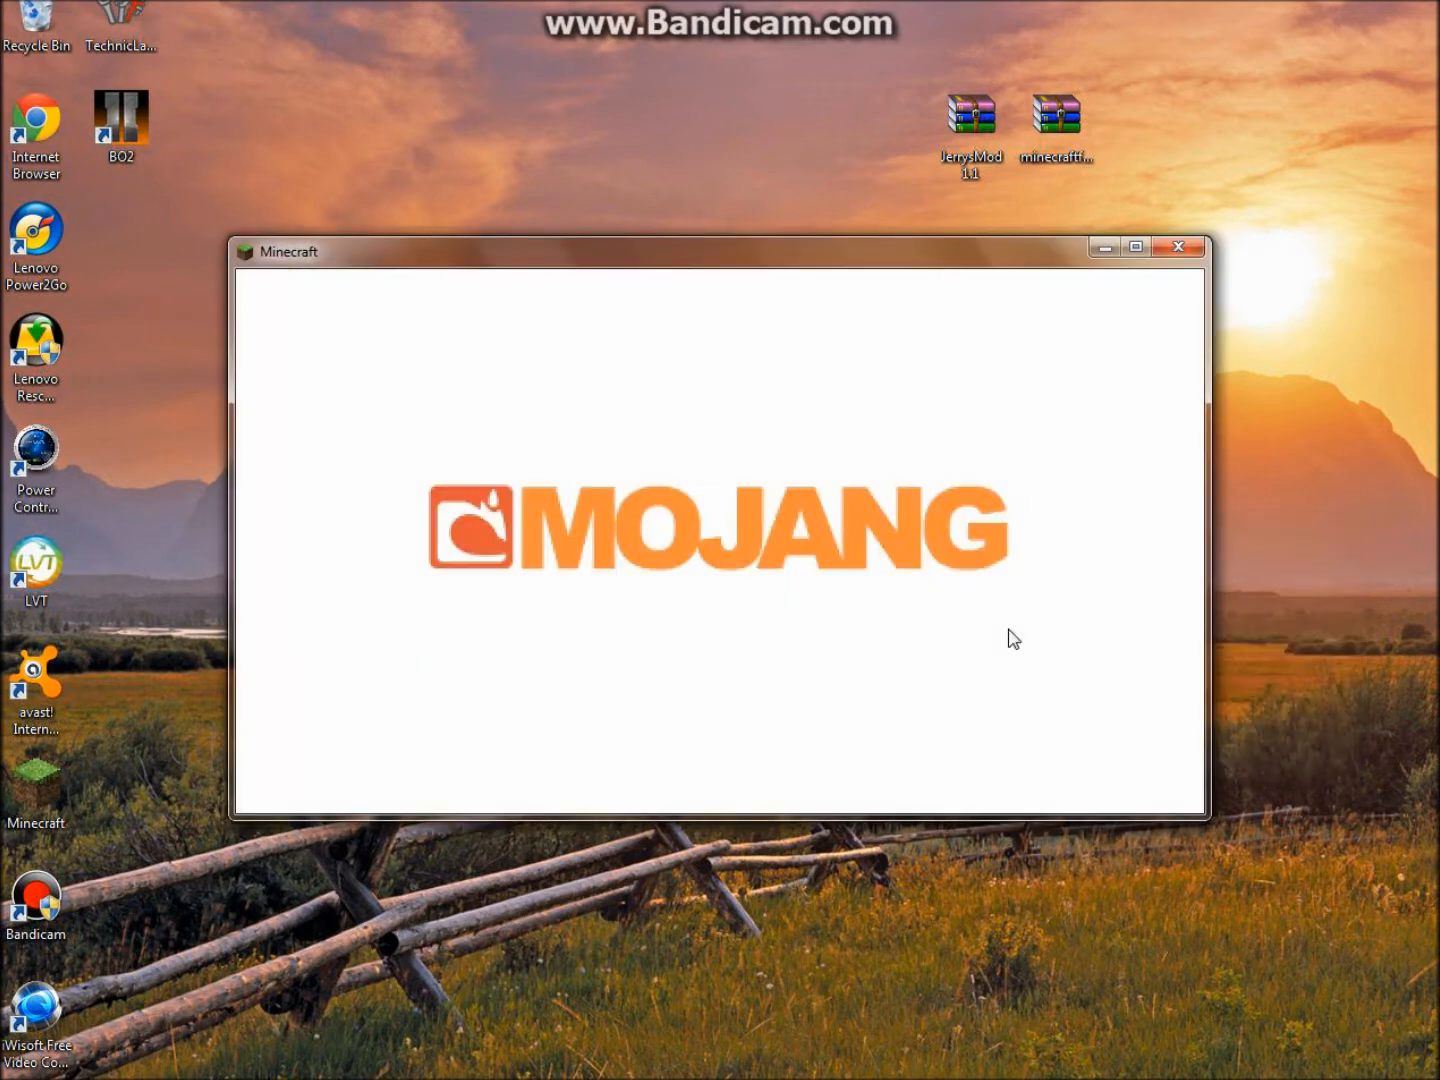
mouse_move(1122, 498)
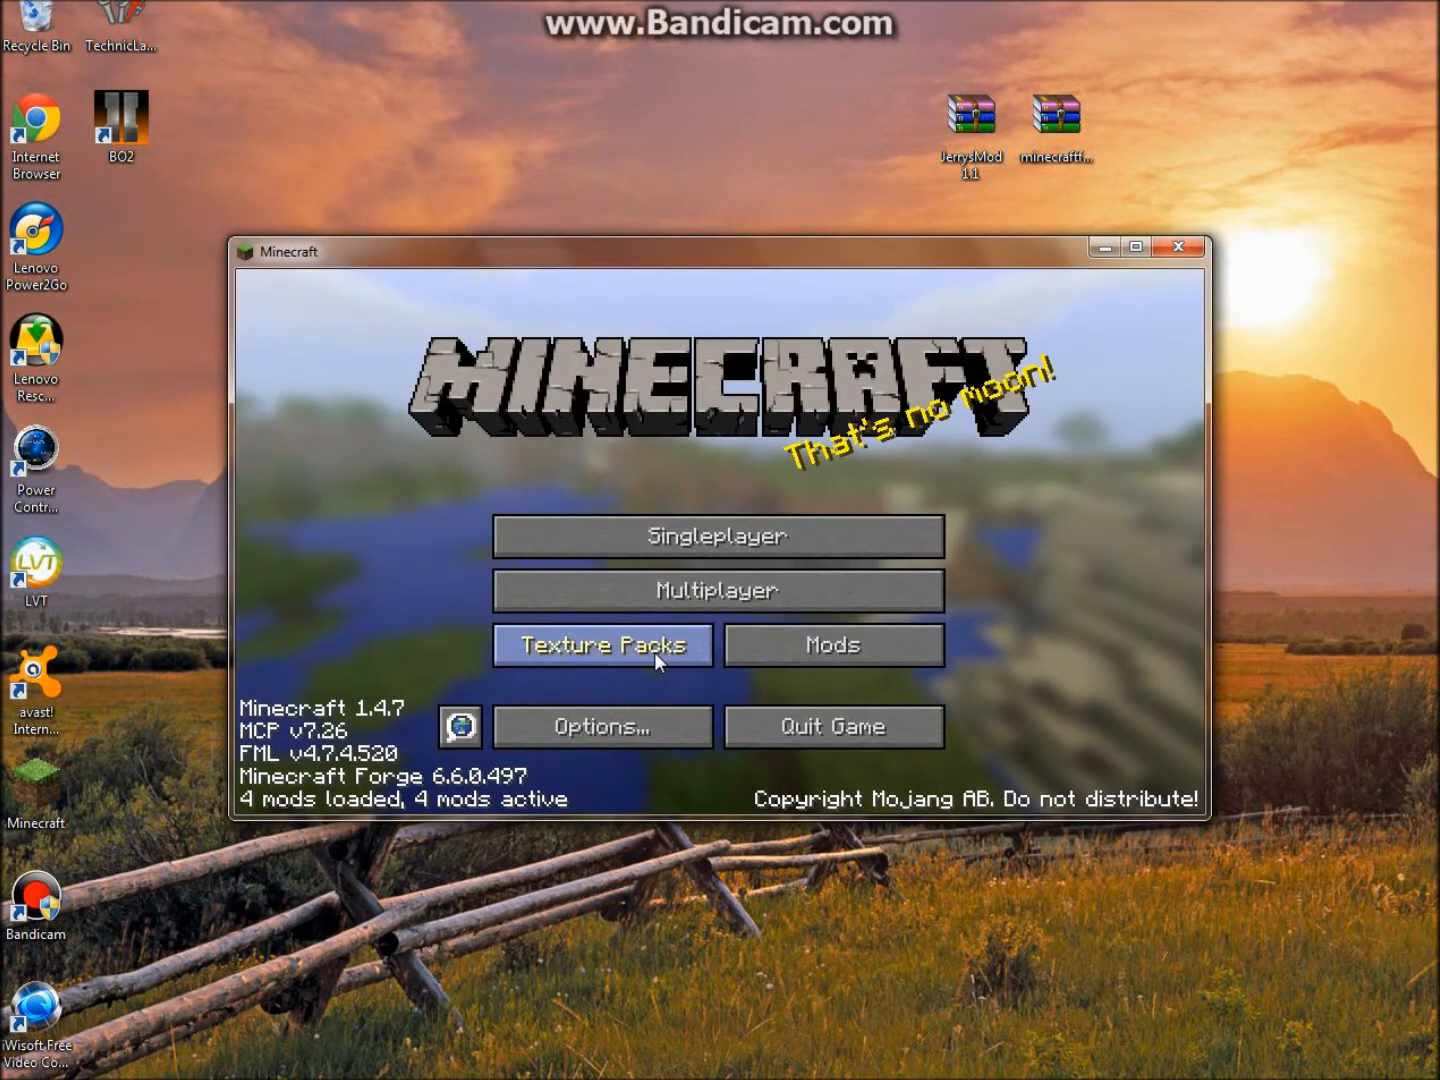
View Jerrys Mod's details in the installed mod list
left_click(834, 644)
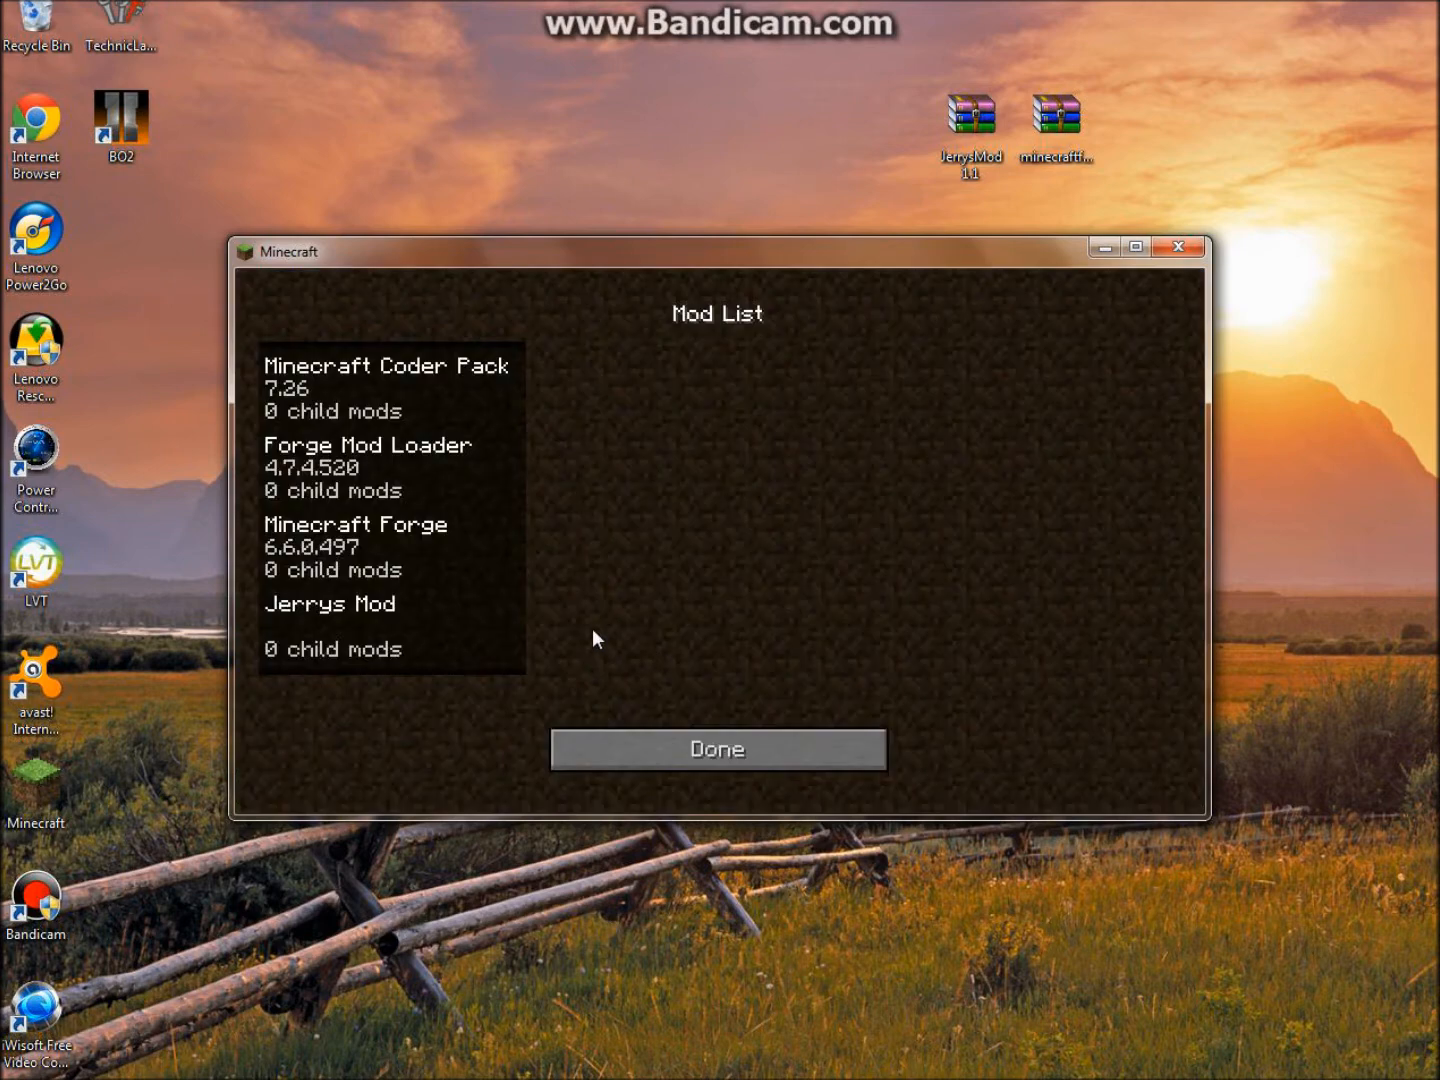
left_click(330, 604)
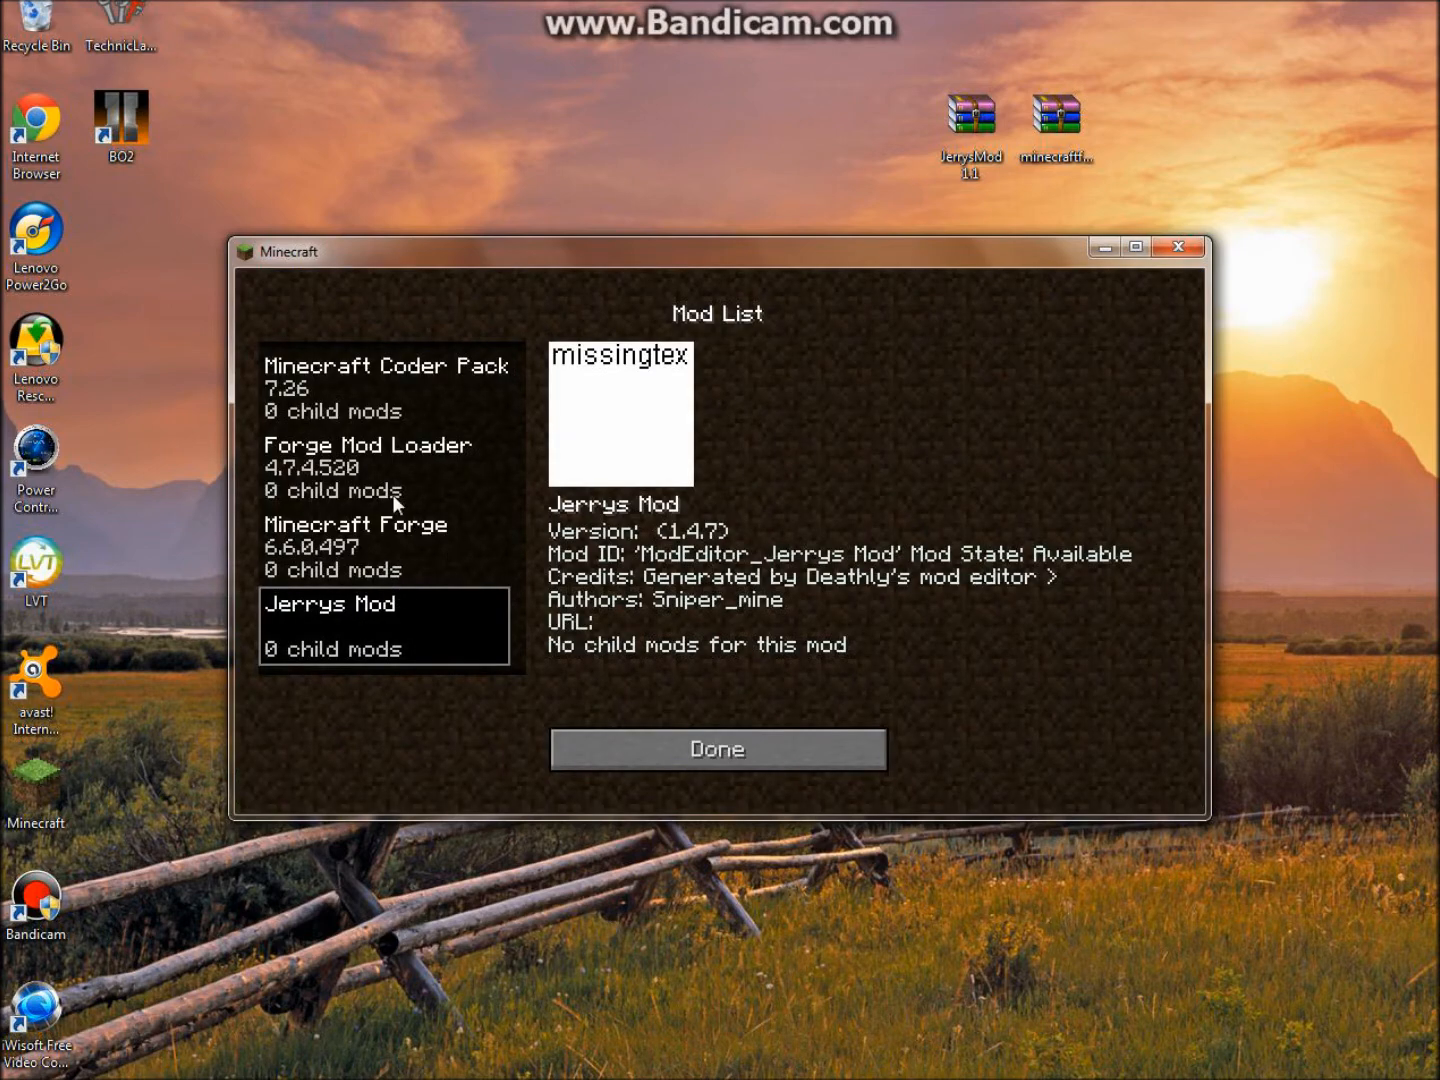
left_click(716, 748)
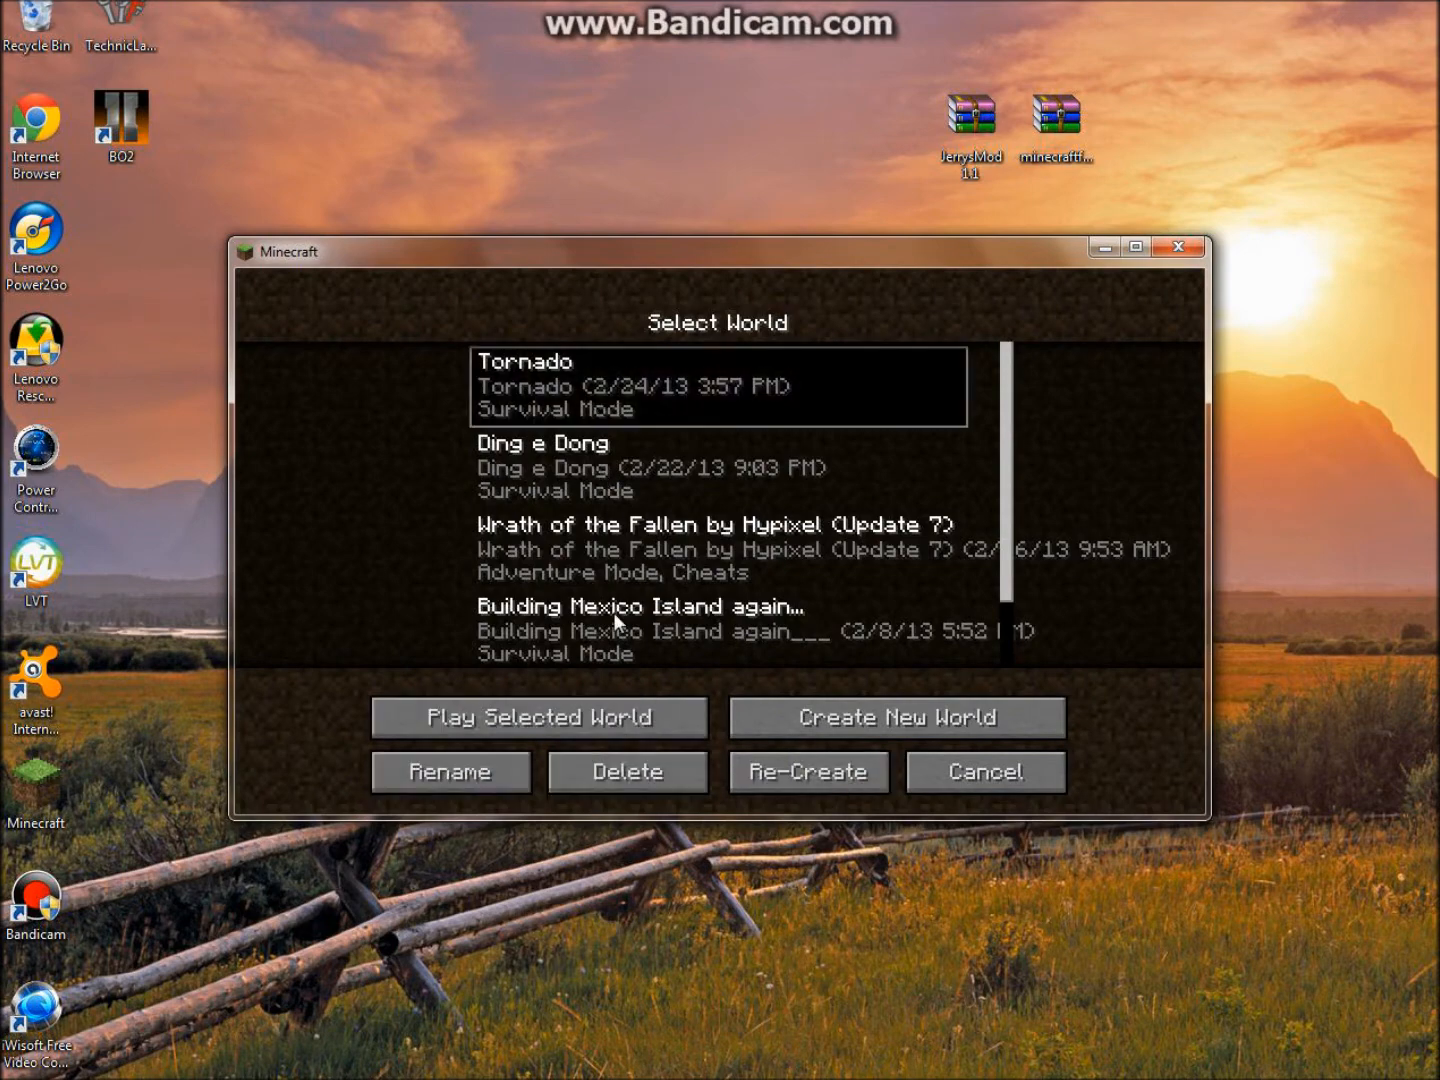
Load the Tornado world via Play Selected World
left_click(538, 716)
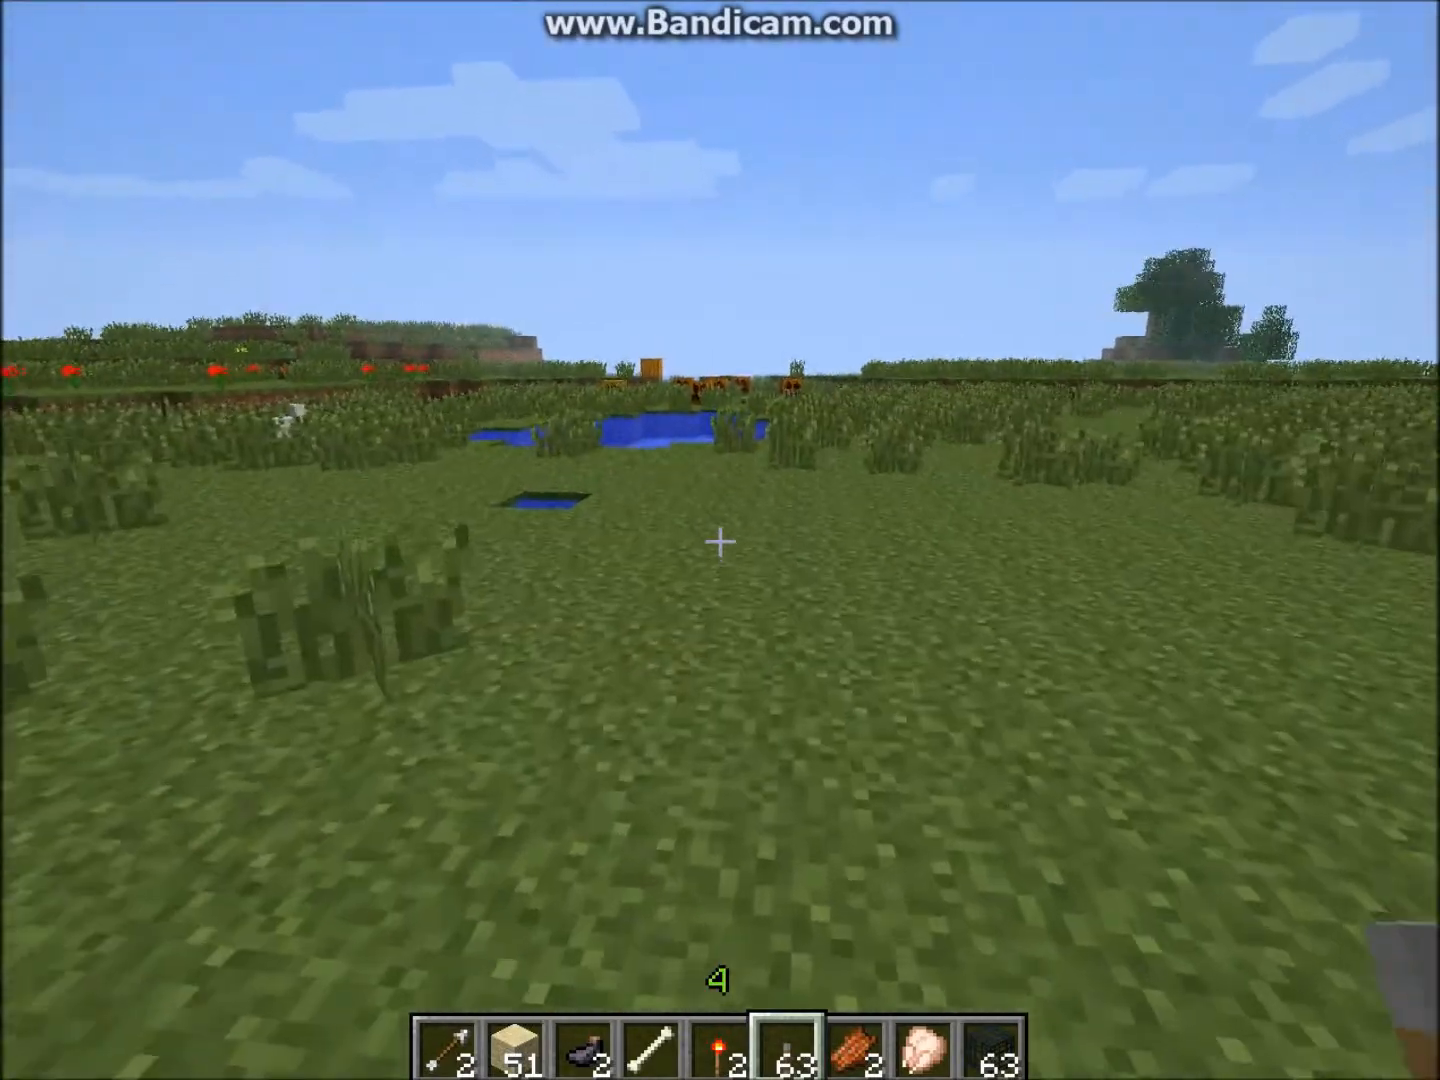
Search the creative inventory's all-items tab for "jer" to list the Jerry Gem and gear
key("e")
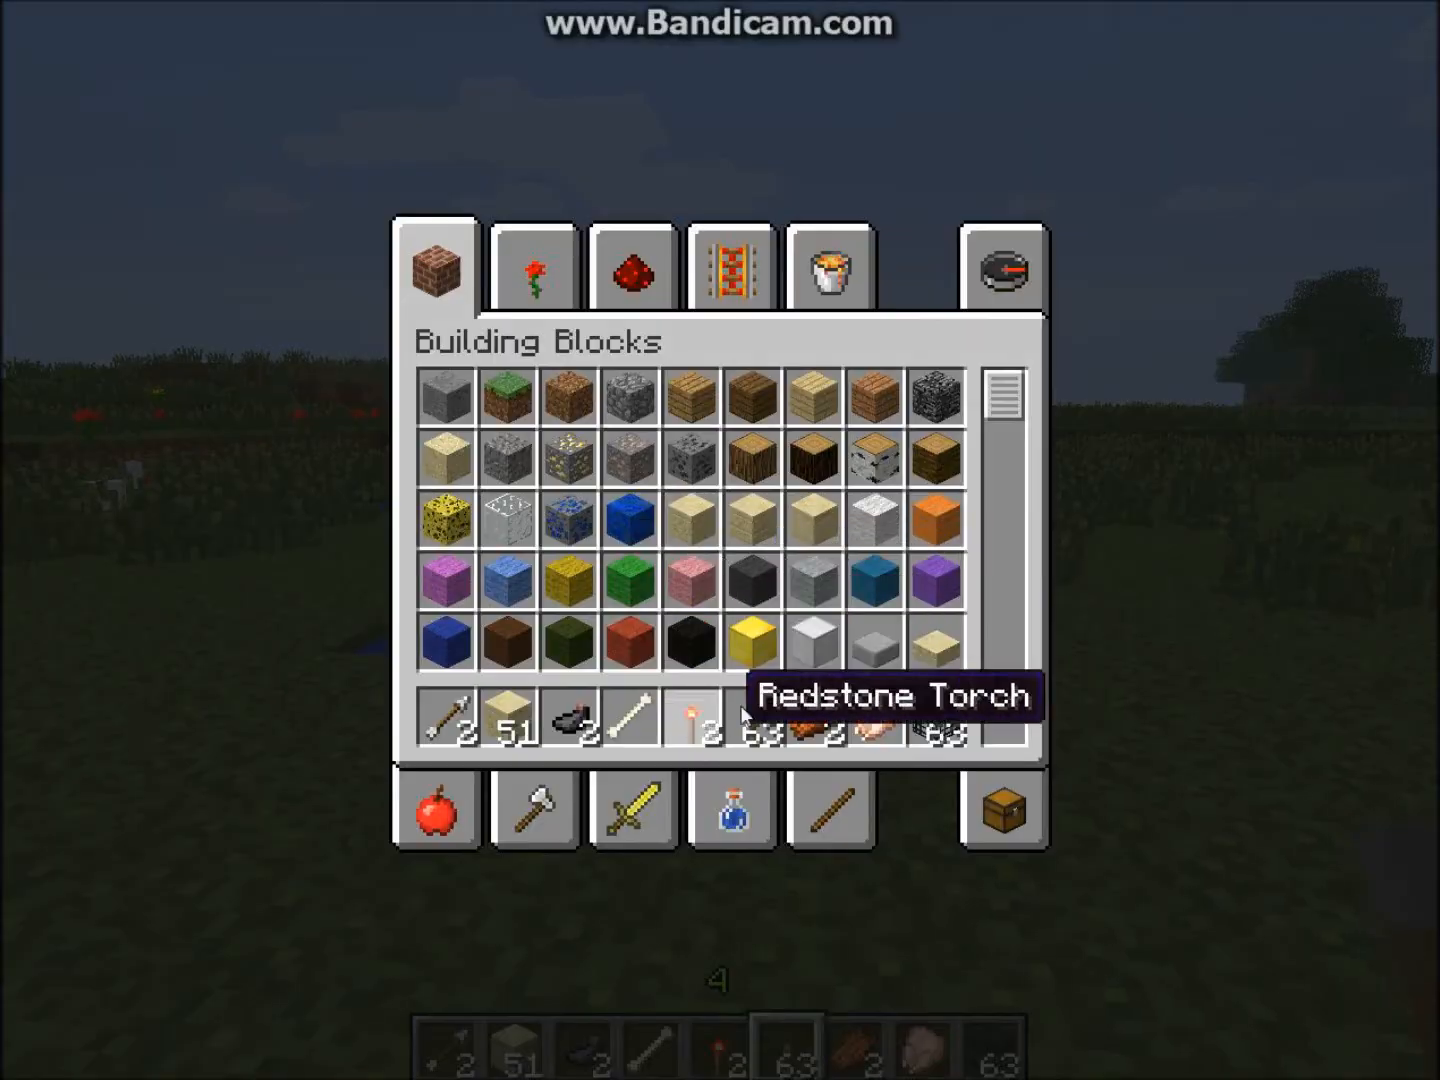
left_click(1004, 272)
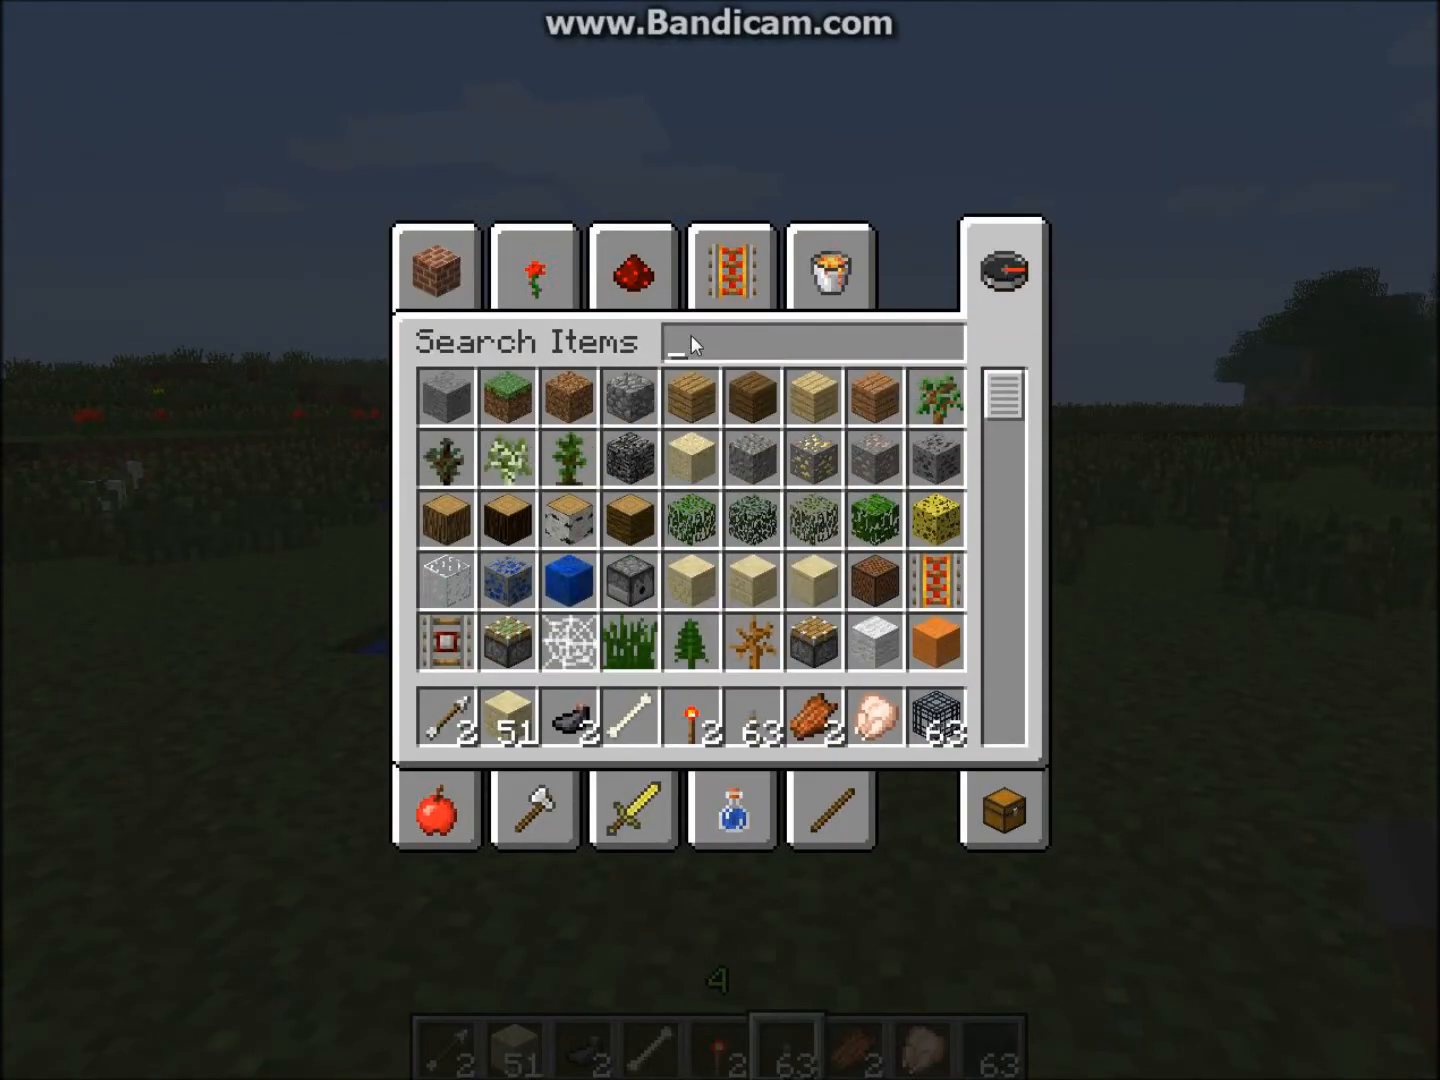
type("jp")
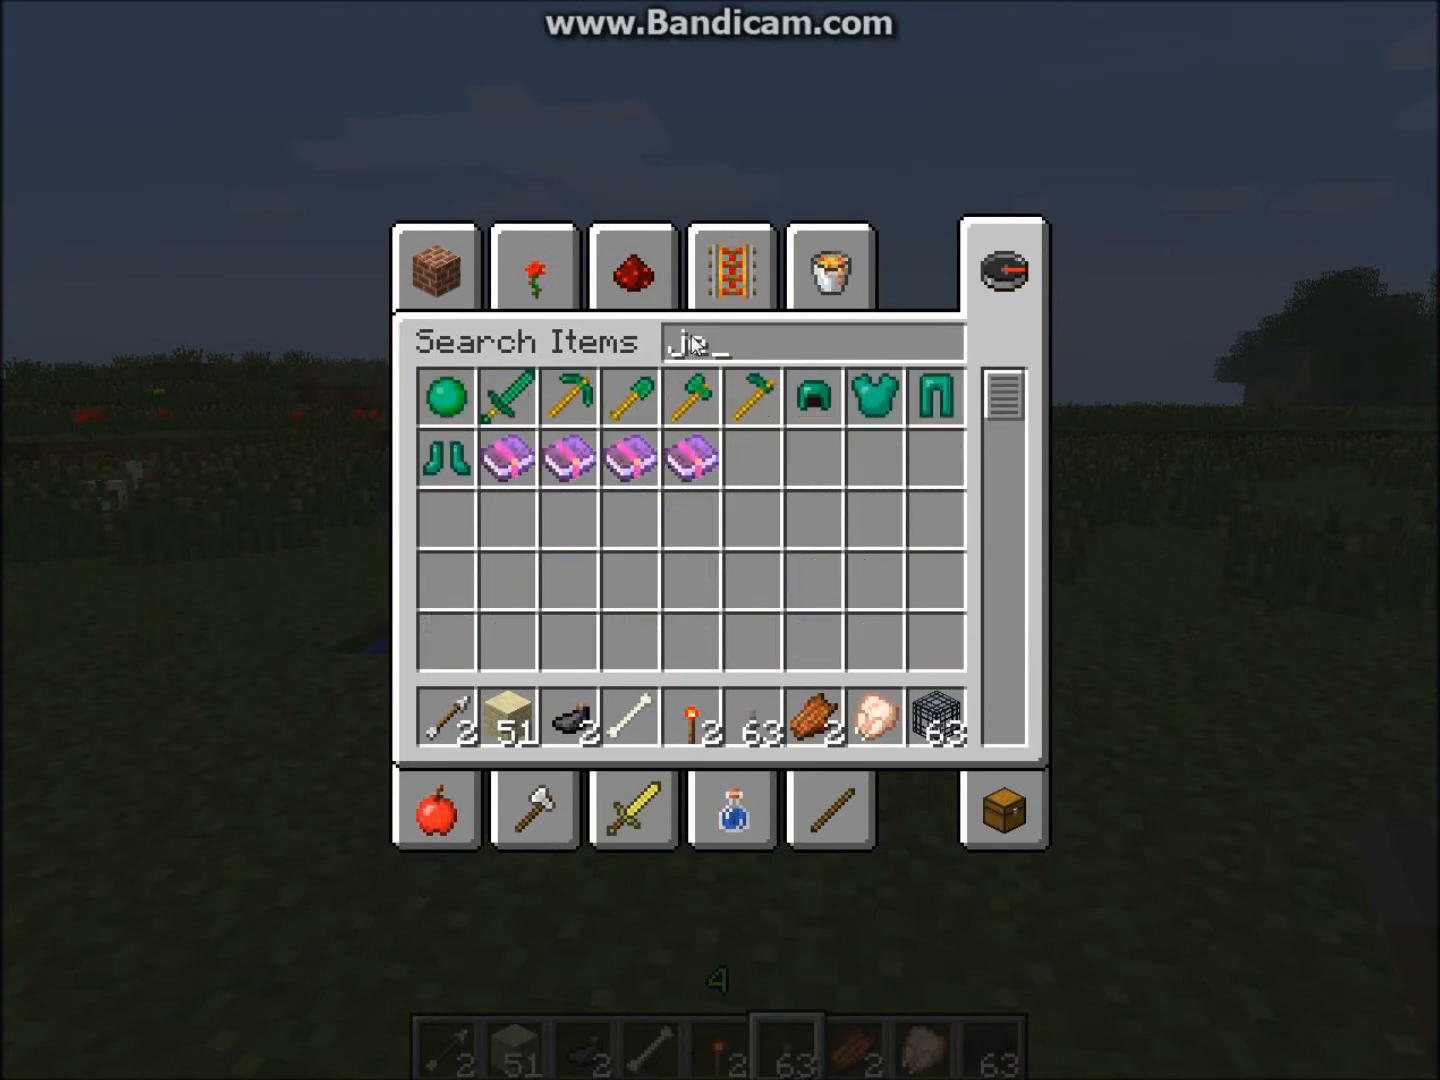
type("e")
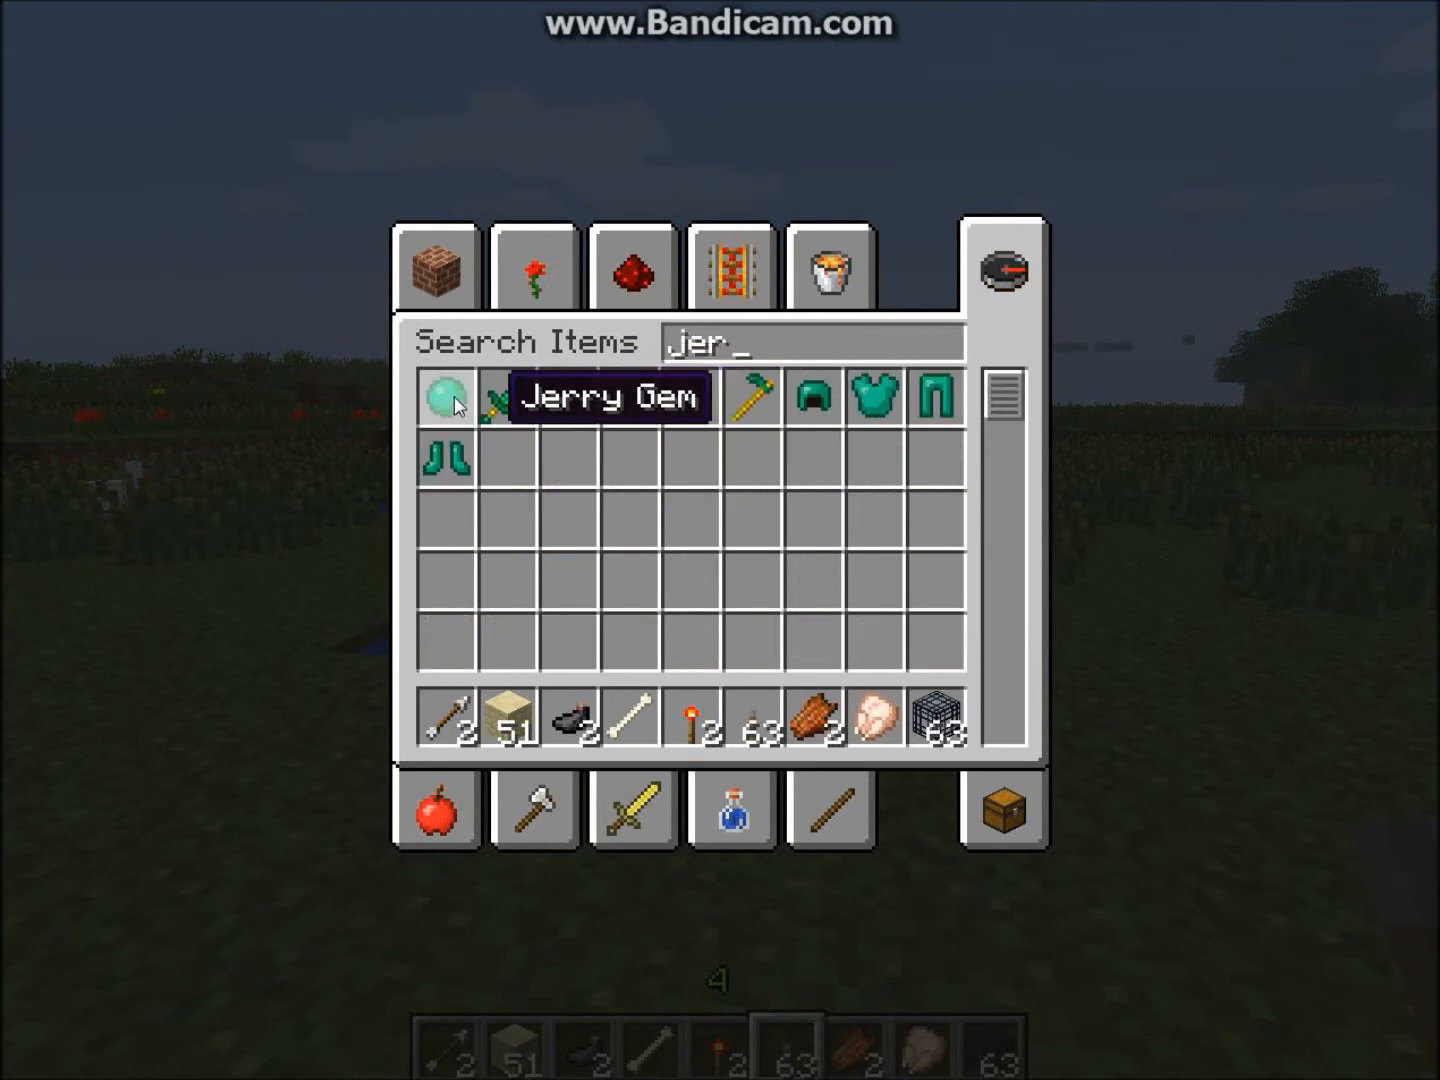
mouse_move(572, 412)
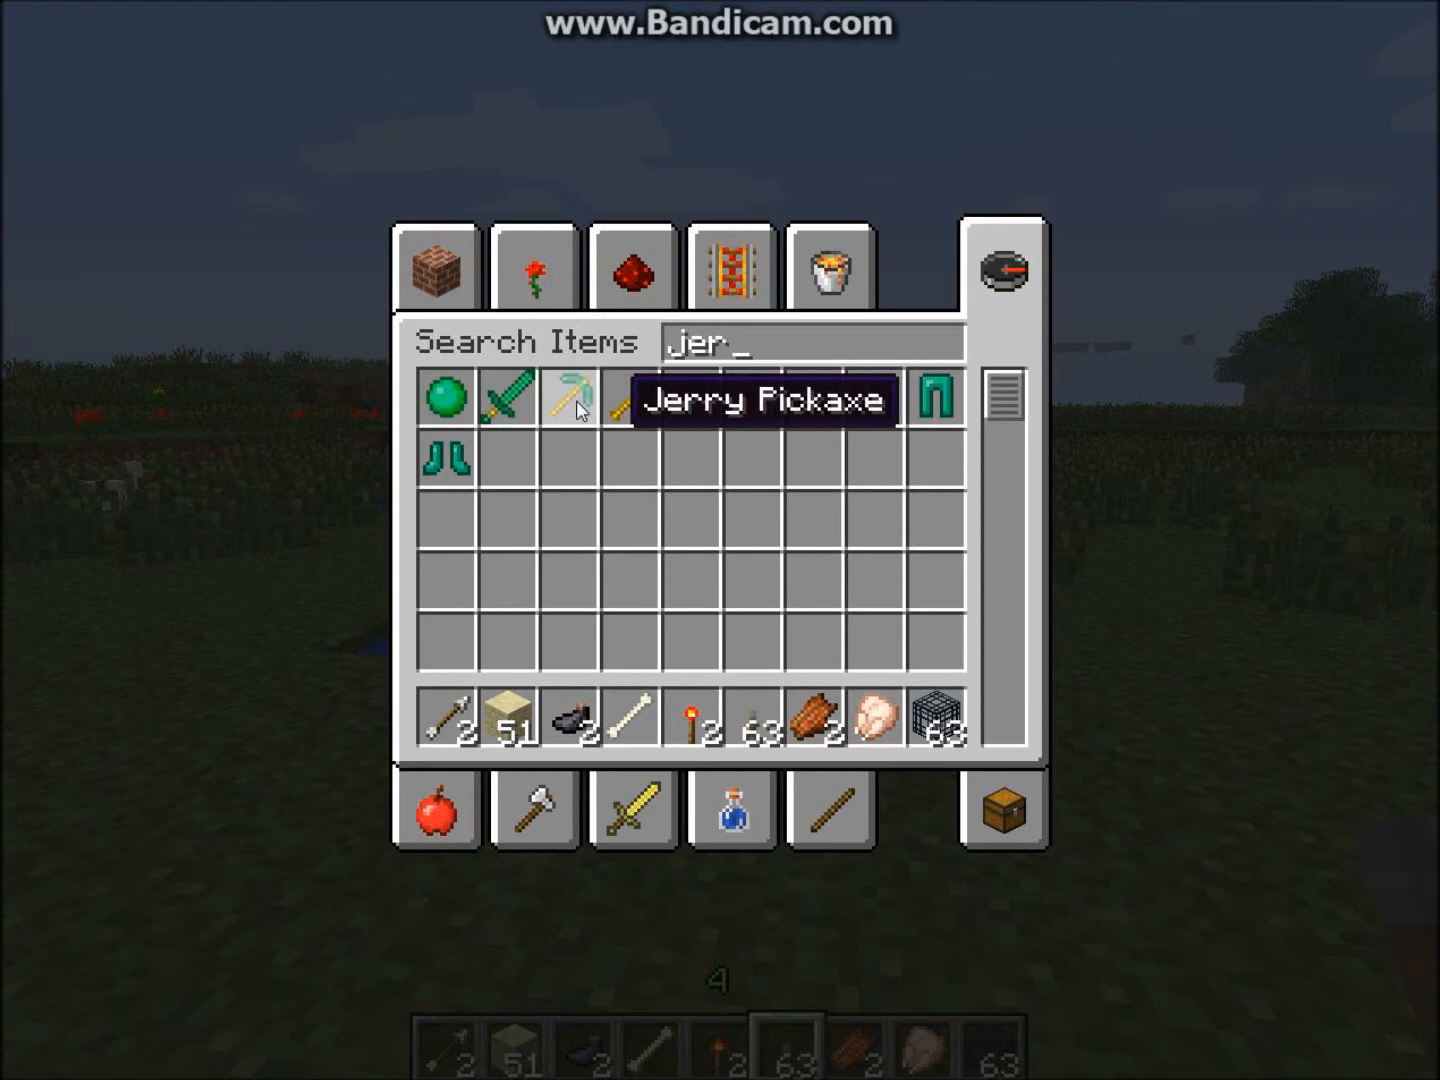
mouse_move(896, 398)
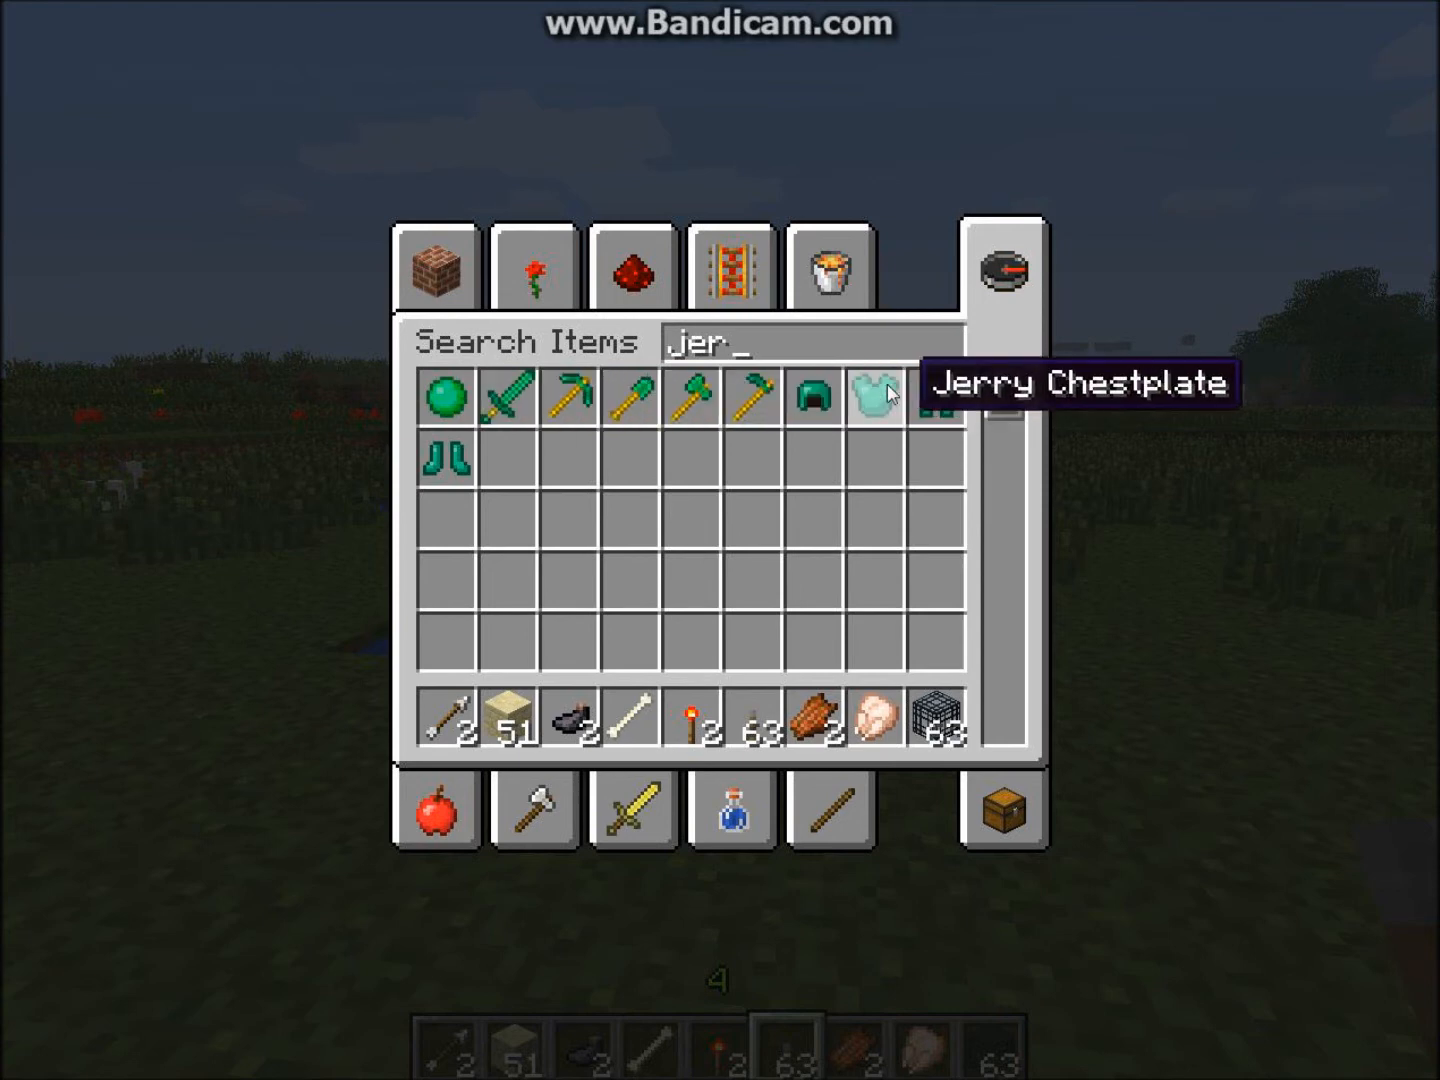
mouse_move(948, 398)
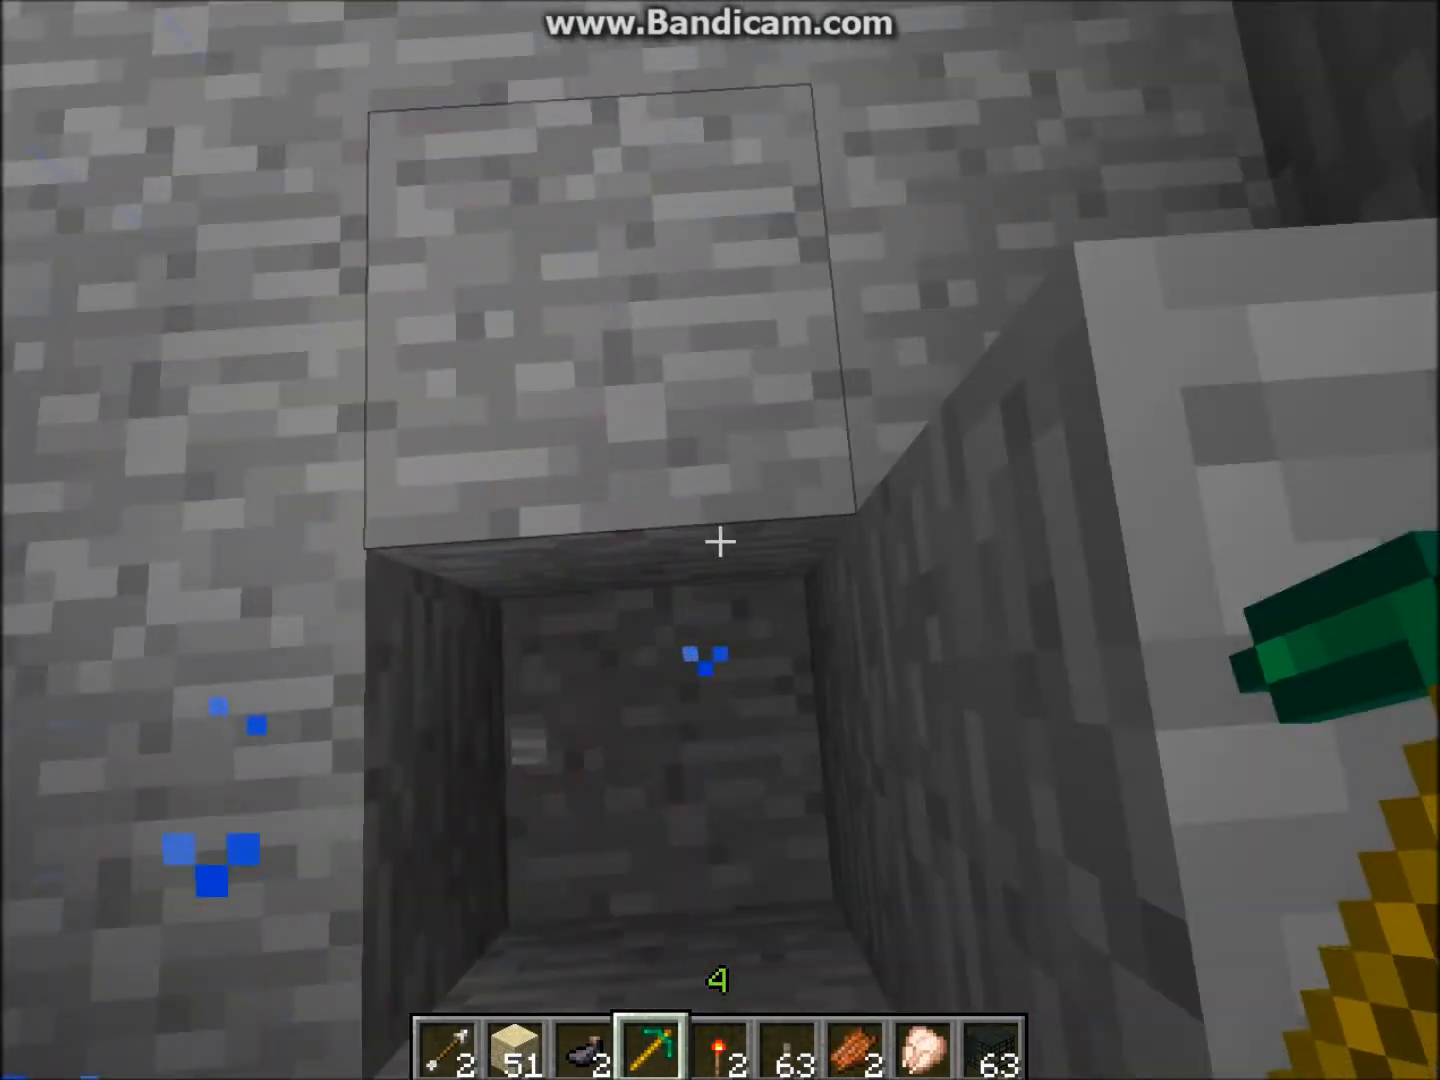
mouse_move(720, 544)
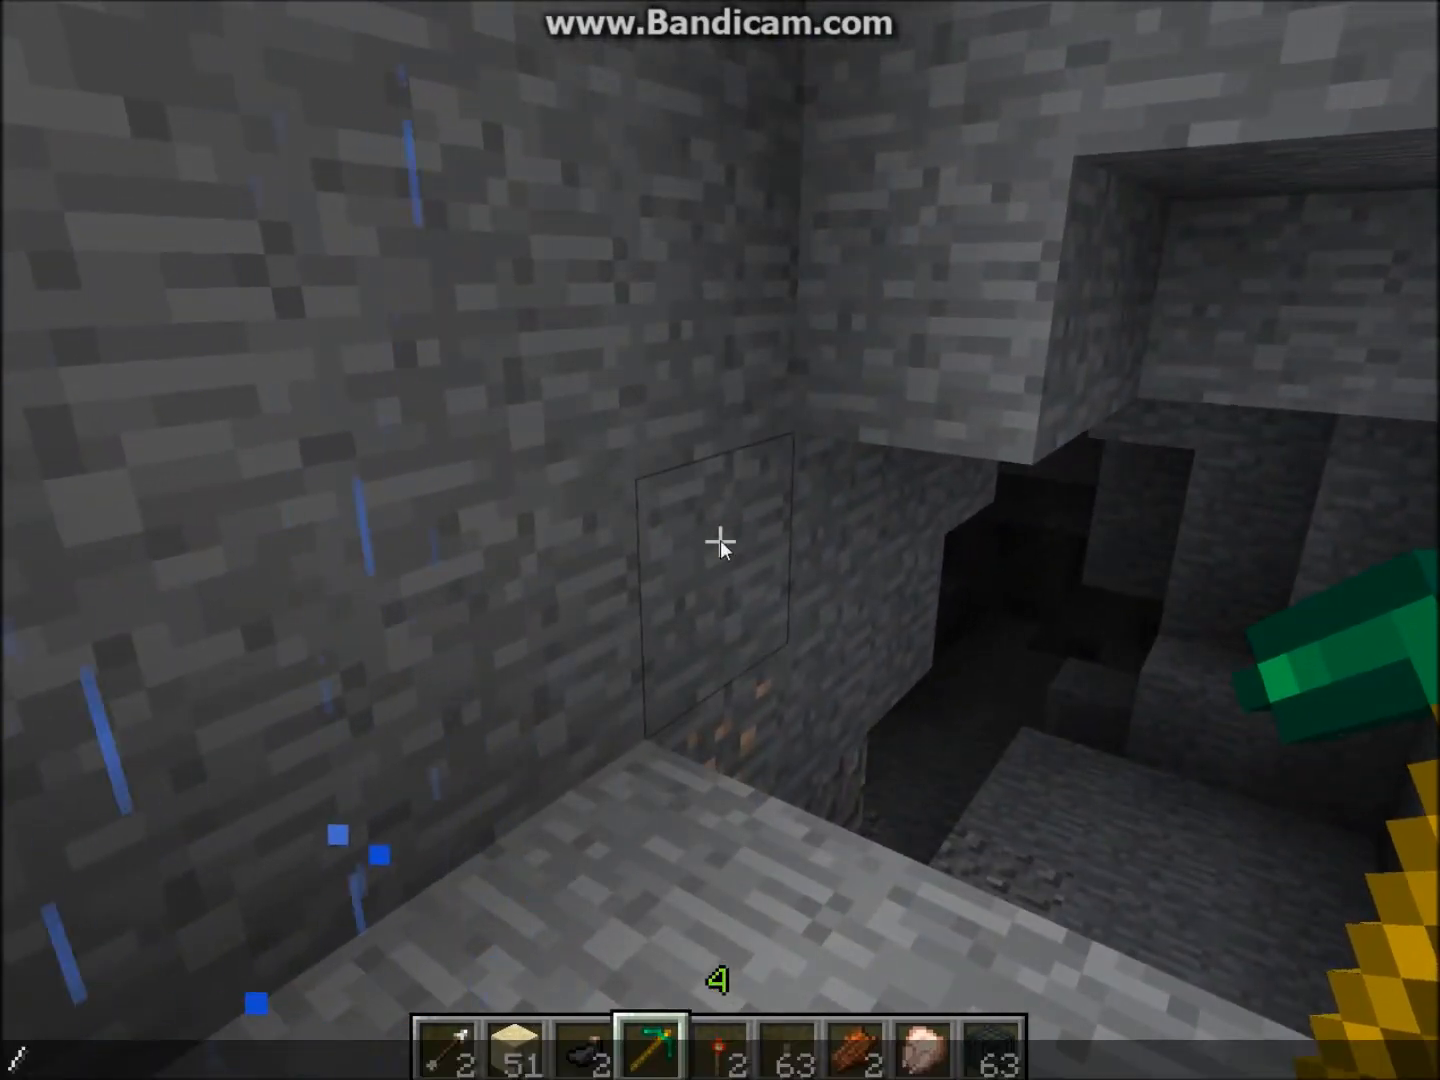
Submit the "/gamemode" chat command, which is refused for lack of permission
type("gamem")
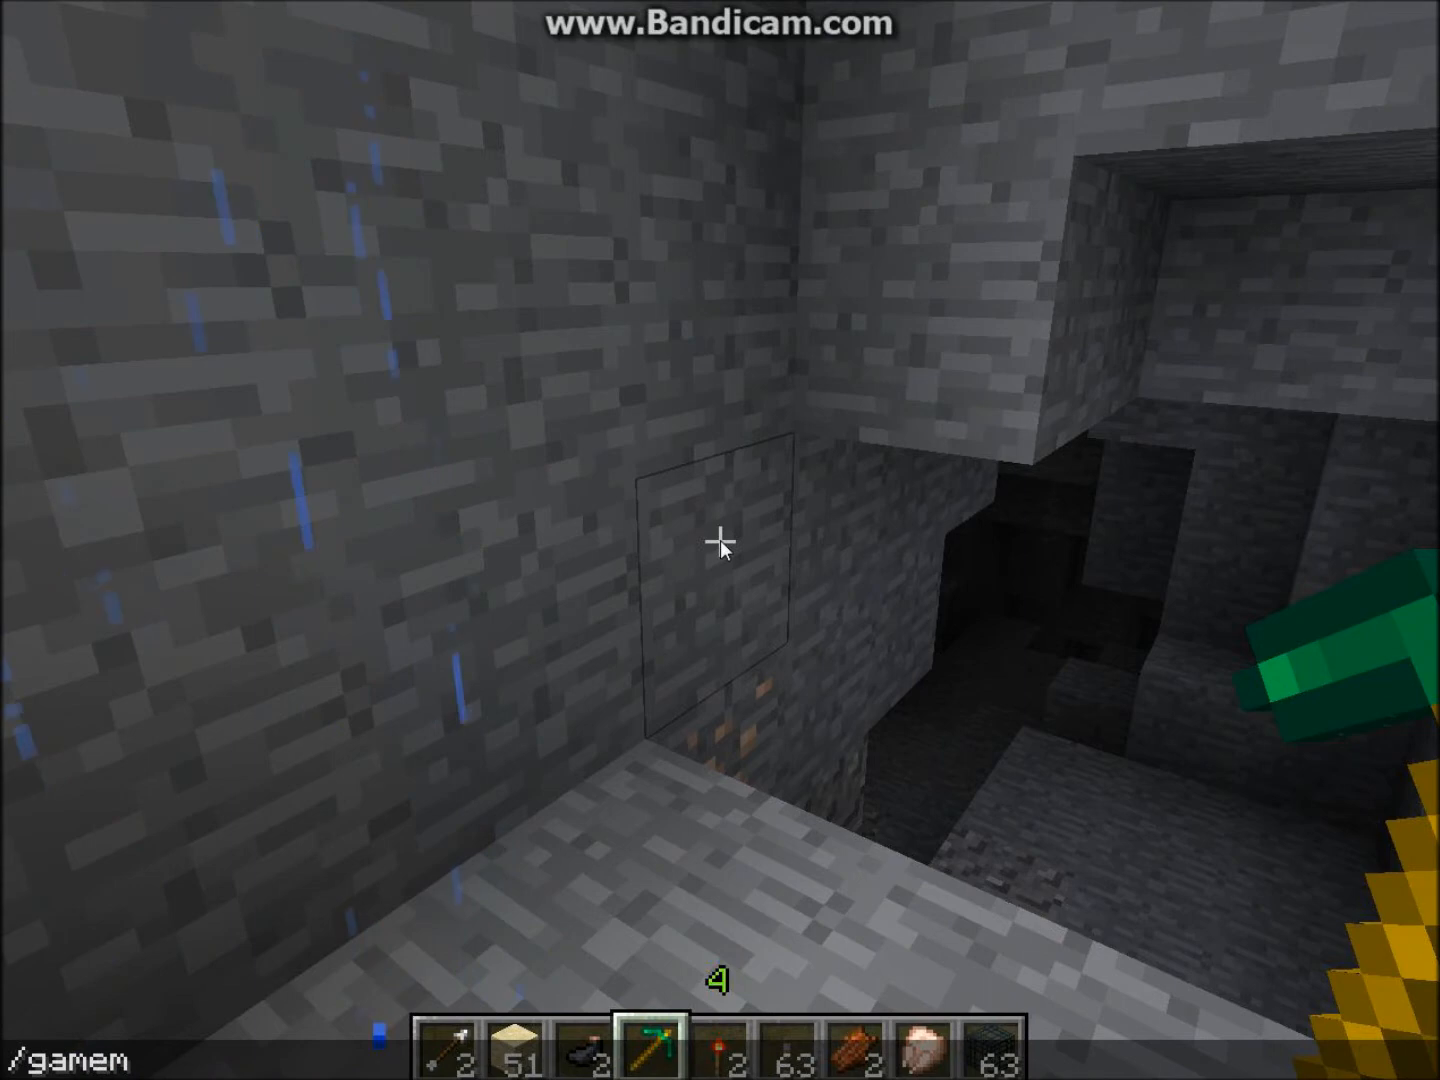
type("ode")
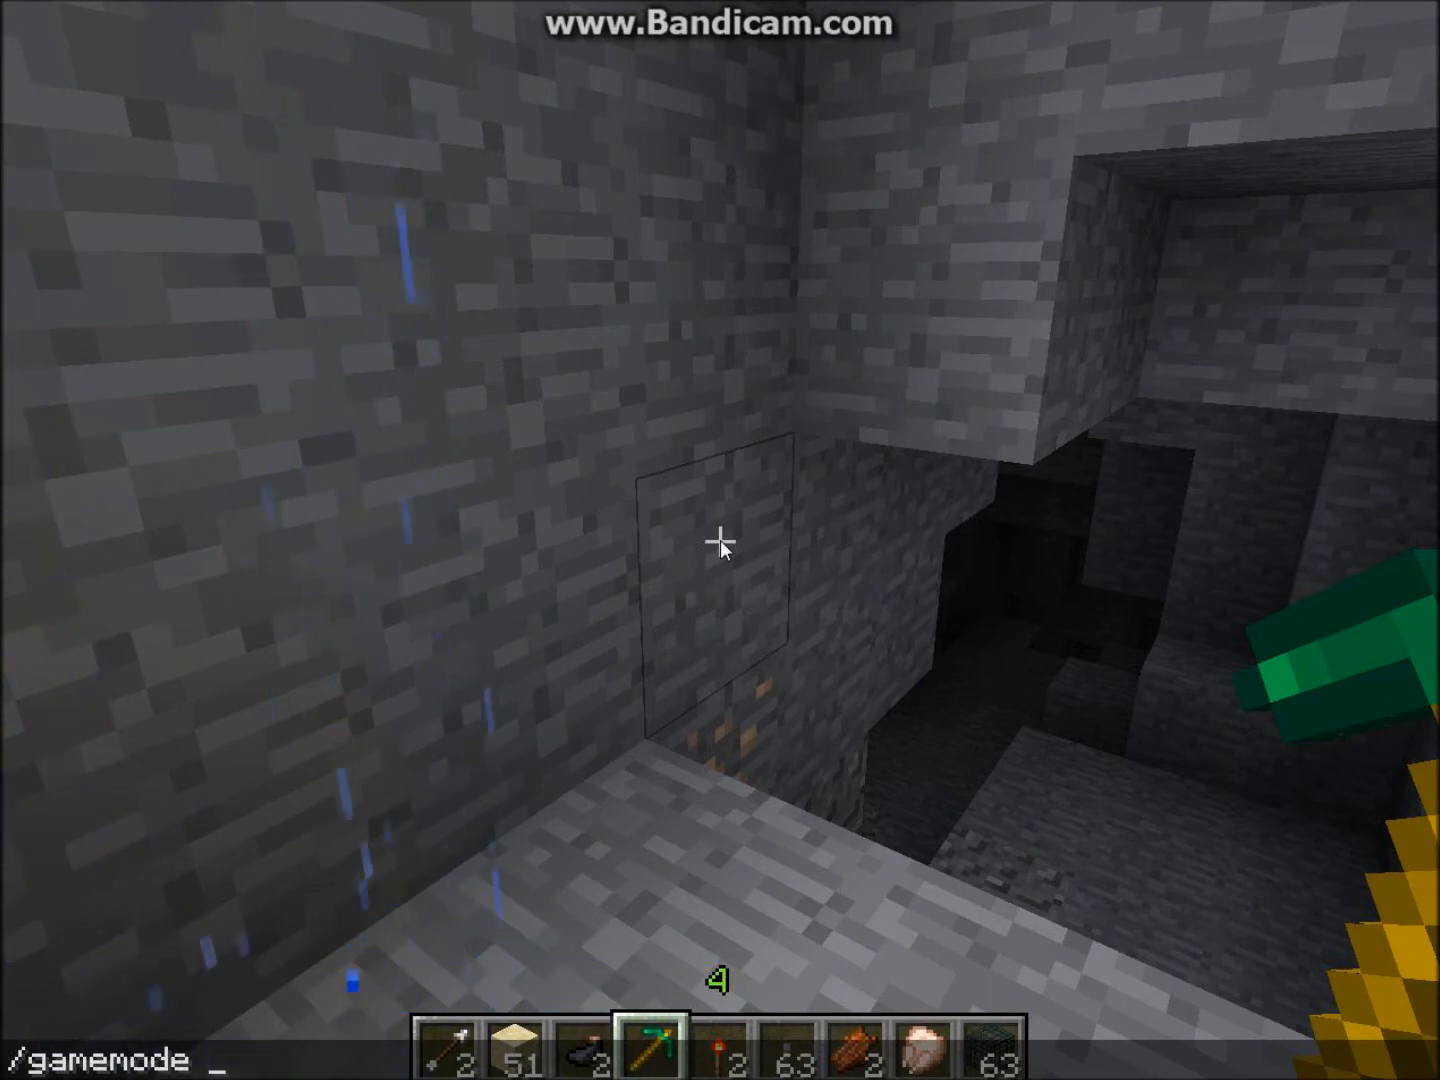
key("Return")
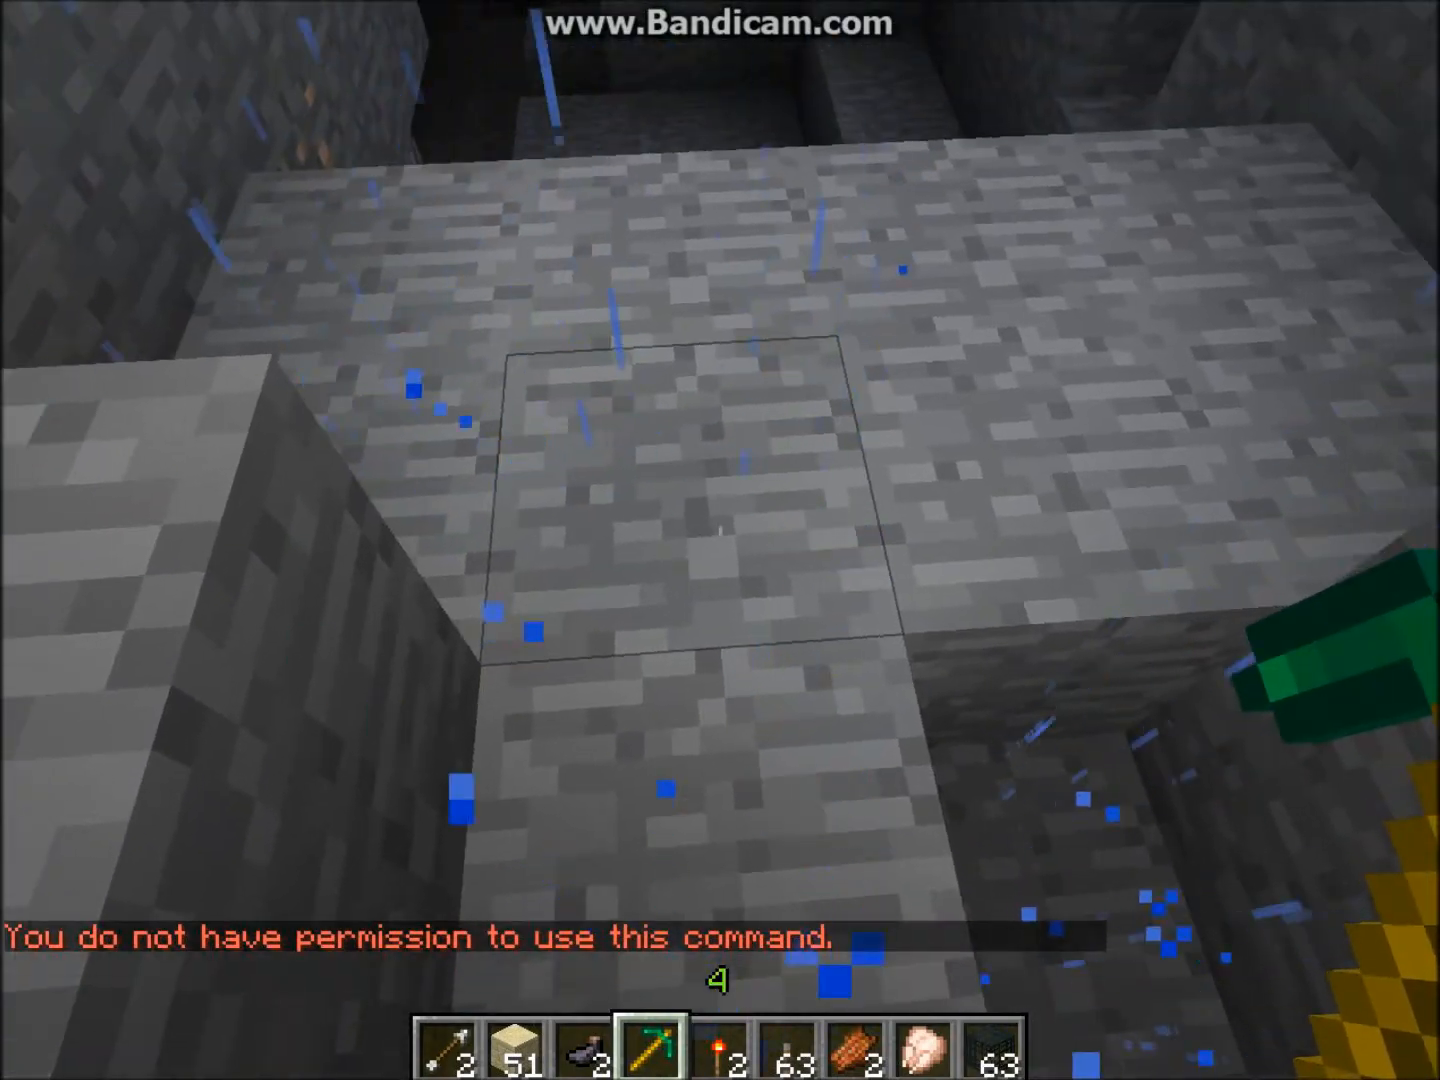
mouse_move(720, 540)
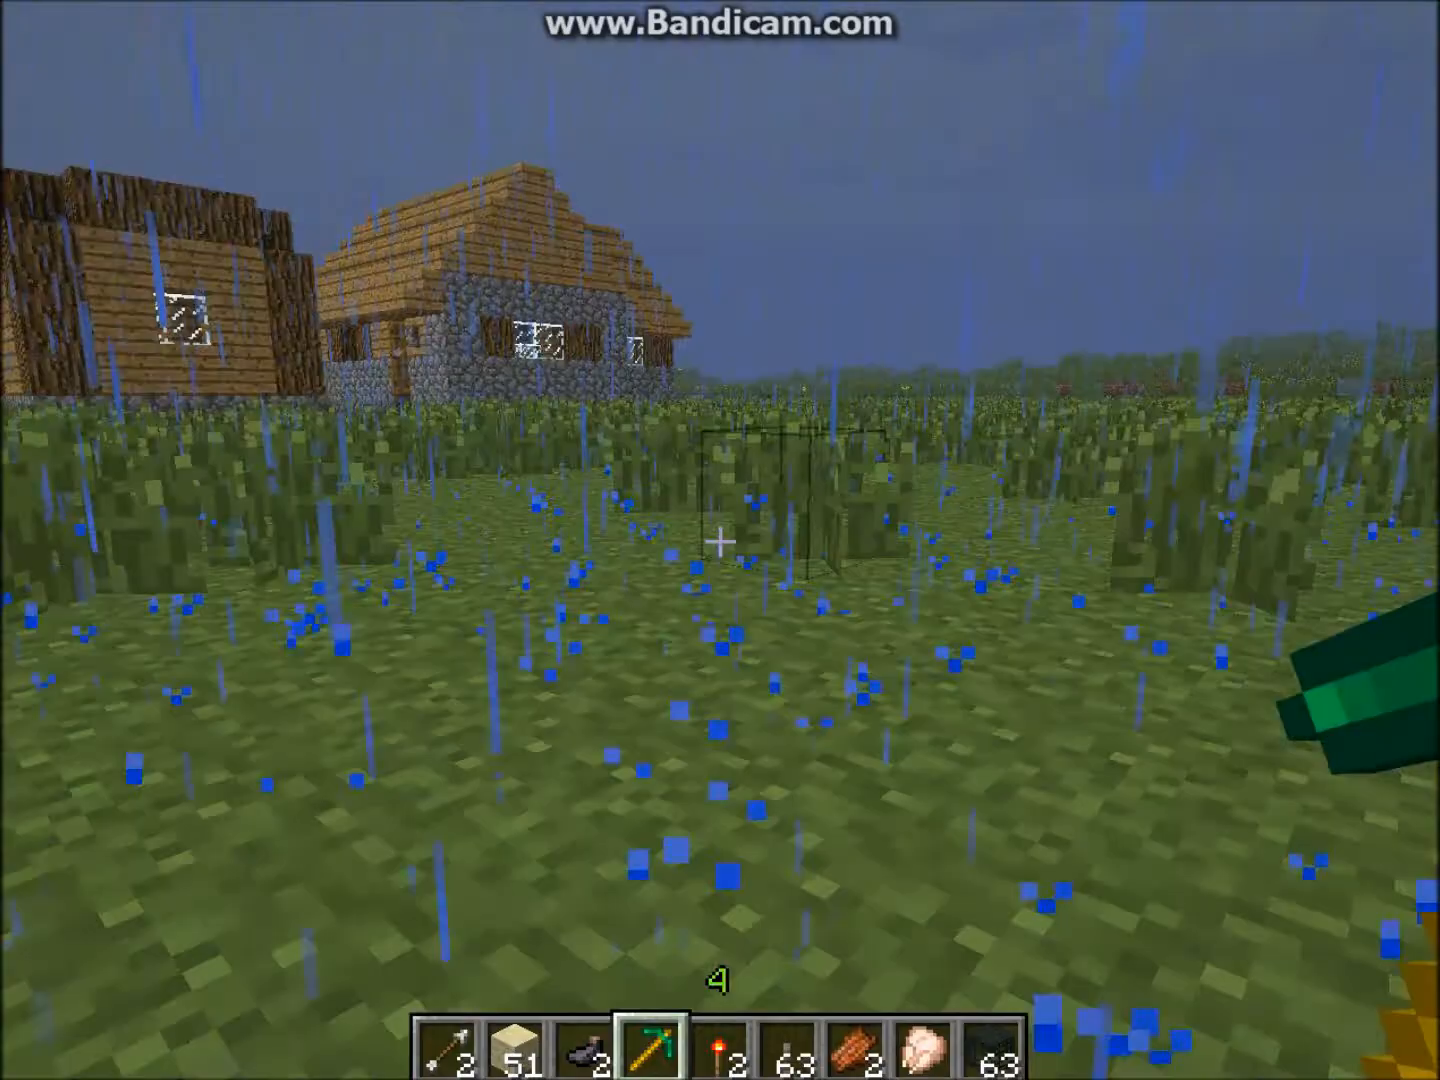
mouse_move(720, 540)
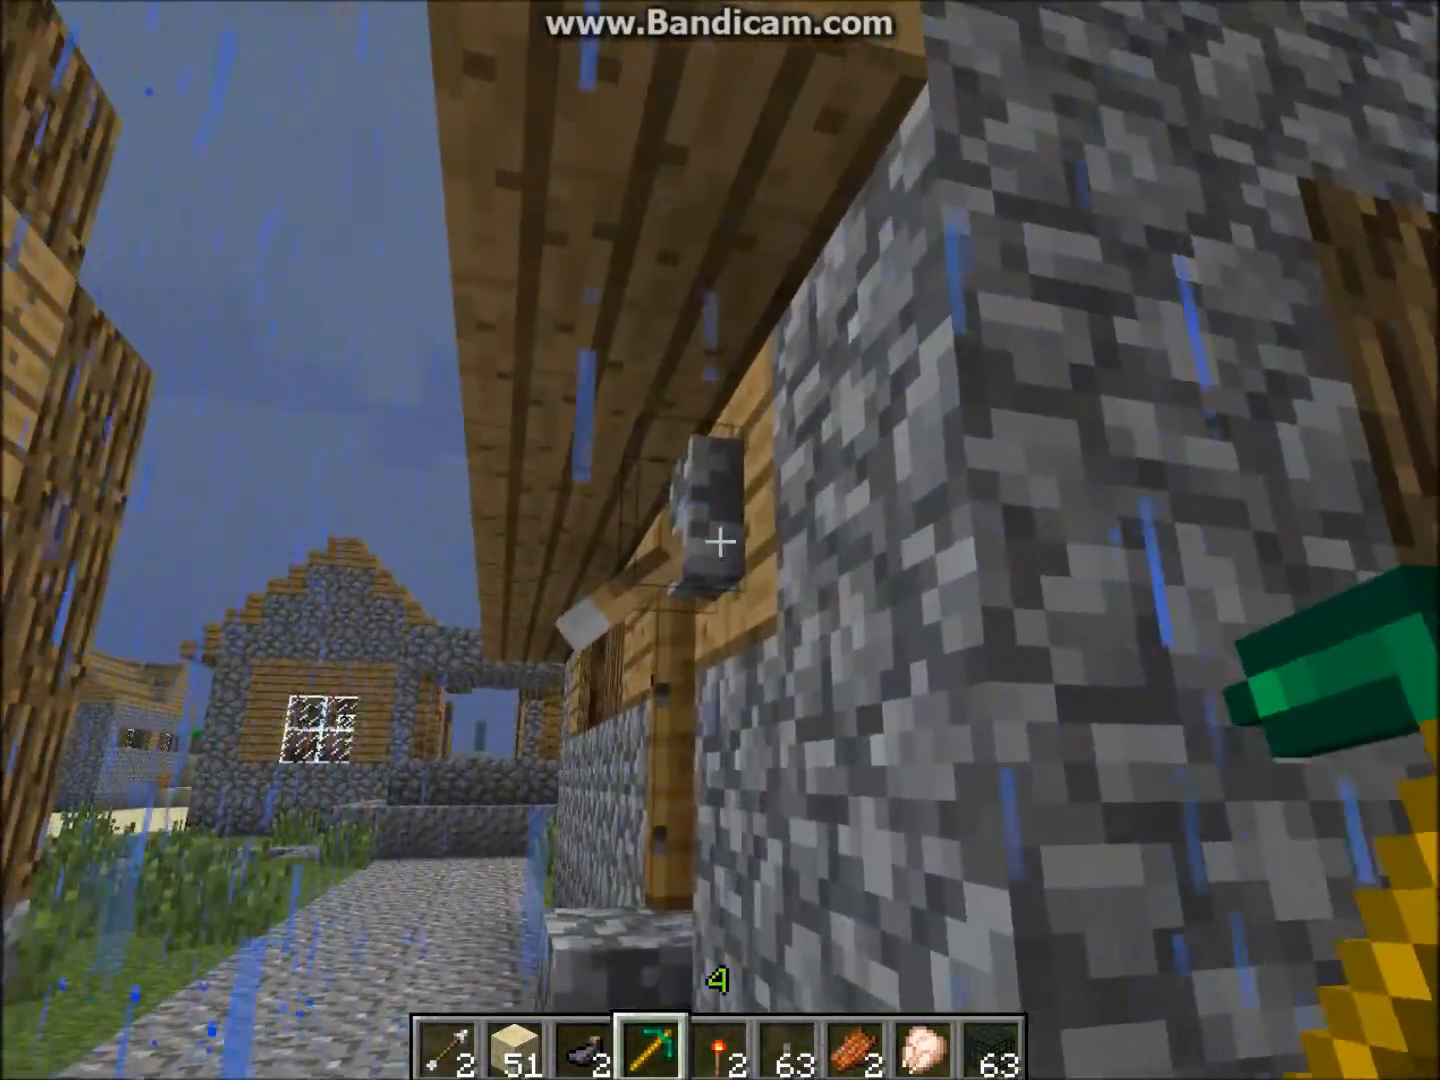
mouse_move(720, 540)
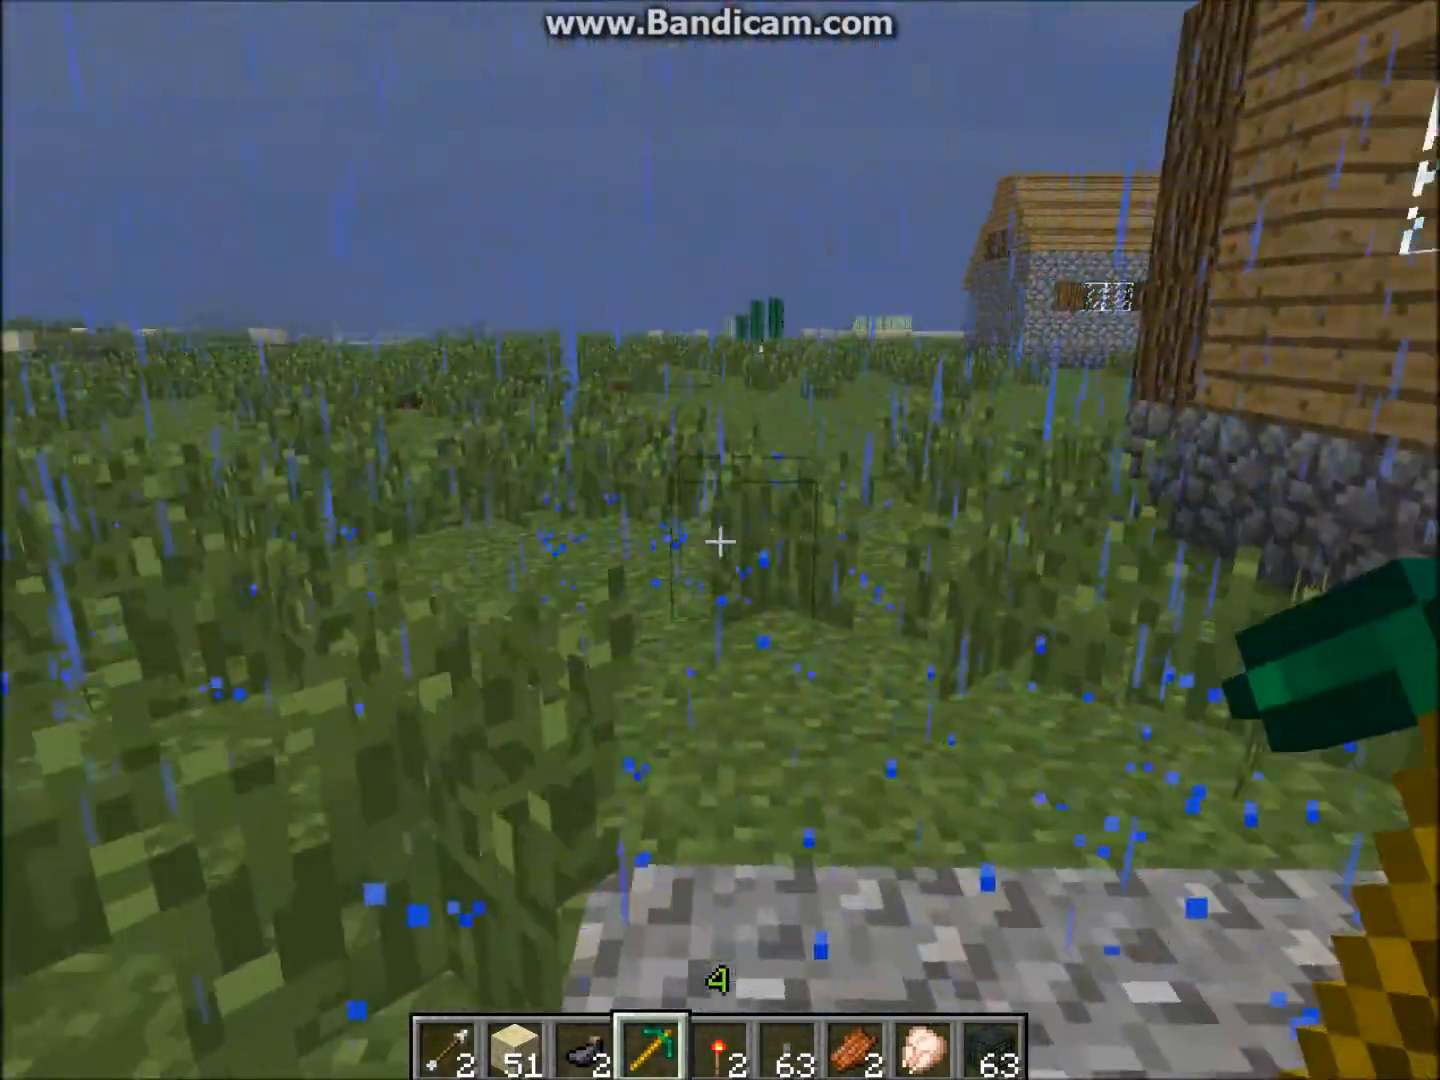